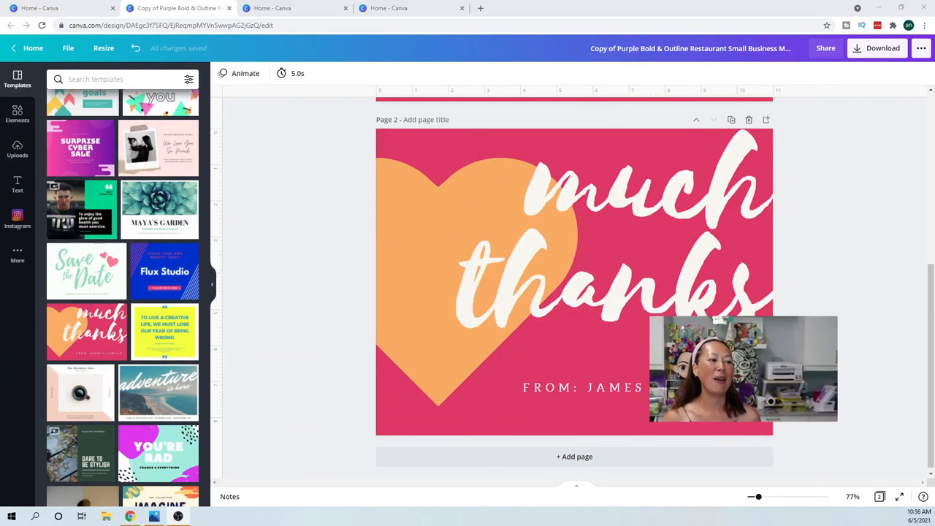
# Extend the page 2 sign-off to read FROM: JAMES & CAMILLE
pyautogui.write('& CAMILLE')
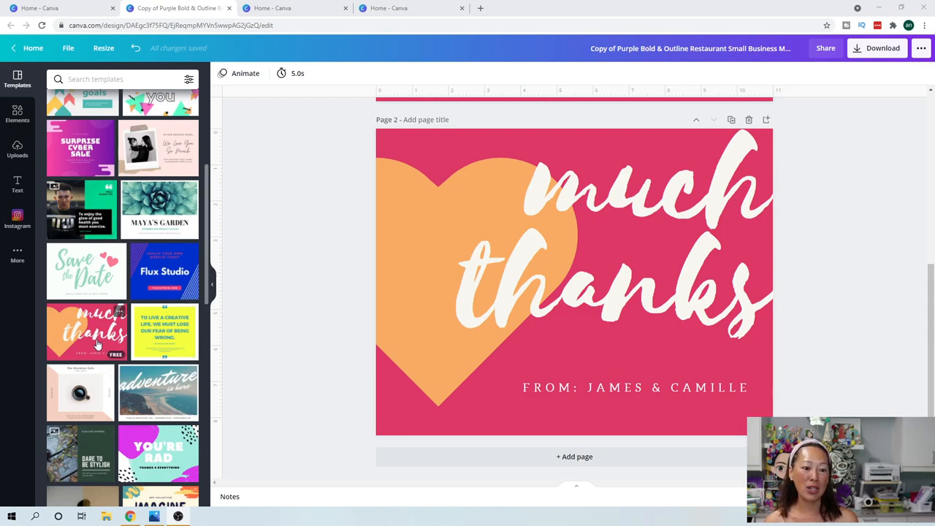
pyautogui.moveTo(281, 333)
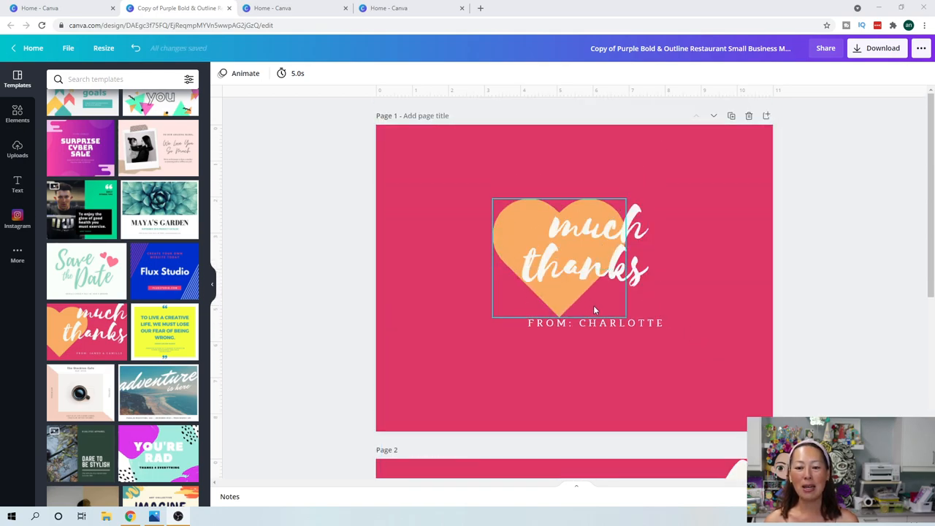
pyautogui.click(595, 323)
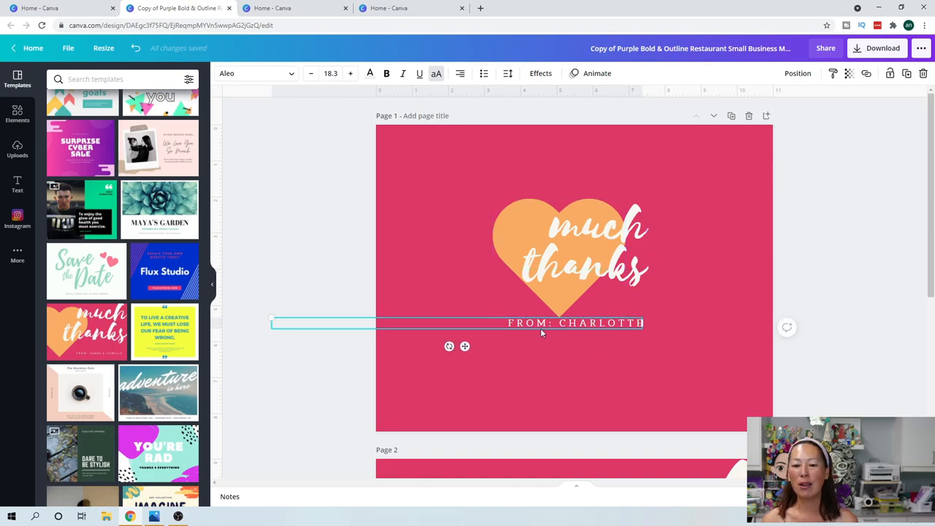
pyautogui.moveTo(722, 315)
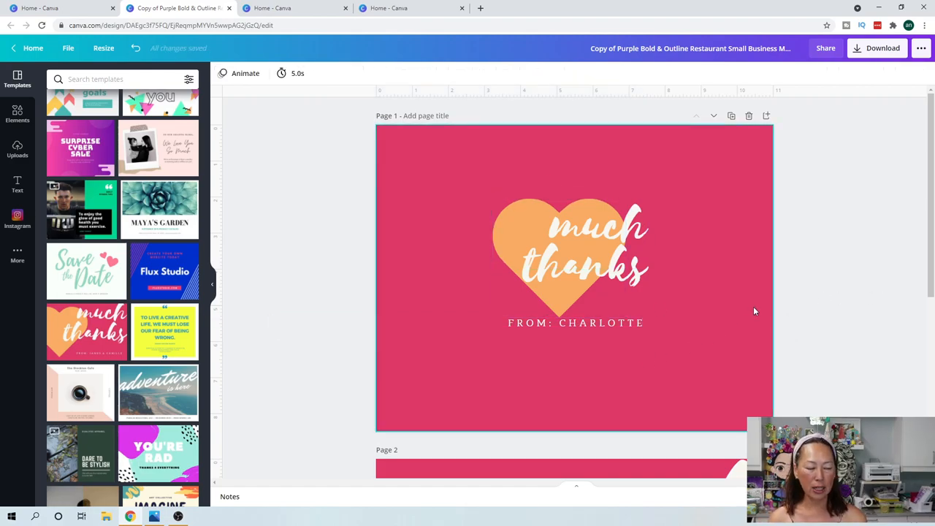
pyautogui.moveTo(724, 251)
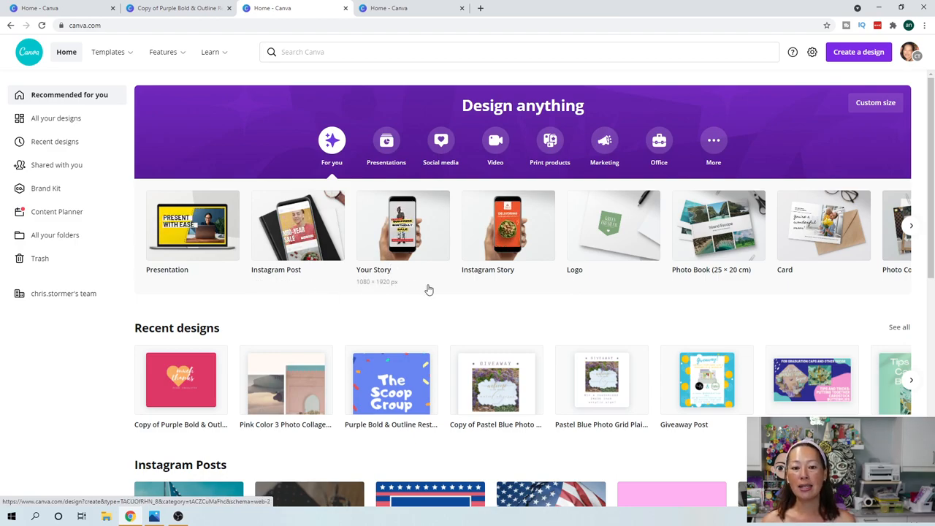
pyautogui.moveTo(508, 281)
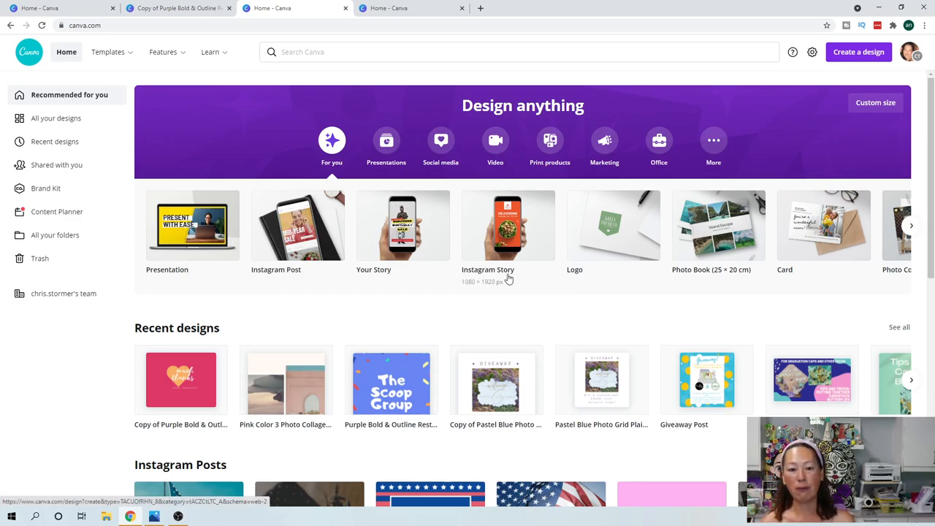
pyautogui.moveTo(514, 263)
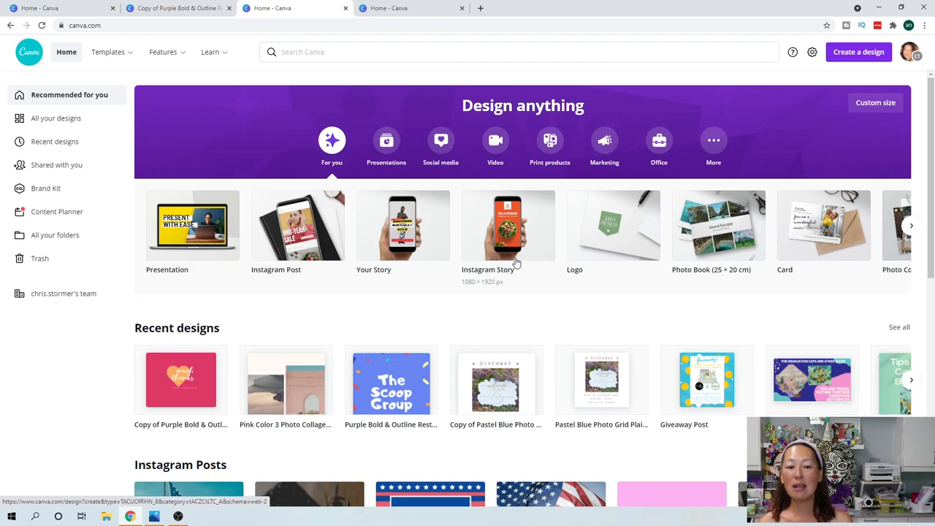
pyautogui.moveTo(306, 276)
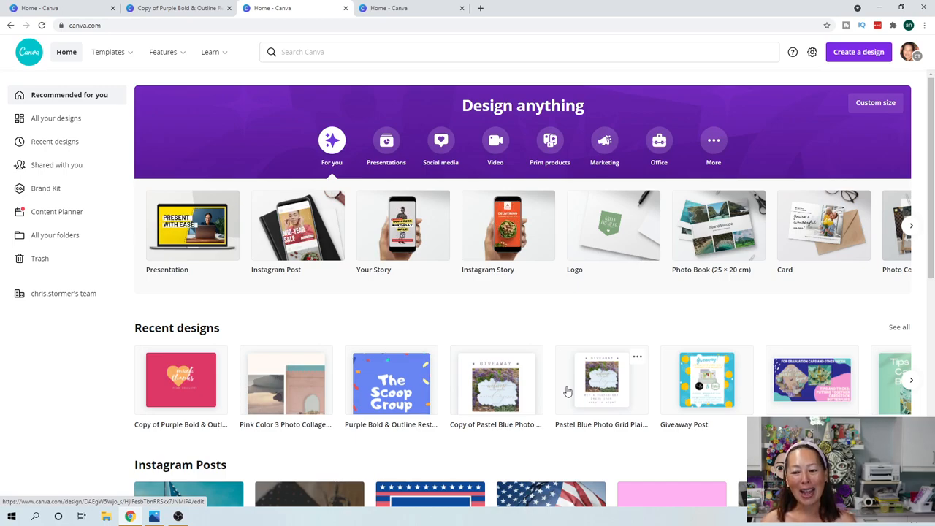
pyautogui.moveTo(552, 316)
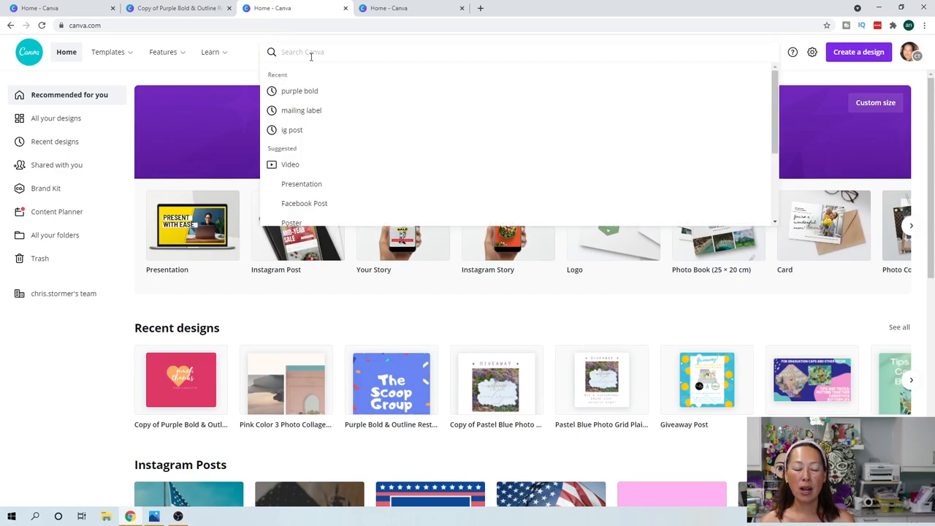
# Search templates for 'happy' and scroll the results to the Star Student template
pyautogui.write('happy')
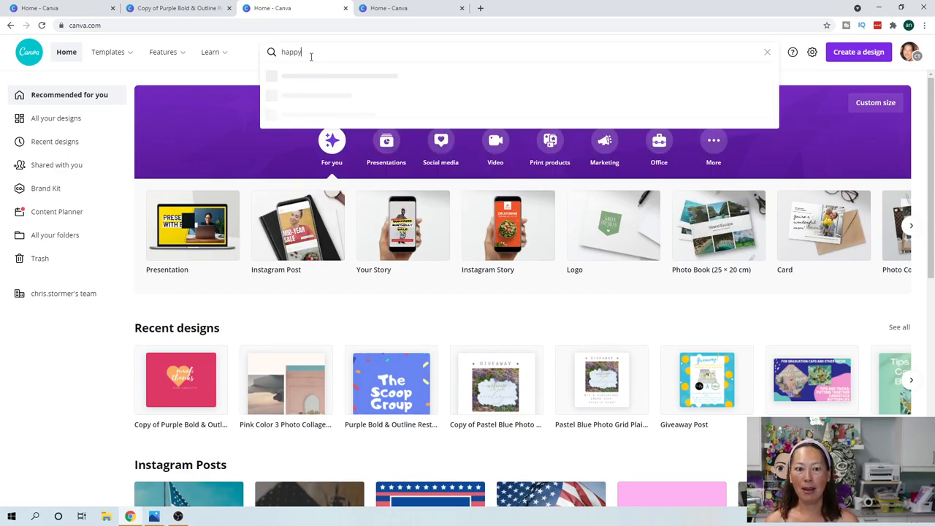
pyautogui.press('Enter')
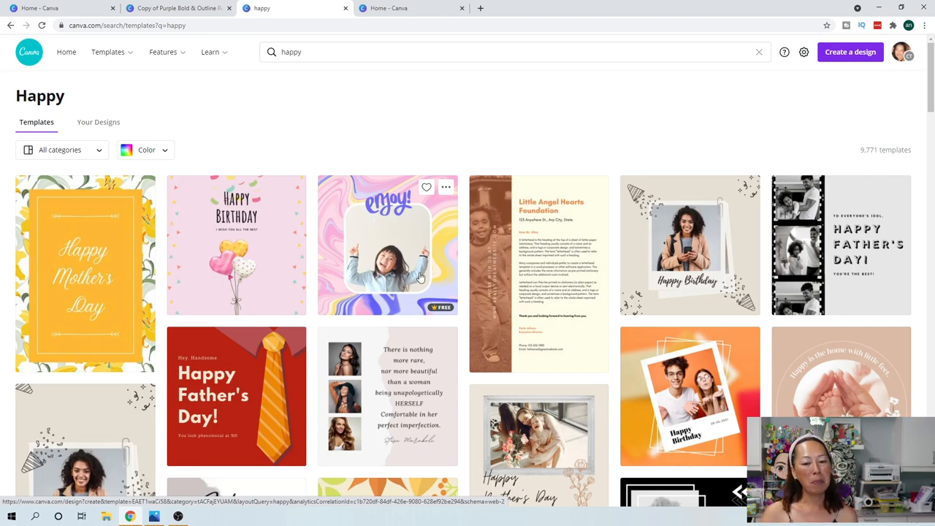
pyautogui.moveTo(431, 247)
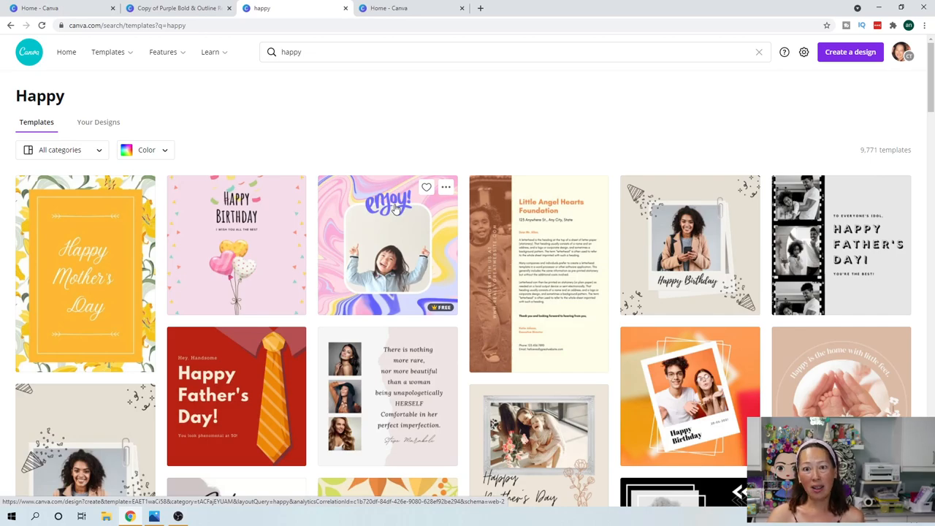
pyautogui.moveTo(398, 266)
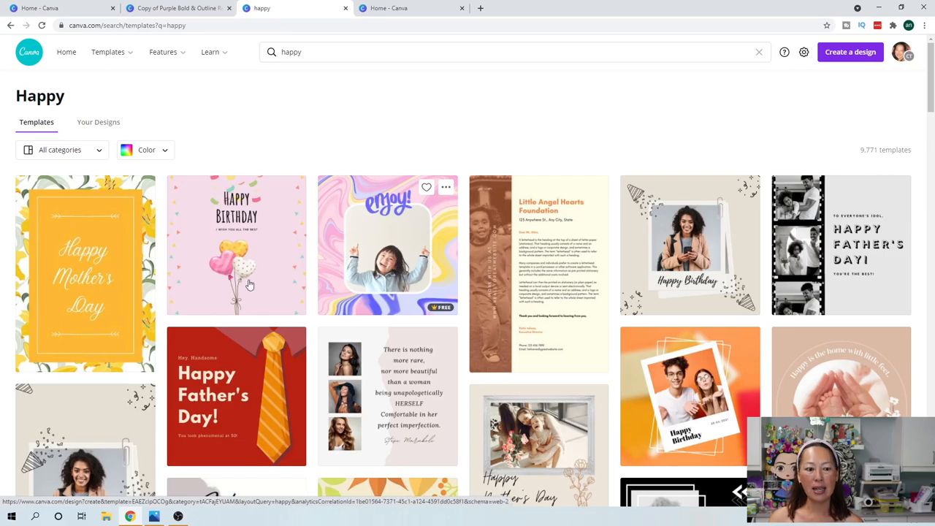
pyautogui.scroll(-3)
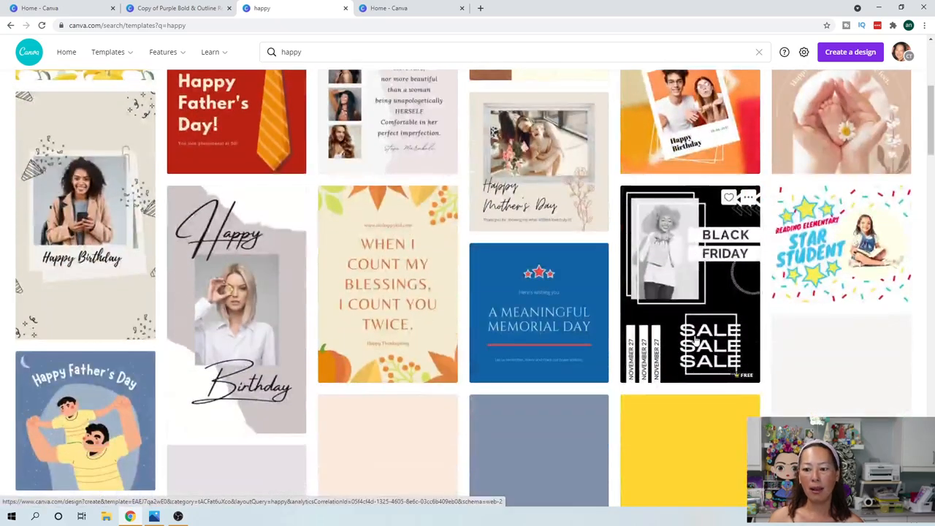
pyautogui.scroll(-3)
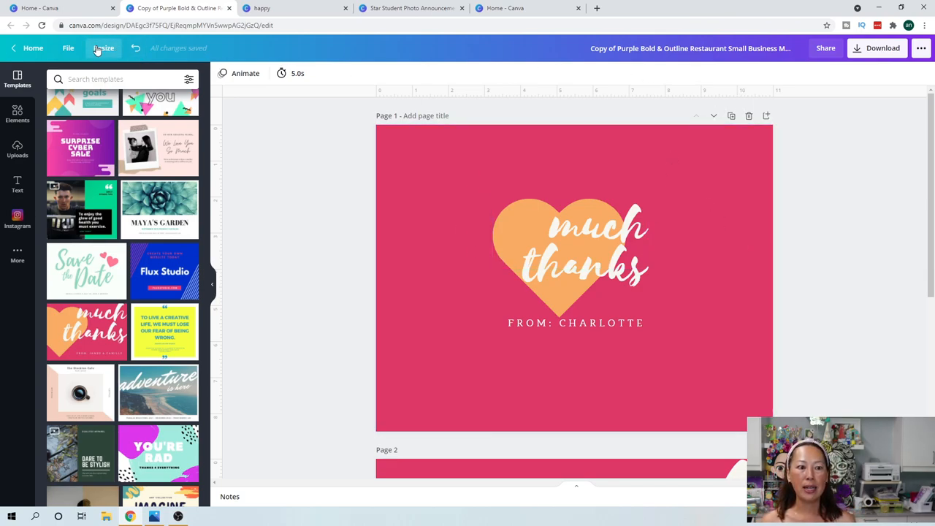
pyautogui.click(104, 49)
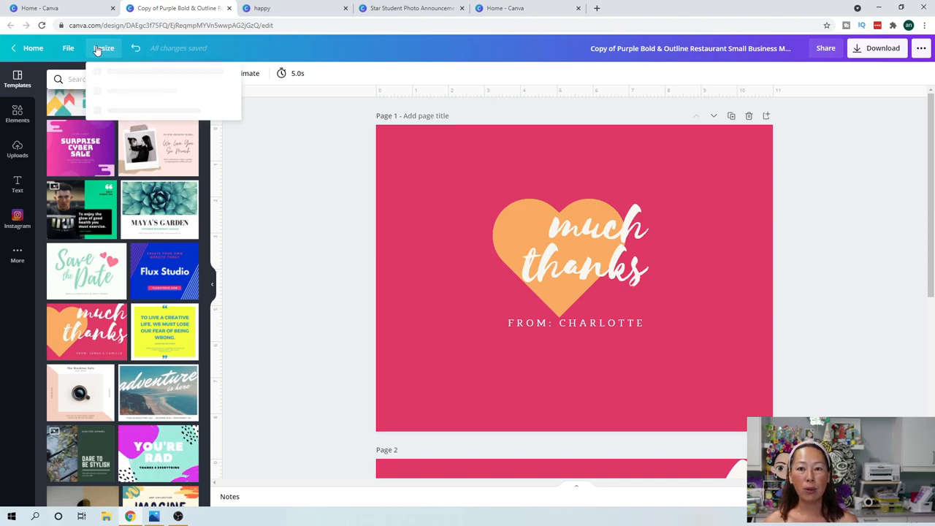
pyautogui.click(102, 47)
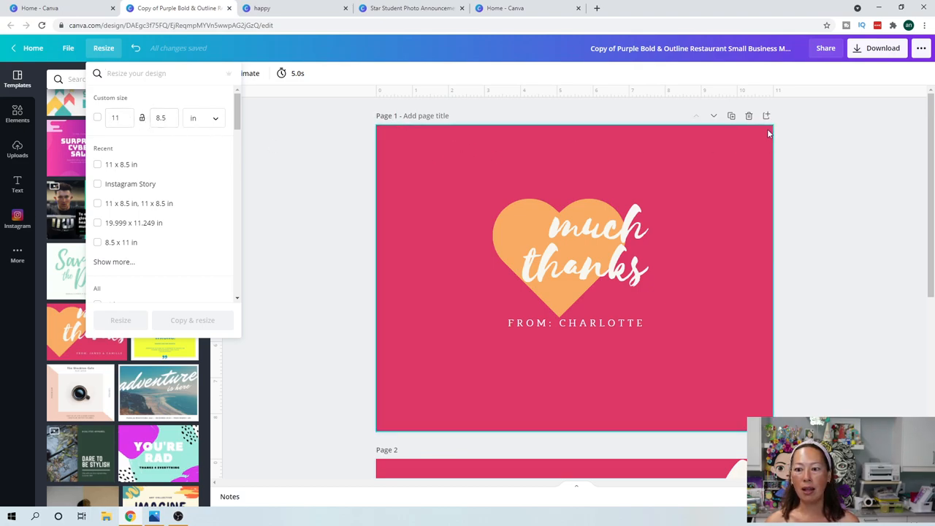
pyautogui.moveTo(671, 161)
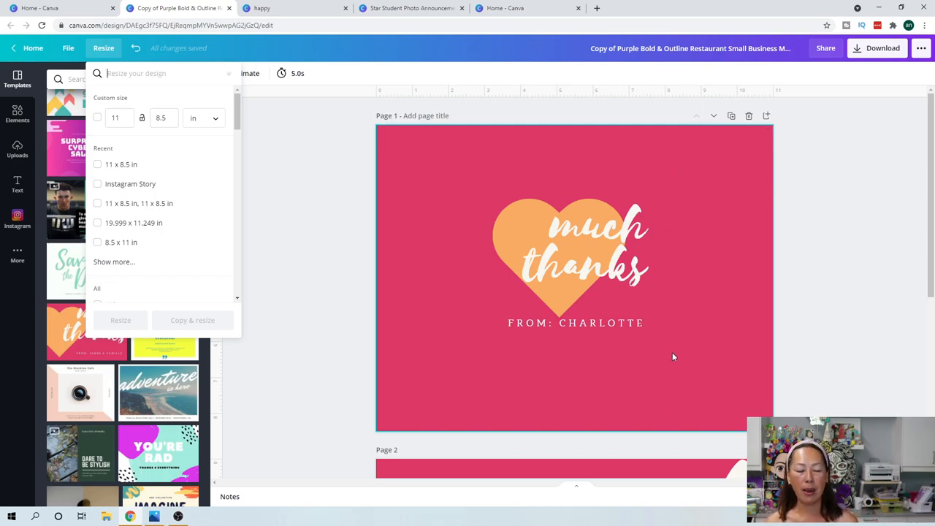
pyautogui.moveTo(708, 161)
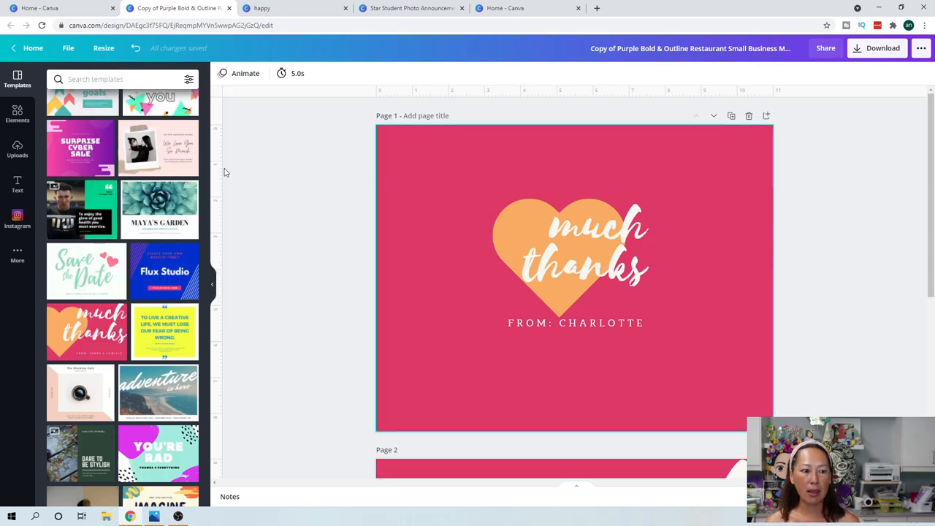
# Shrink the heart and 'much thanks' heading group and place it toward the upper right
pyautogui.click(596, 234)
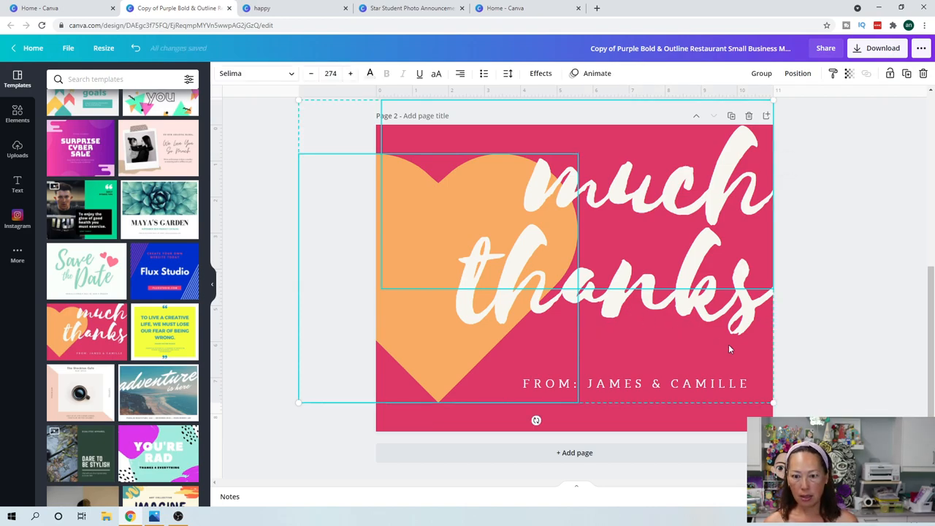
pyautogui.moveTo(625, 331)
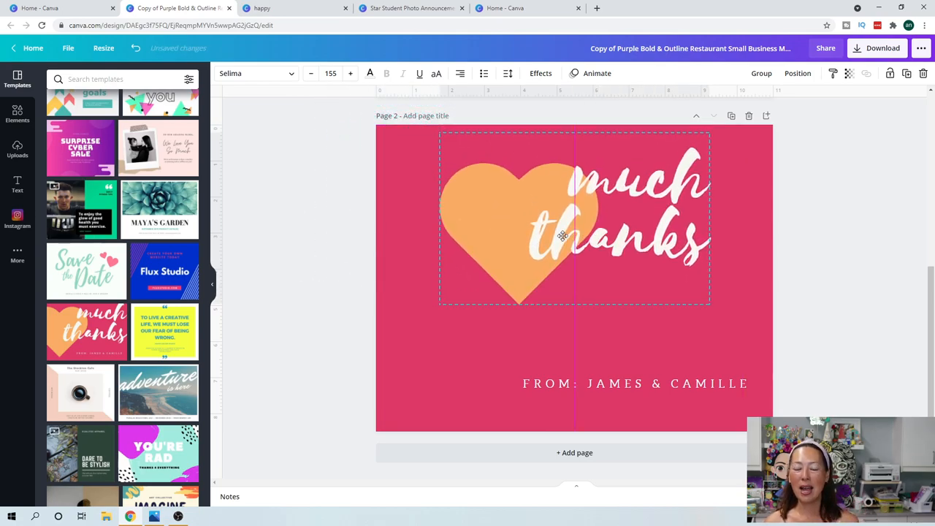
pyautogui.moveTo(563, 233); pyautogui.dragTo(460, 247)
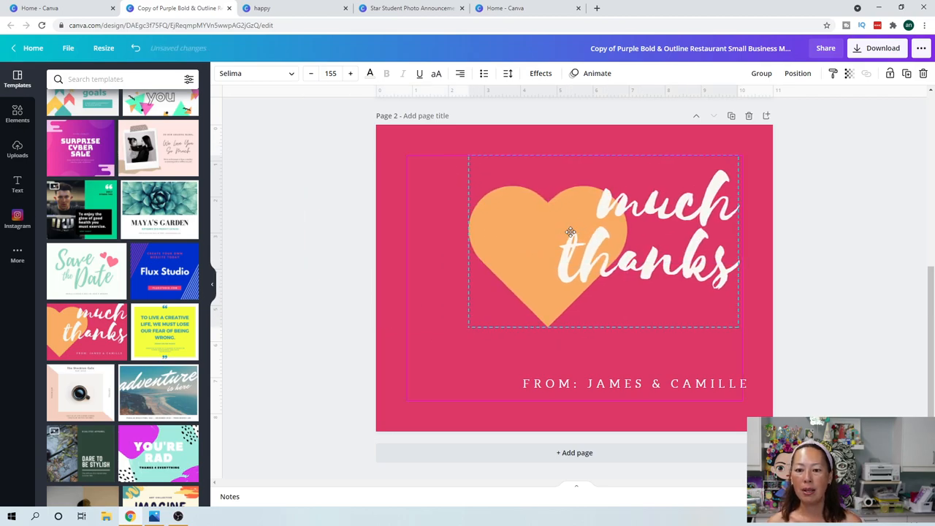
pyautogui.click(570, 232)
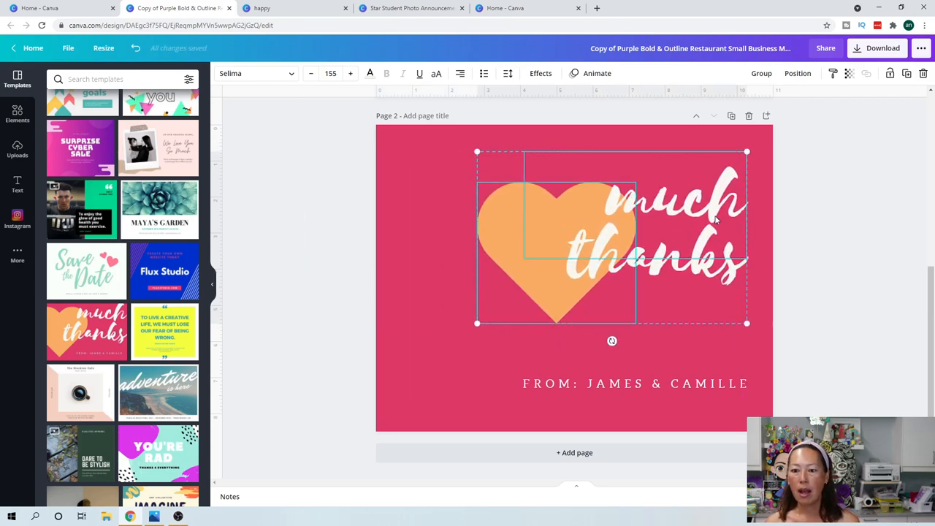
pyautogui.click(596, 73)
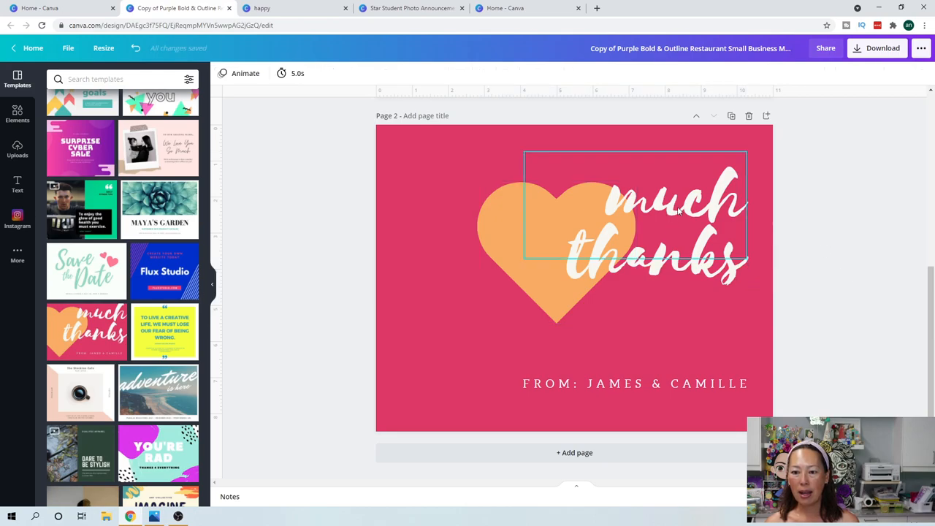
# Rewrite the heading as 'Love you' and bring up its text colour choices
pyautogui.click(657, 227)
pyautogui.write('Love you')
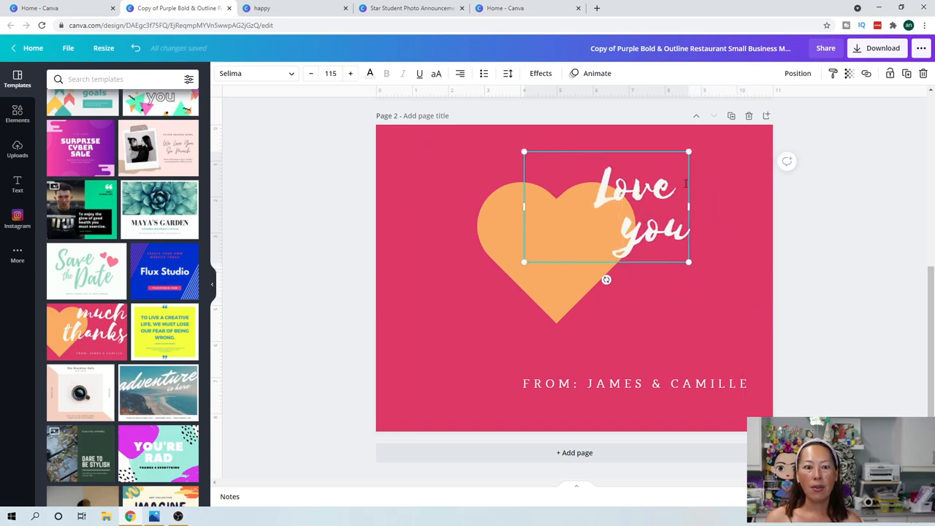
pyautogui.moveTo(370, 73)
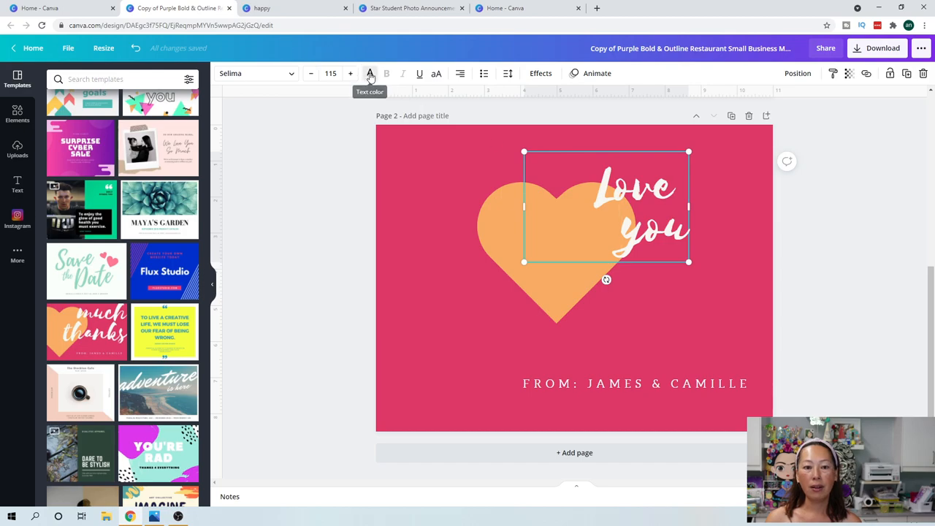
pyautogui.click(370, 73)
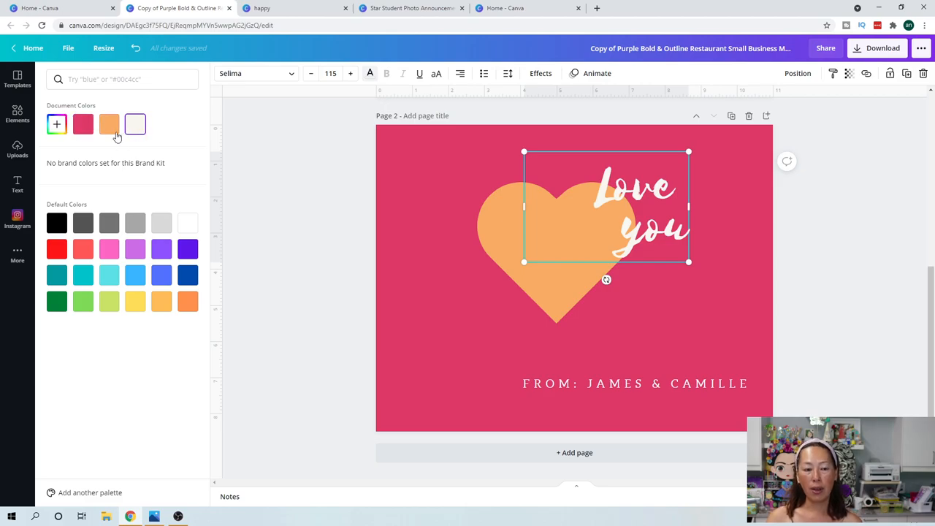
pyautogui.moveTo(134, 124)
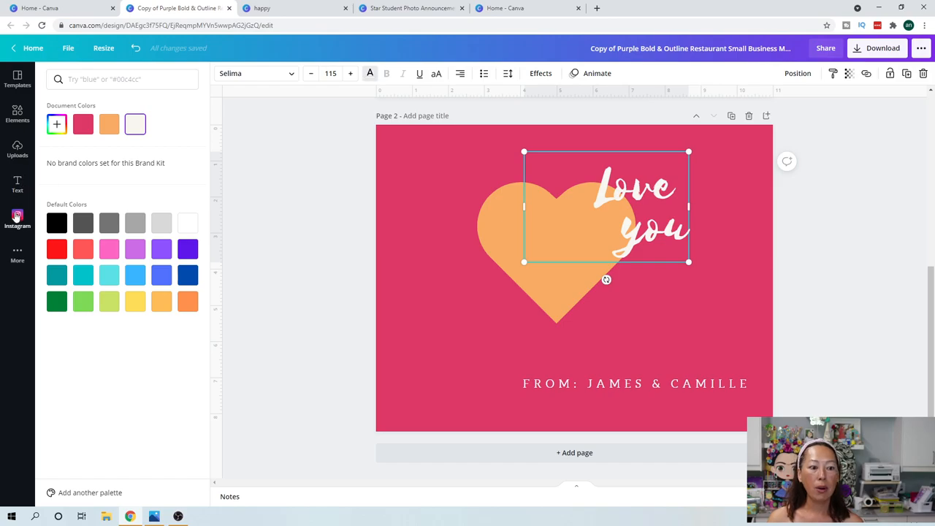
# Recolour the 'Love you' heading with a colour picked from the photo palette
pyautogui.click(18, 219)
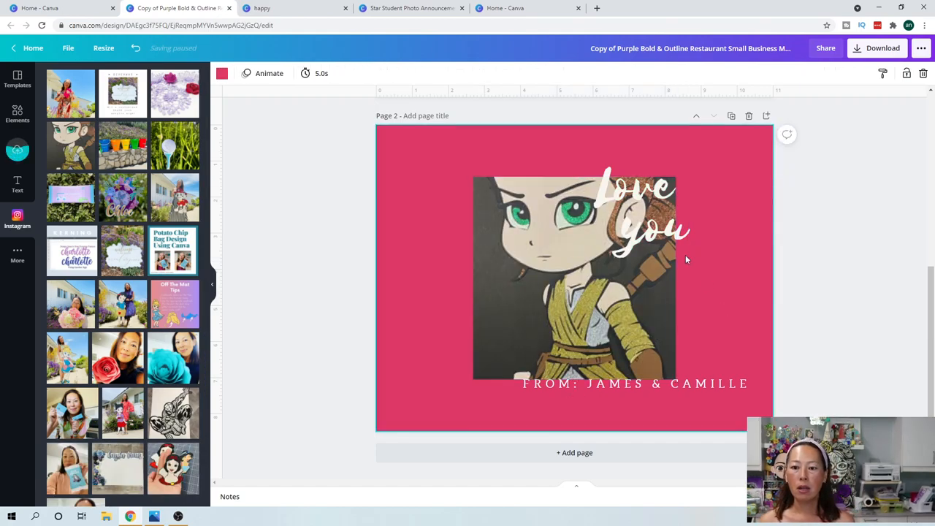
pyautogui.click(636, 212)
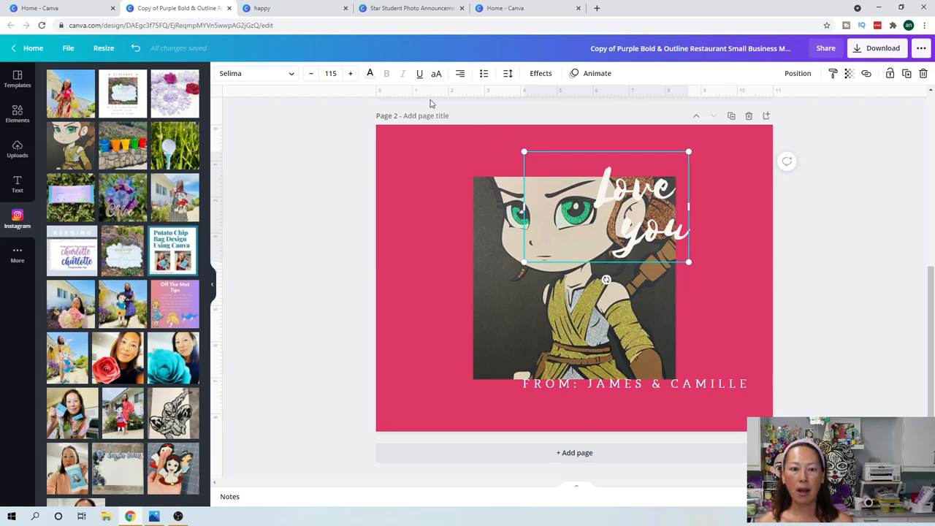
pyautogui.click(369, 73)
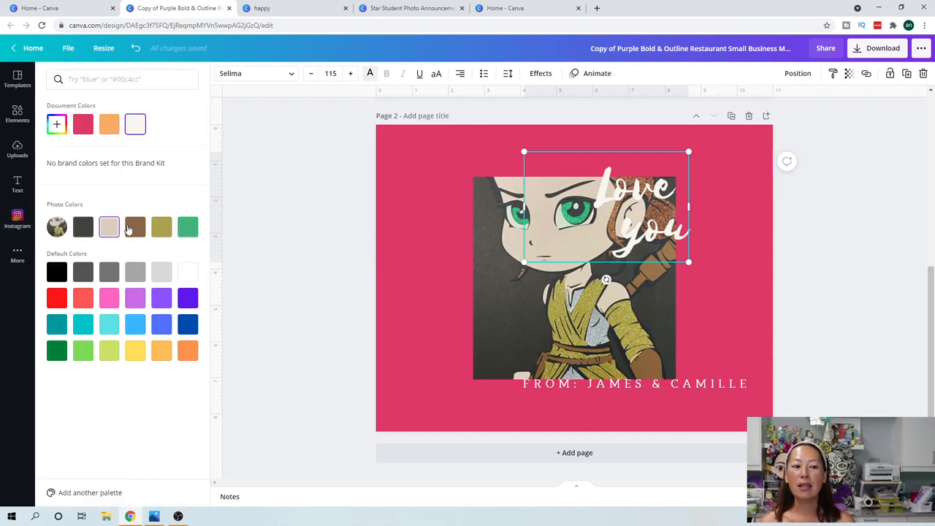
pyautogui.click(188, 226)
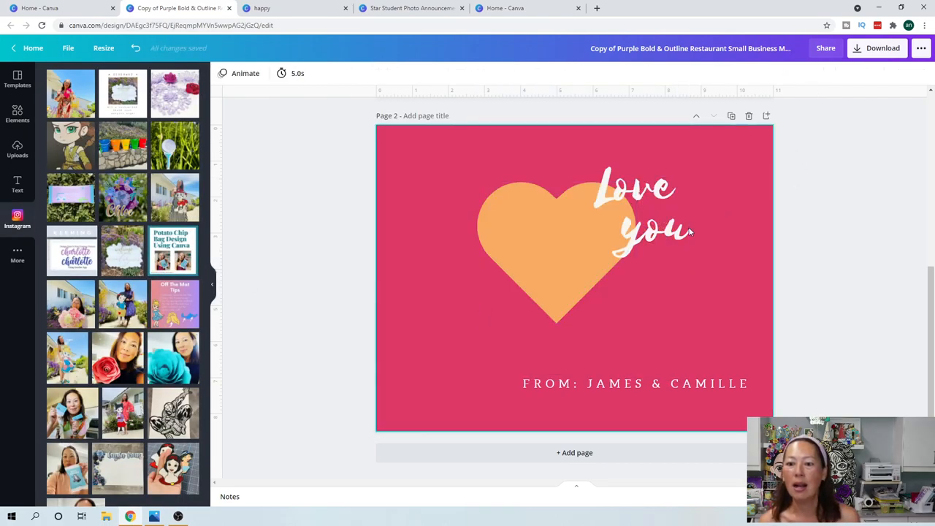
# Replace the sign-off names so it reads FROM: CHARLOTTE
pyautogui.click(621, 219)
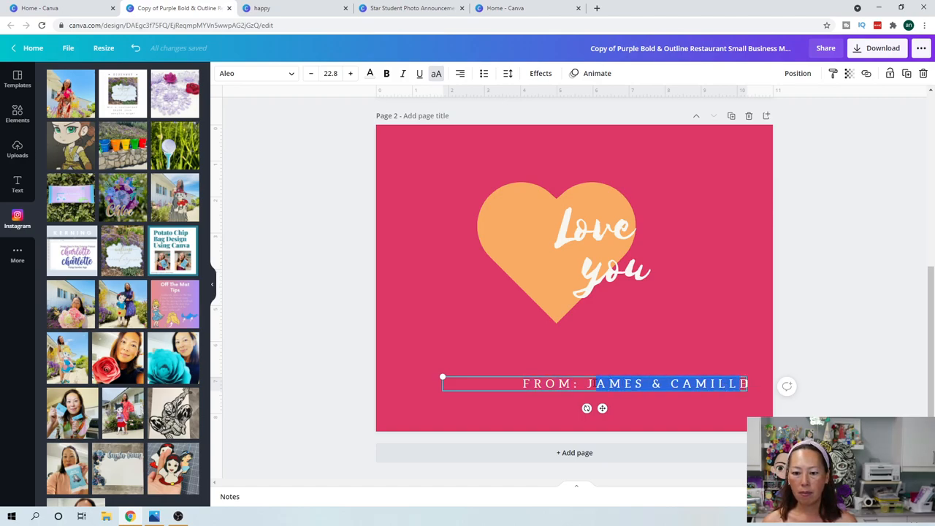
pyautogui.write('CB')
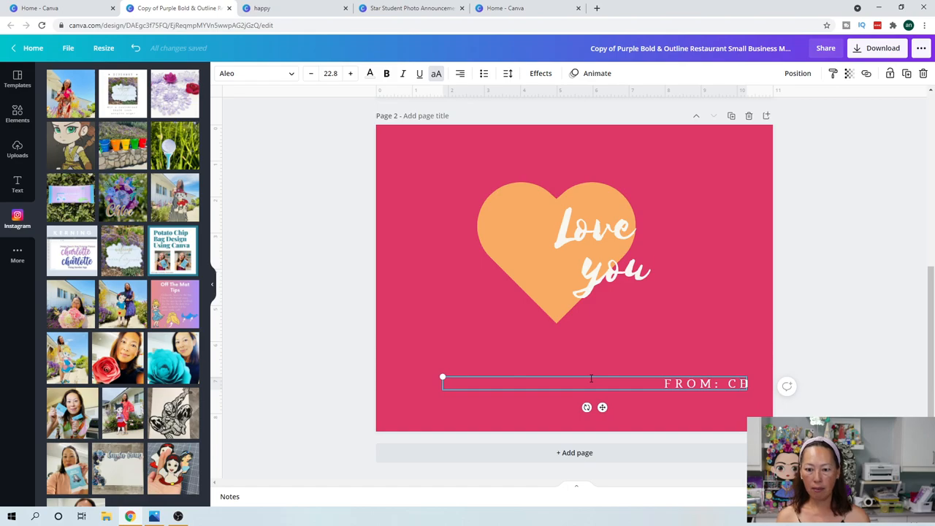
pyautogui.write('HARLOTTE')
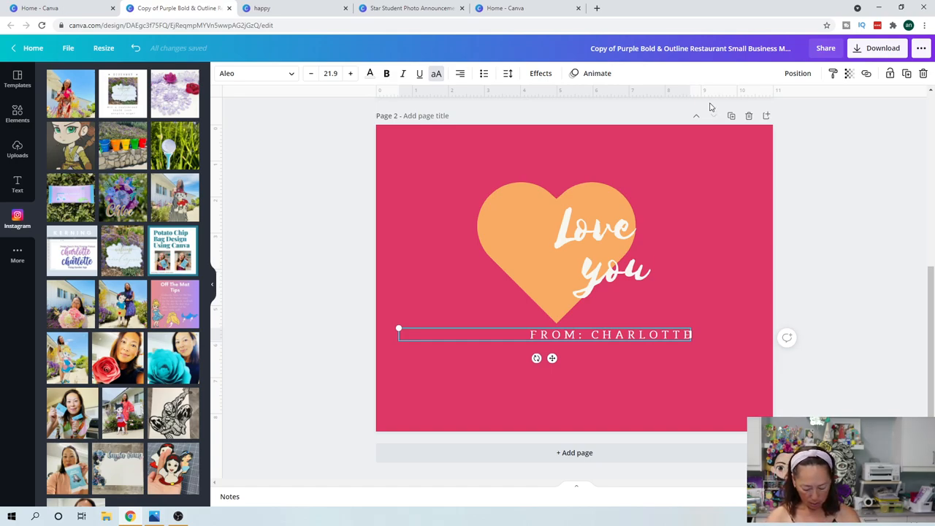
pyautogui.moveTo(529, 127)
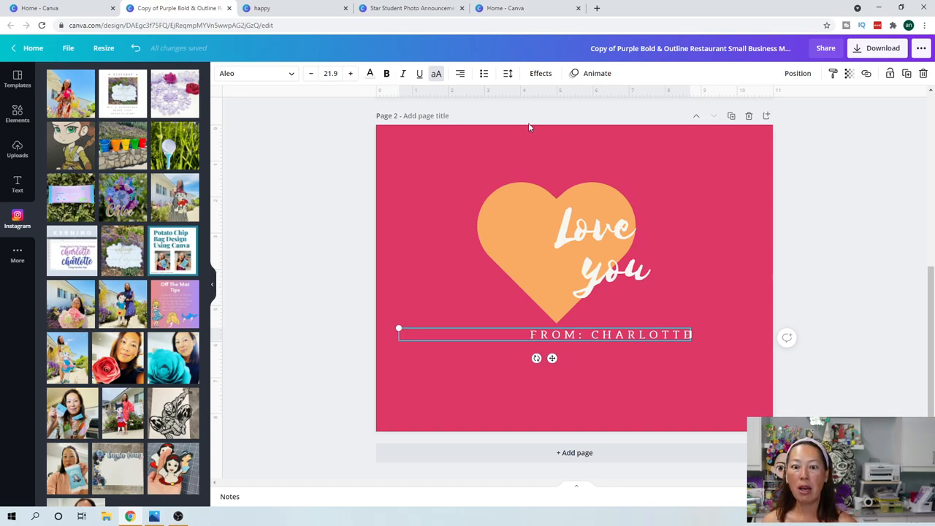
pyautogui.moveTo(690, 288)
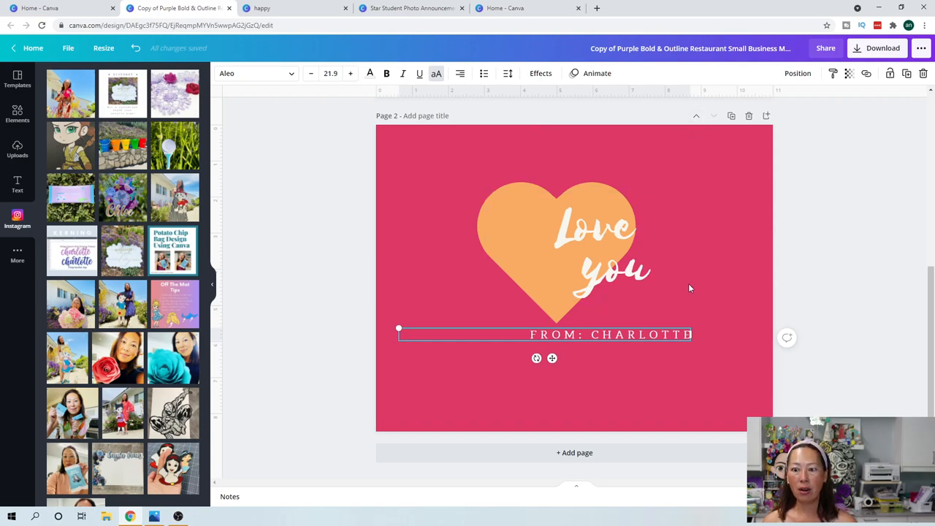
pyautogui.moveTo(707, 165)
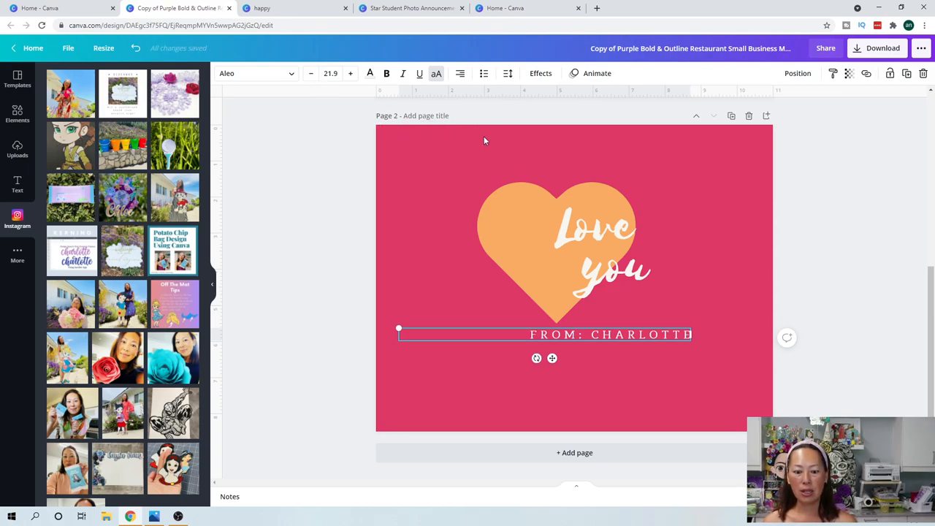
pyautogui.moveTo(657, 108)
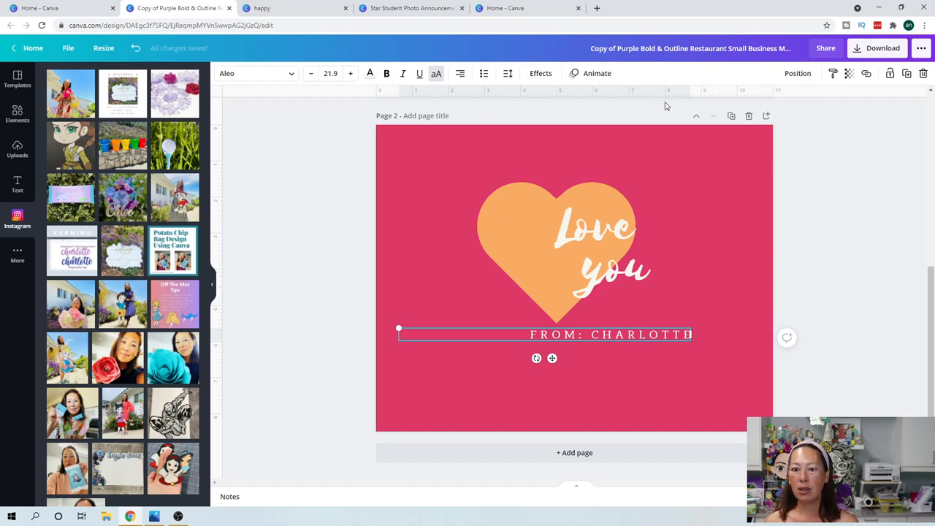
pyautogui.moveTo(660, 170)
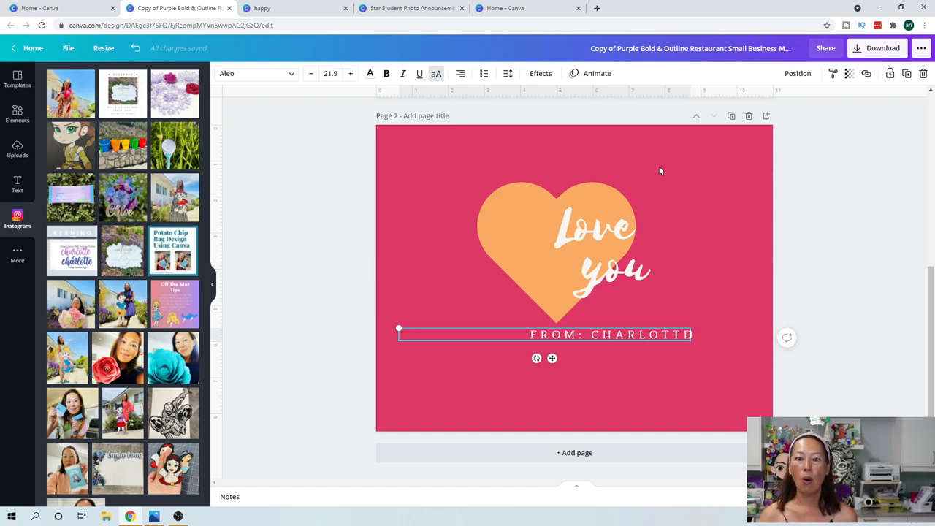
# Shrink the heart shape with its 'Love you' lettering
pyautogui.click(522, 175)
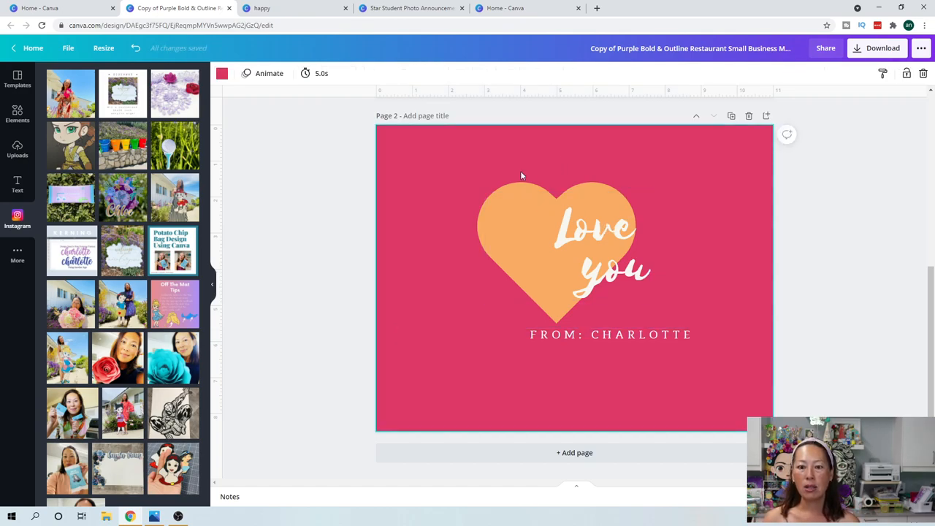
pyautogui.click(562, 256)
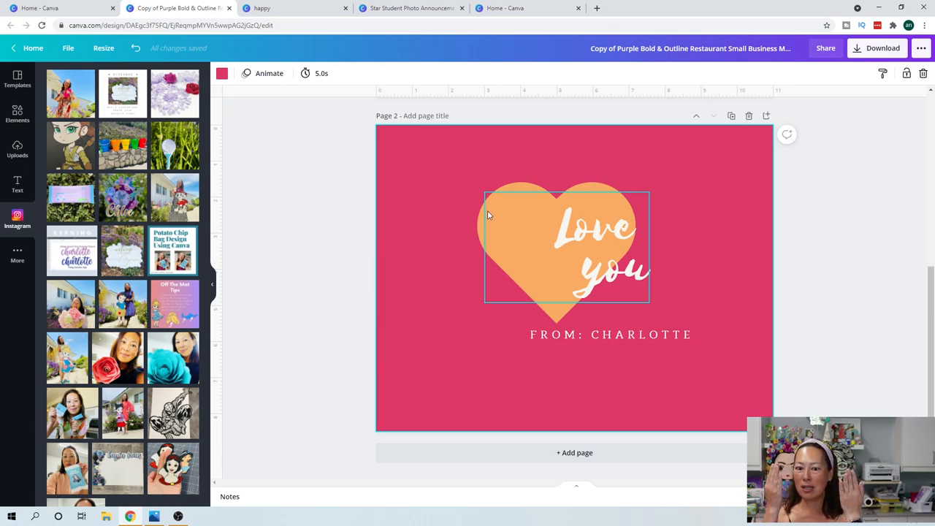
pyautogui.moveTo(592, 274)
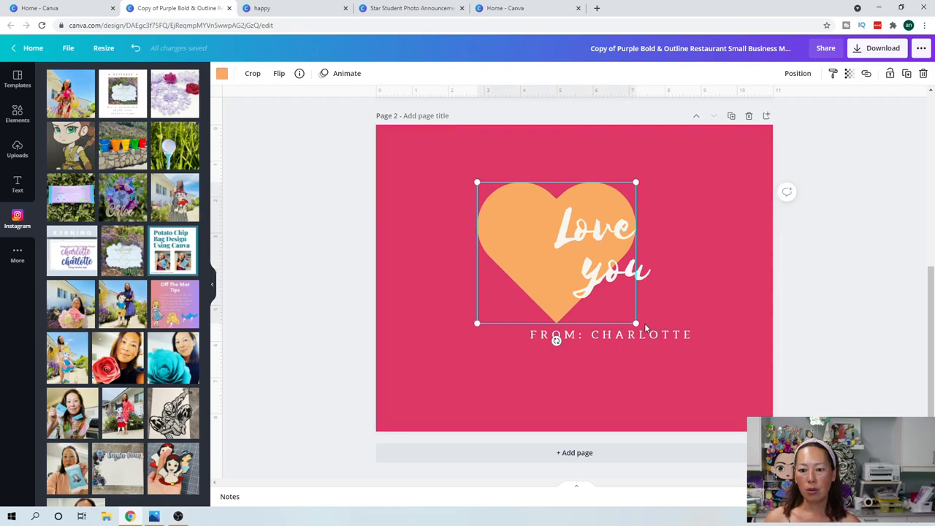
pyautogui.moveTo(636, 323); pyautogui.dragTo(602, 295)
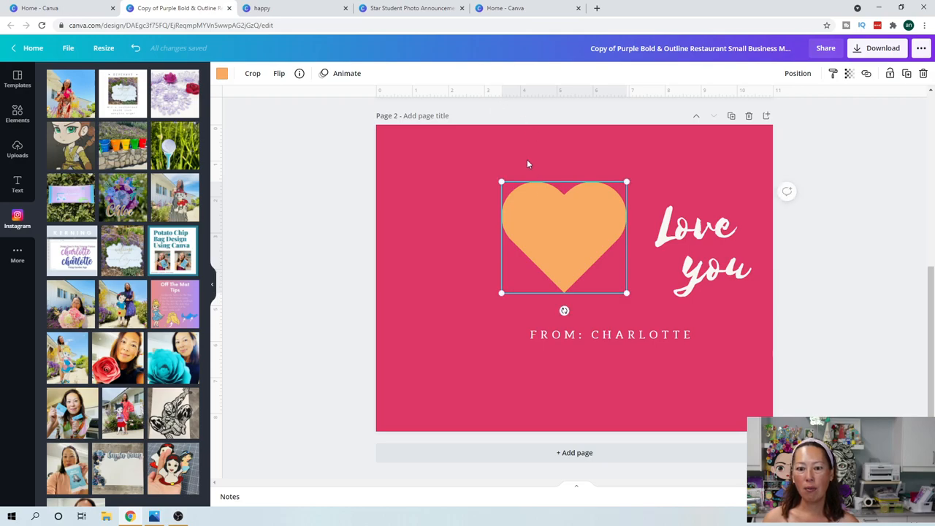
# Narrow the sign-off box so CHARLOTTE wraps onto a line below FROM:
pyautogui.click(694, 246)
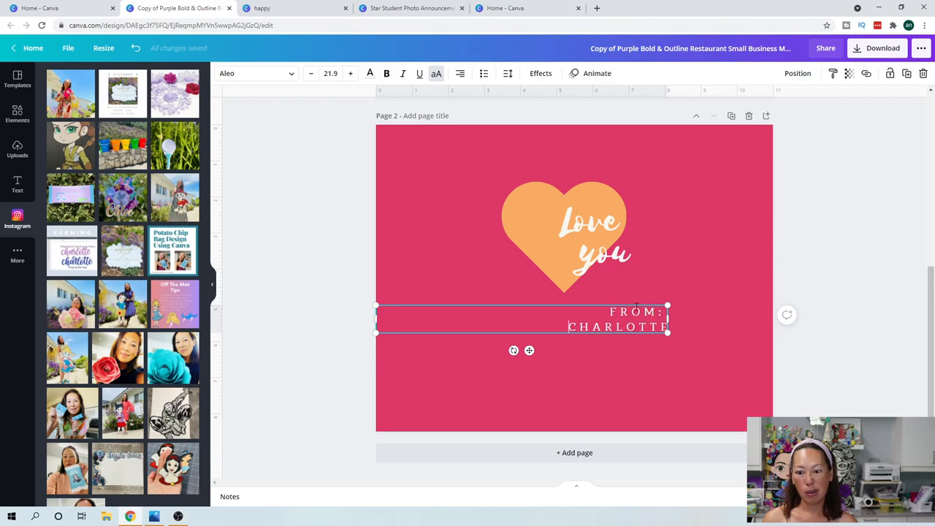
pyautogui.moveTo(520, 318); pyautogui.dragTo(520, 306)
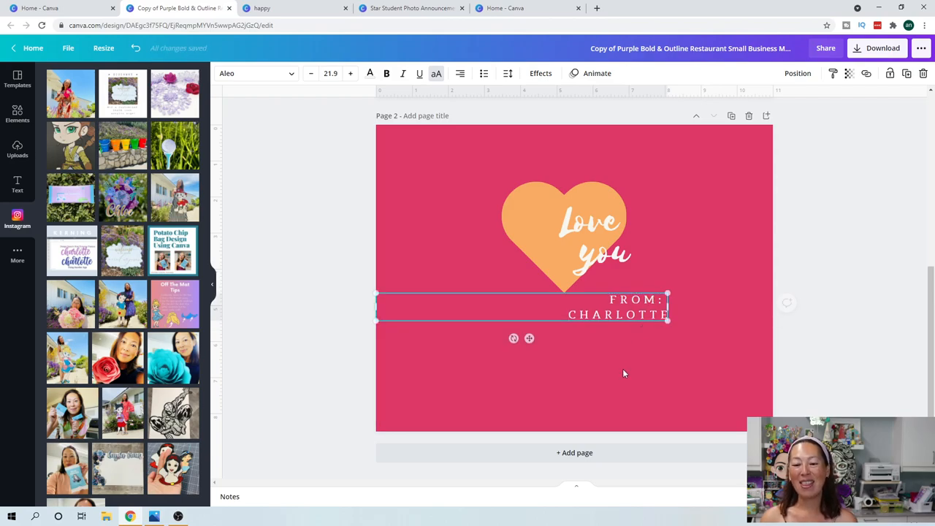
pyautogui.click(605, 341)
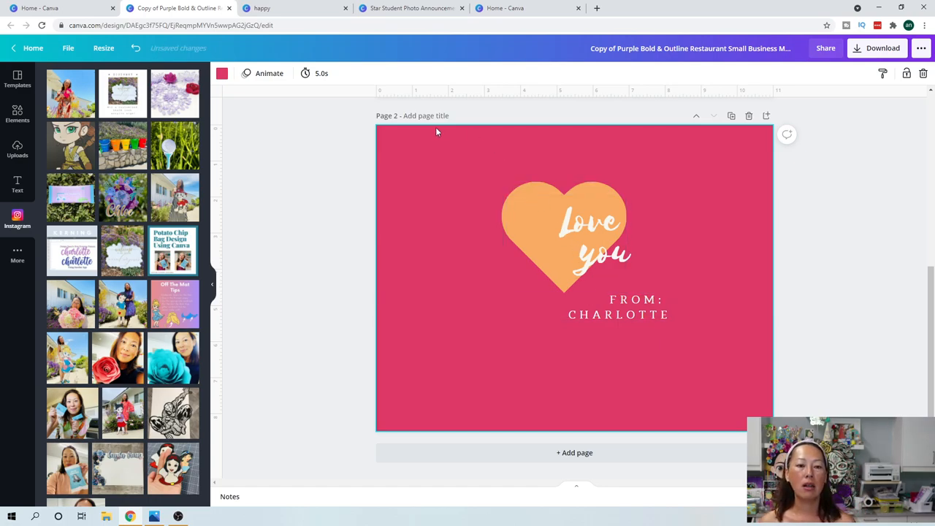
pyautogui.moveTo(667, 146)
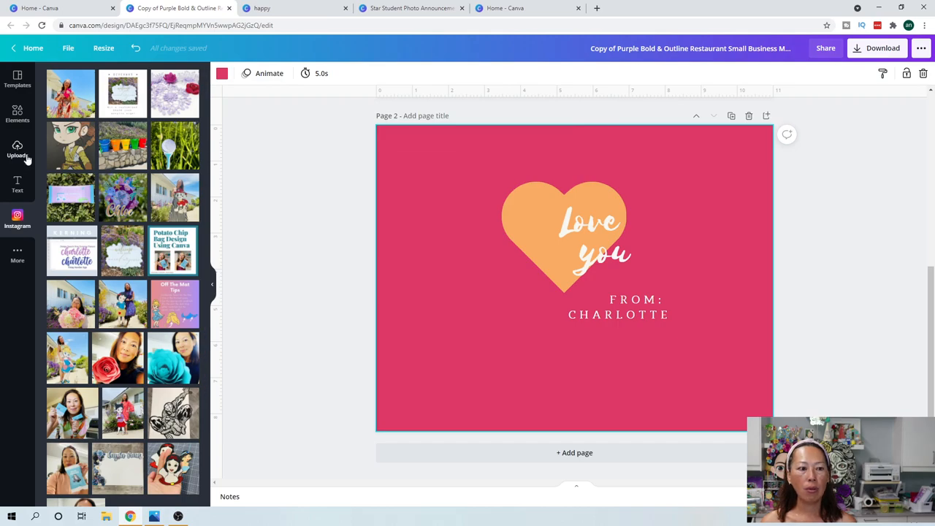
# Add a shape from Elements and stretch it as a strip across the page's top edge
pyautogui.click(17, 114)
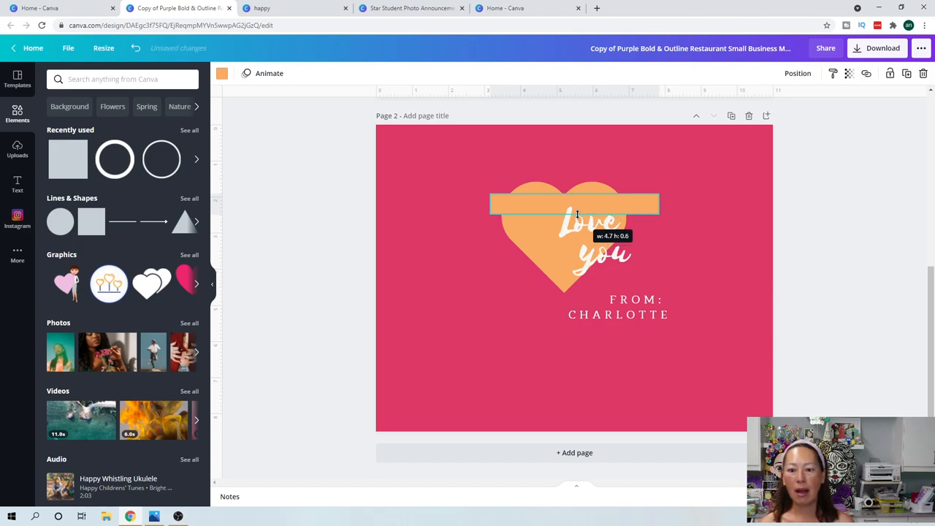
pyautogui.click(573, 203)
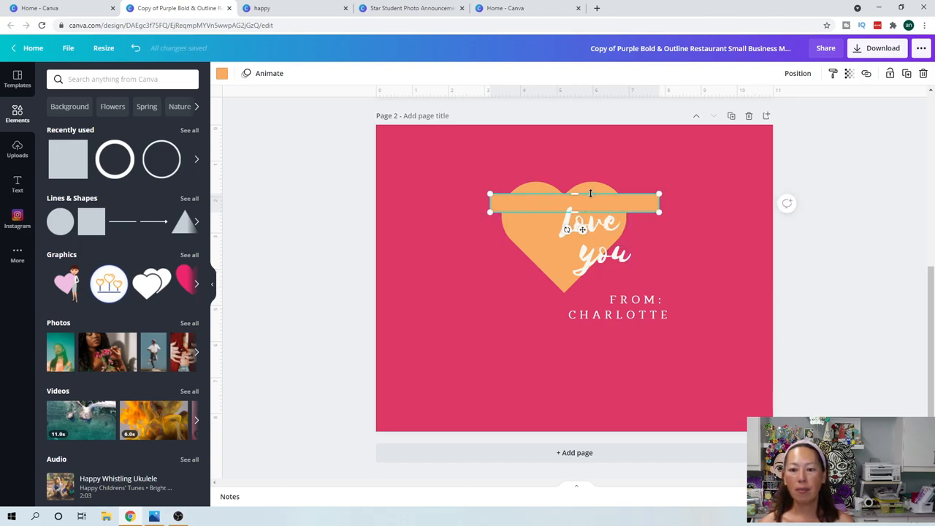
pyautogui.moveTo(618, 165)
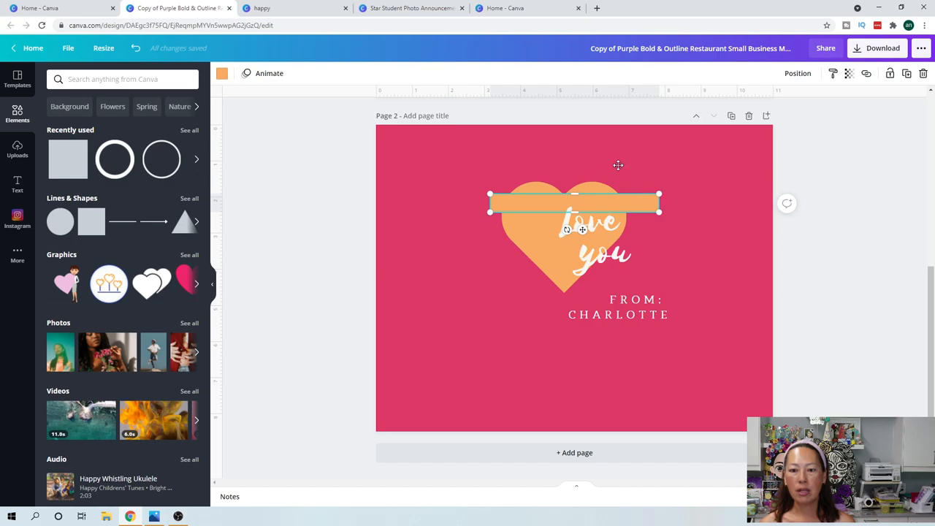
pyautogui.moveTo(574, 203); pyautogui.dragTo(460, 135)
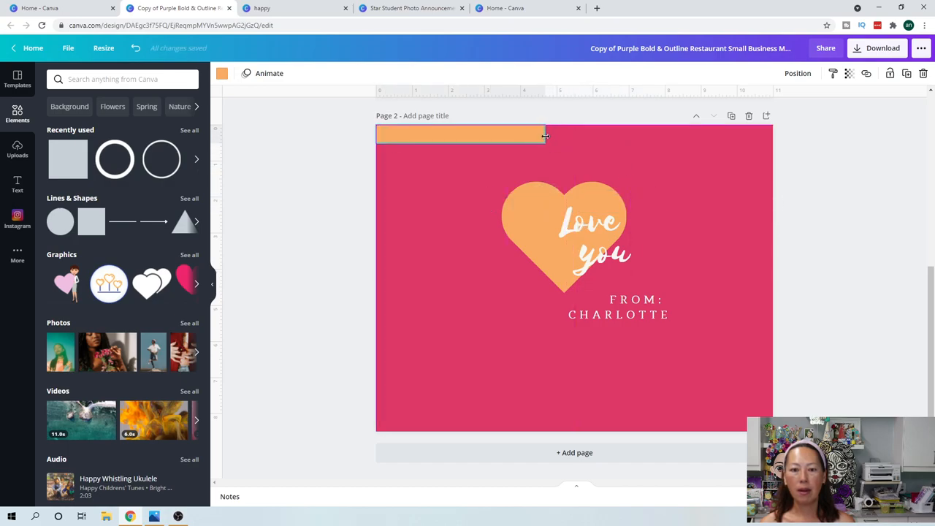
pyautogui.moveTo(543, 138); pyautogui.dragTo(767, 137)
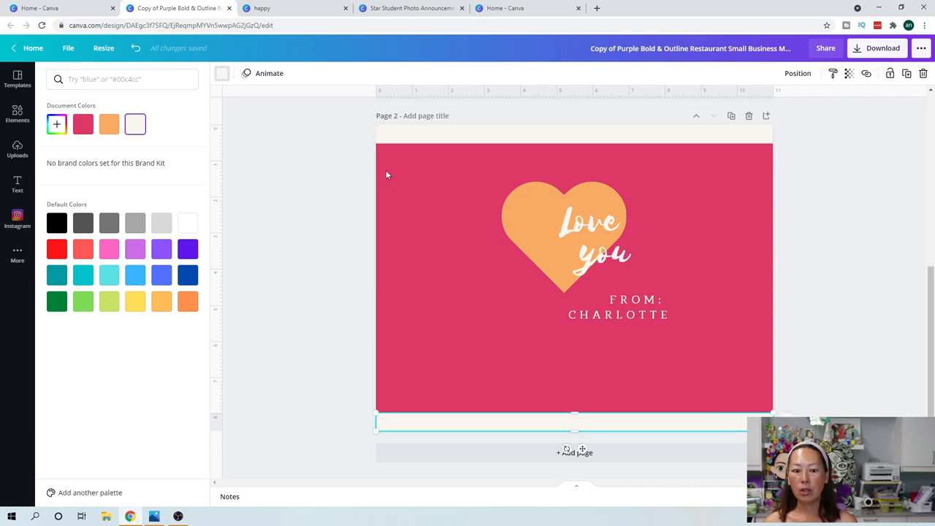
pyautogui.moveTo(336, 261)
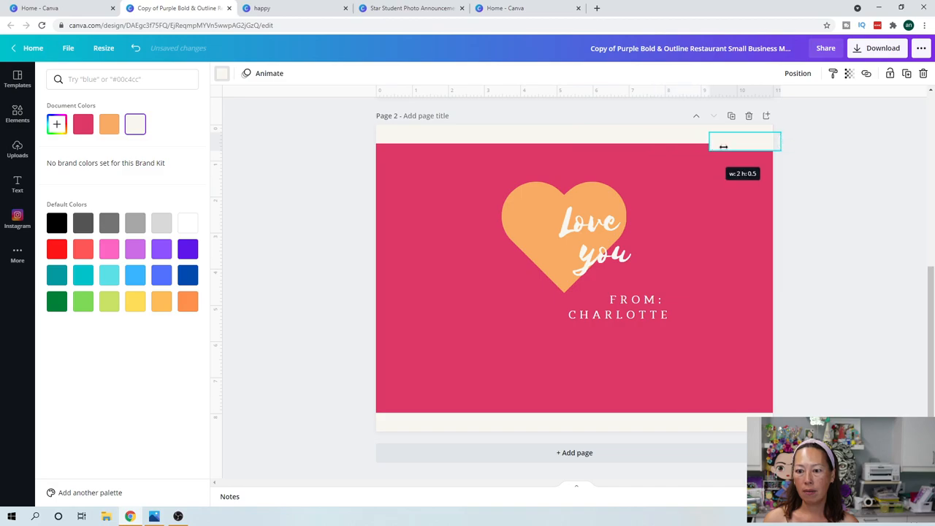
# Duplicate the top strip and narrow the copy into a thin border piece
pyautogui.moveTo(744, 140); pyautogui.dragTo(584, 163)
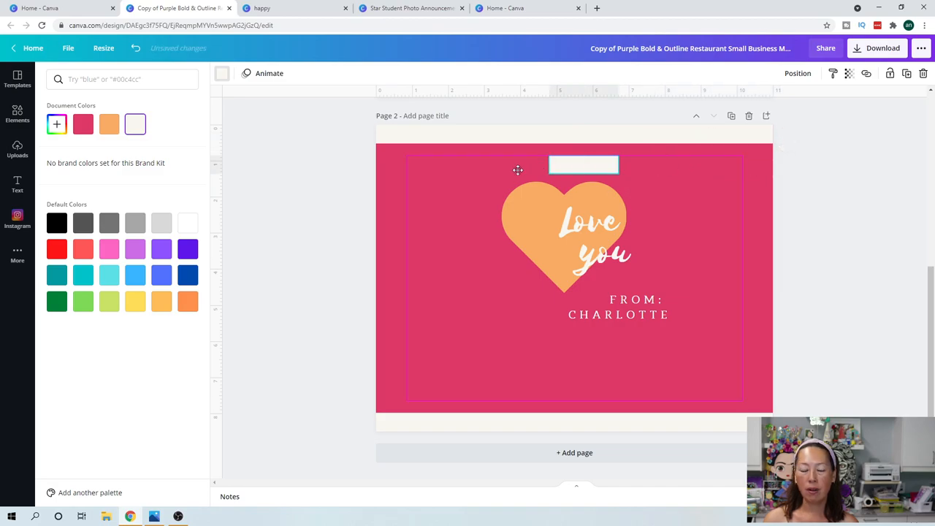
pyautogui.moveTo(583, 164); pyautogui.dragTo(436, 173)
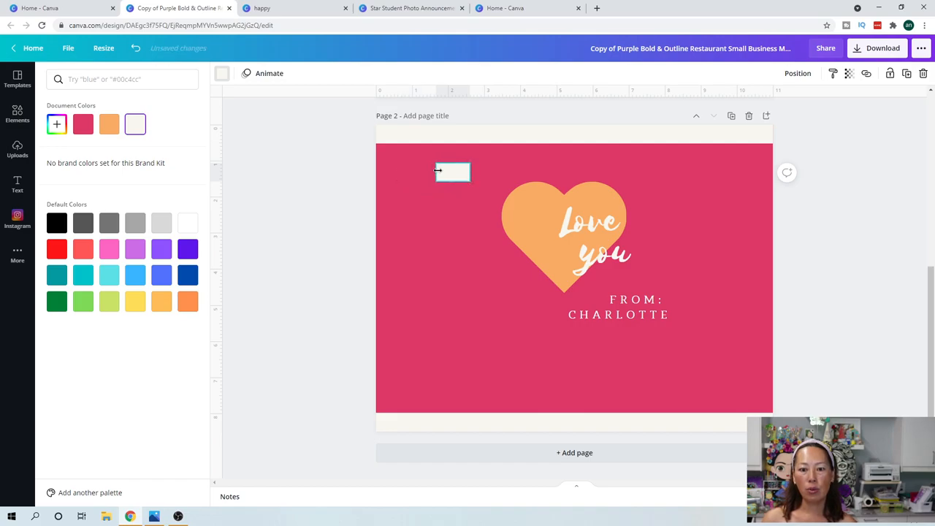
pyautogui.click(453, 172)
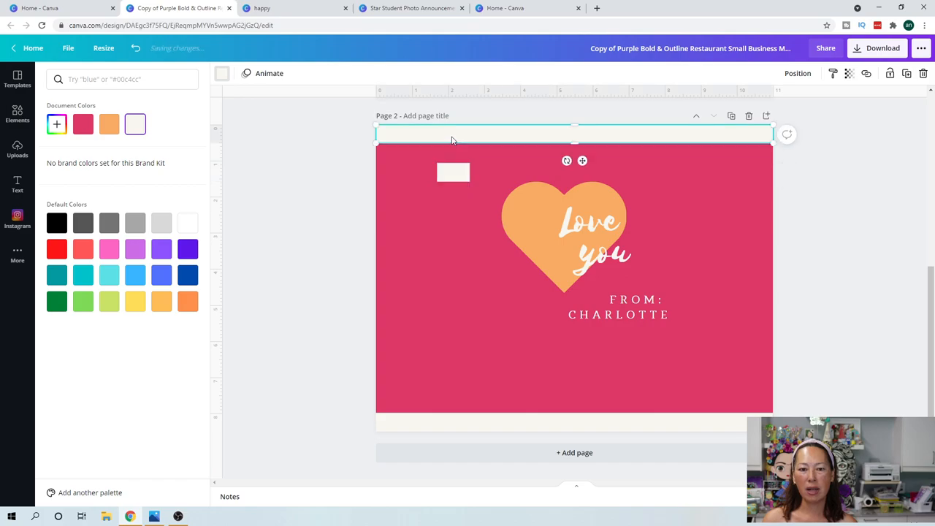
pyautogui.click(452, 173)
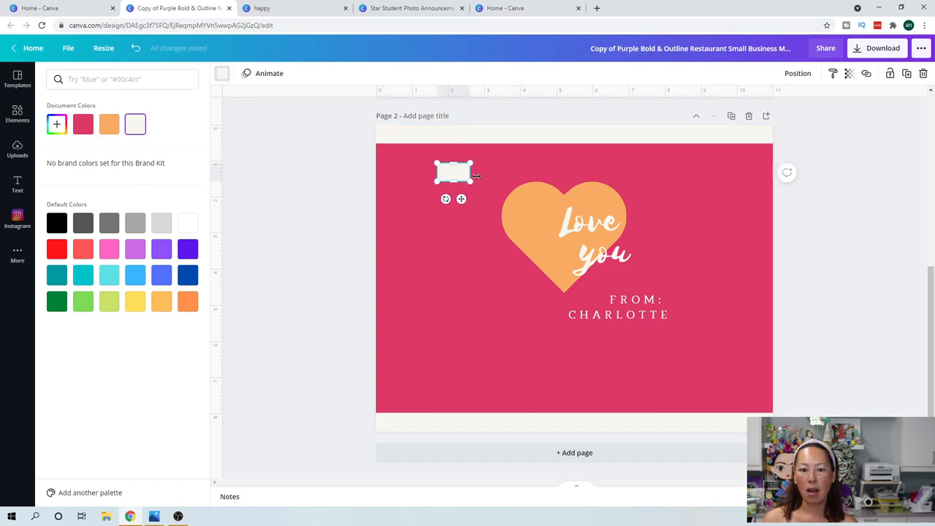
pyautogui.moveTo(473, 174); pyautogui.dragTo(444, 174)
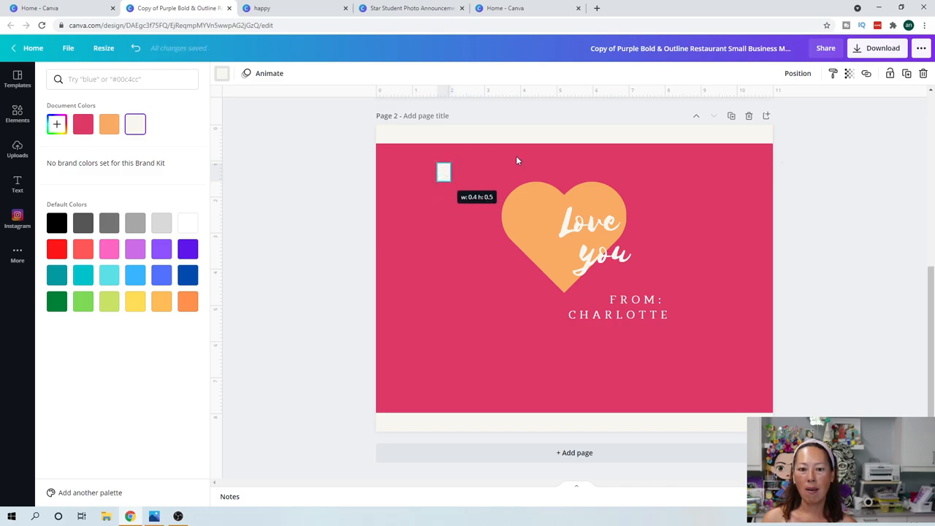
pyautogui.click(444, 172)
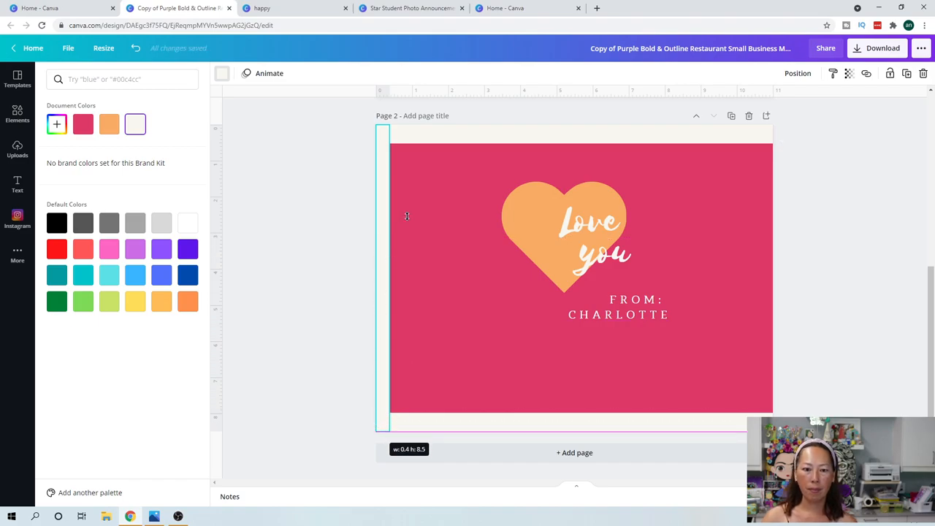
# Place border strips along the remaining page edges to frame the card
pyautogui.click(17, 114)
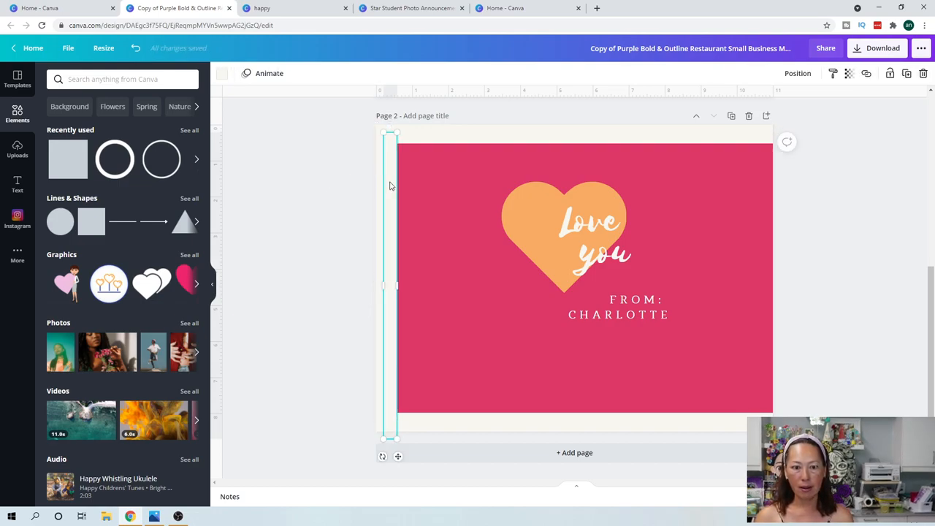
pyautogui.moveTo(392, 285); pyautogui.dragTo(733, 285)
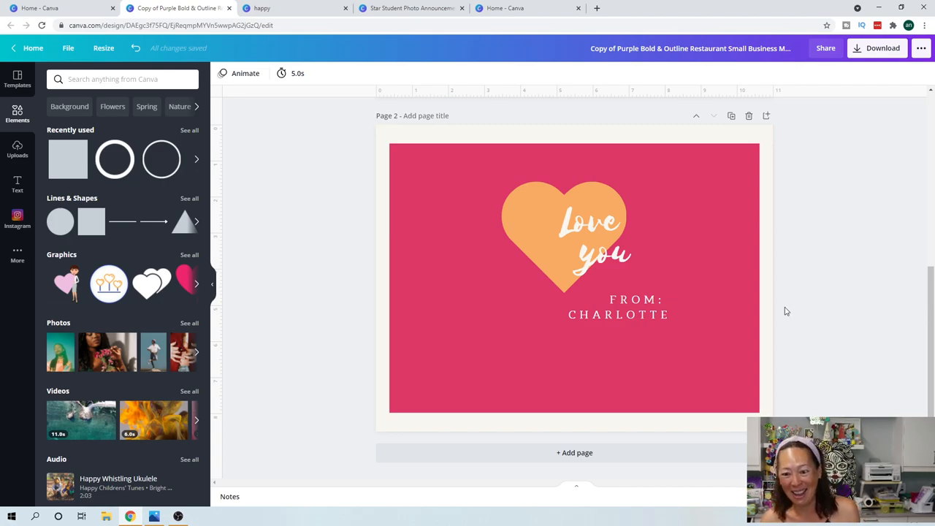
pyautogui.moveTo(882, 57)
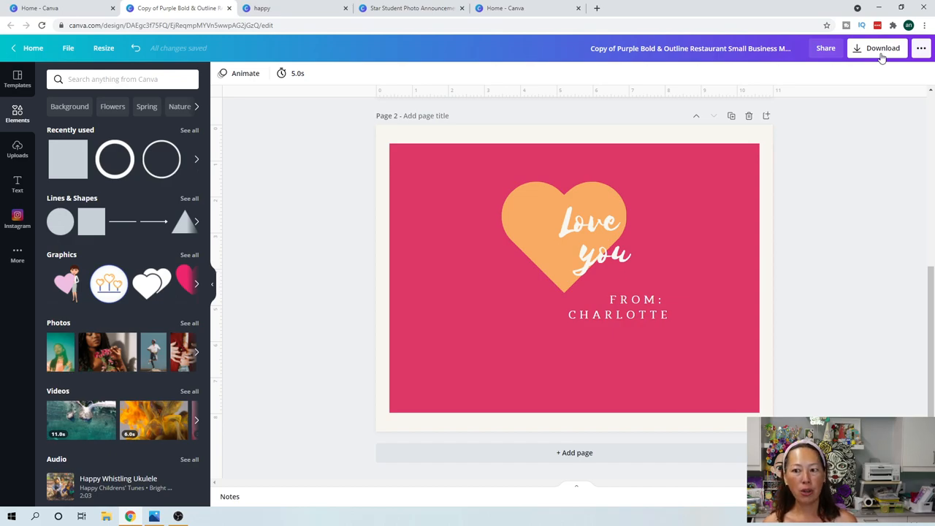
# Download all 2 pages as PNG images and view the downloaded files
pyautogui.click(876, 48)
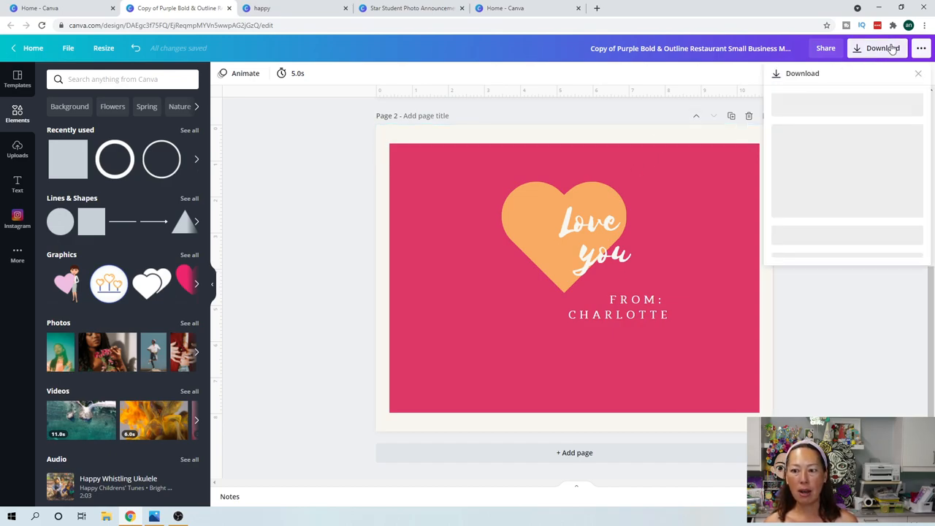
pyautogui.click(882, 47)
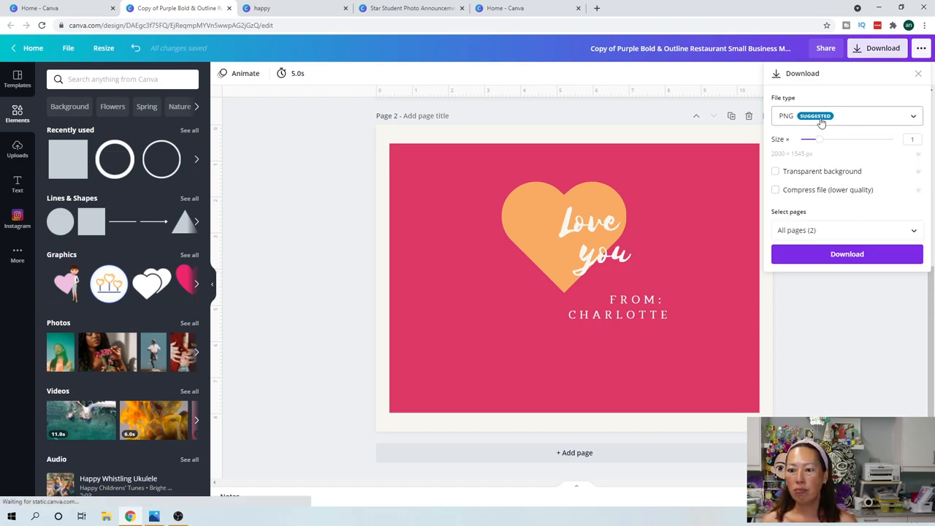
pyautogui.click(846, 116)
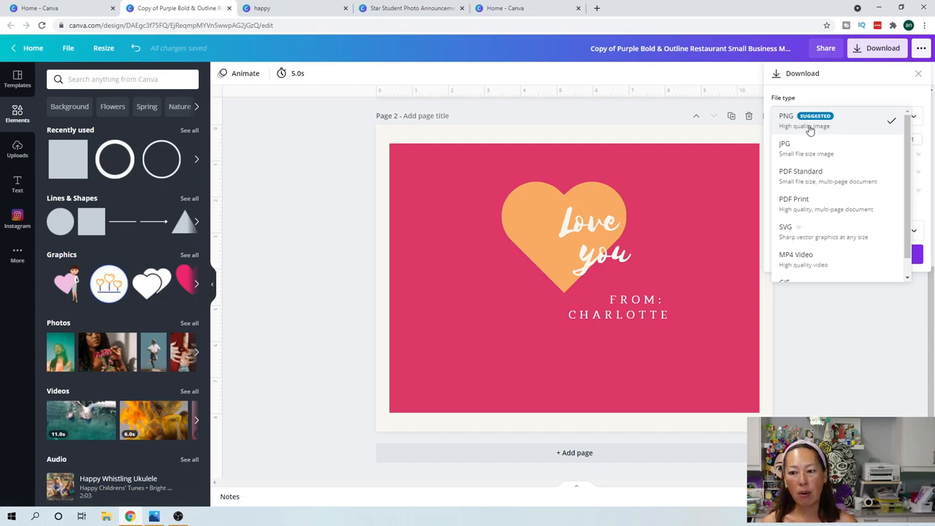
pyautogui.scroll(-3)
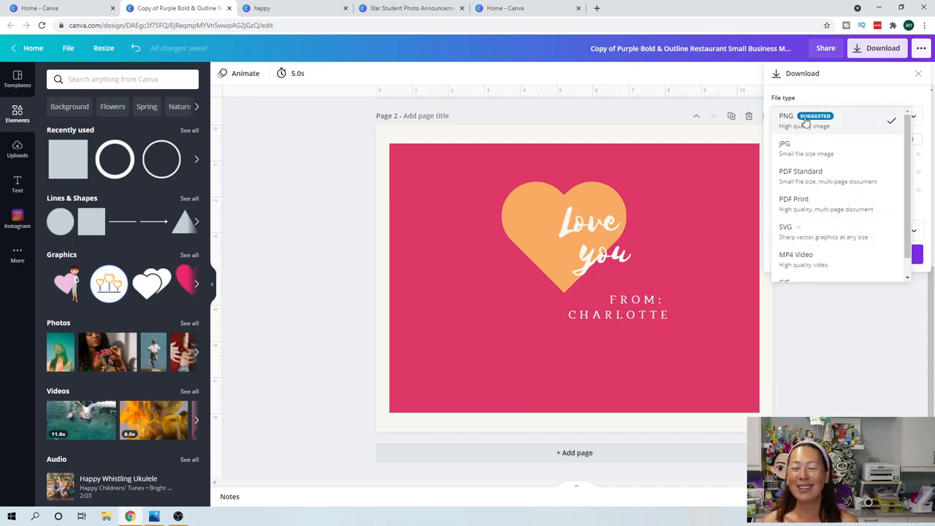
pyautogui.click(786, 116)
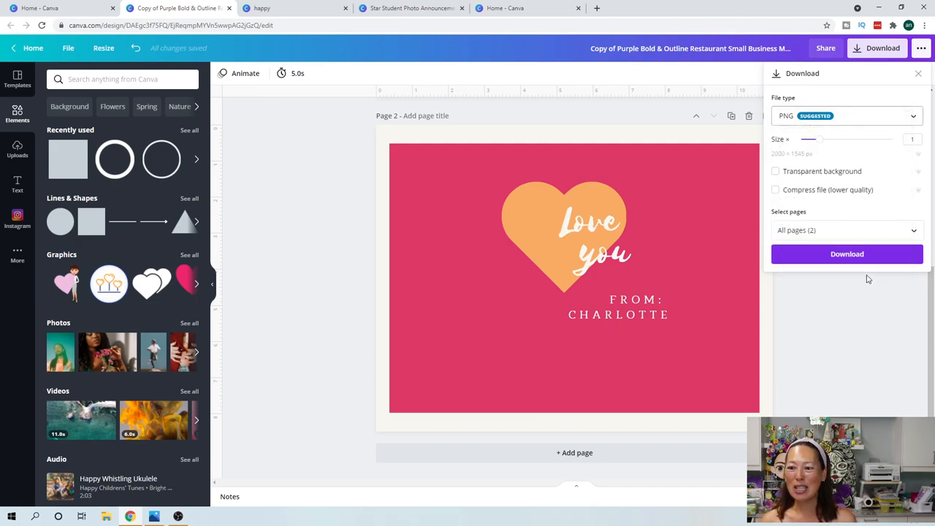
pyautogui.click(847, 254)
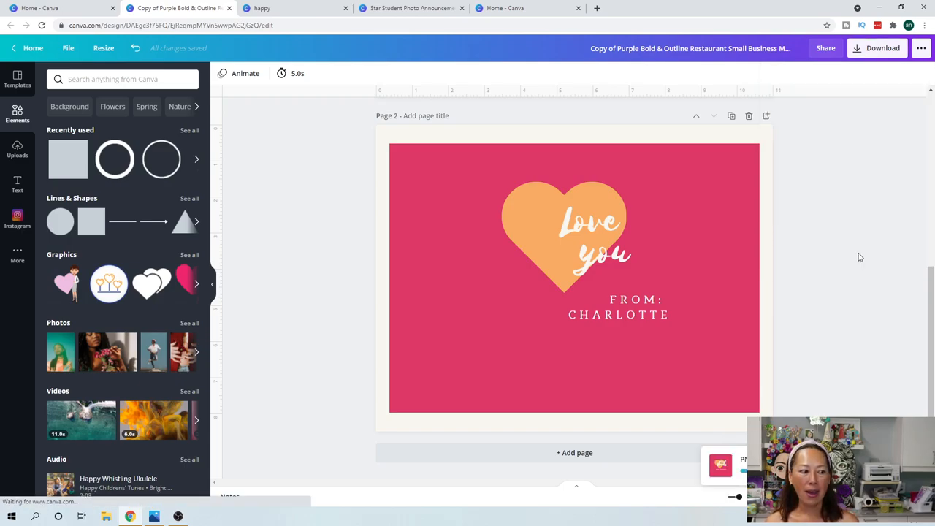
pyautogui.click(882, 46)
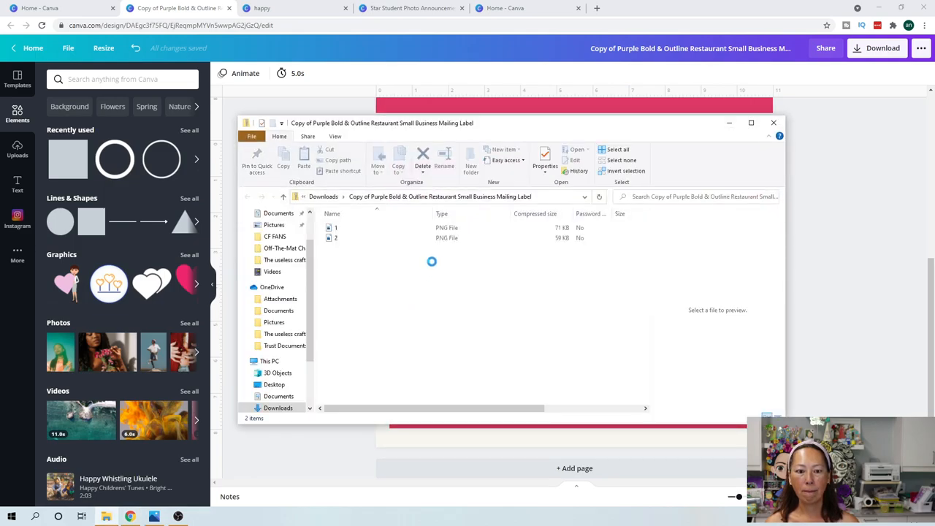
# Open 2.png from the downloaded design folder to view it in Photos
pyautogui.click(336, 236)
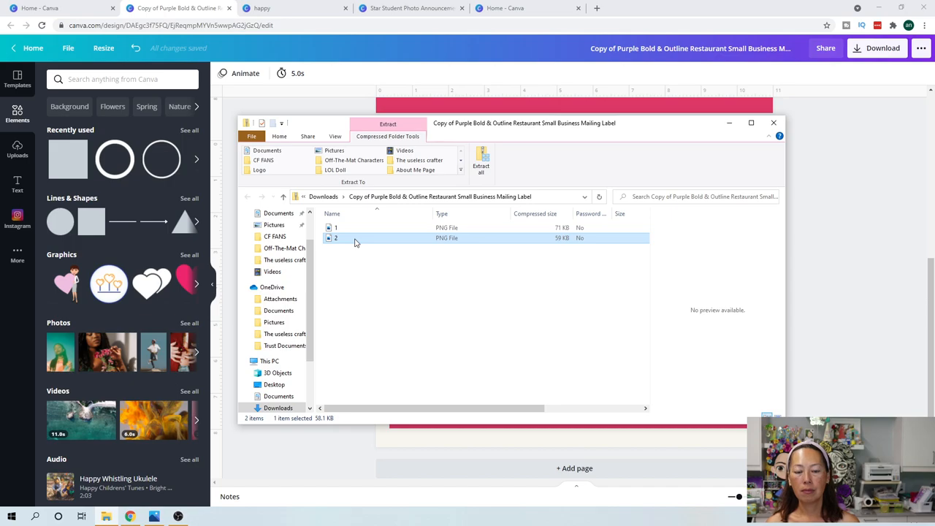
pyautogui.doubleClick(336, 237)
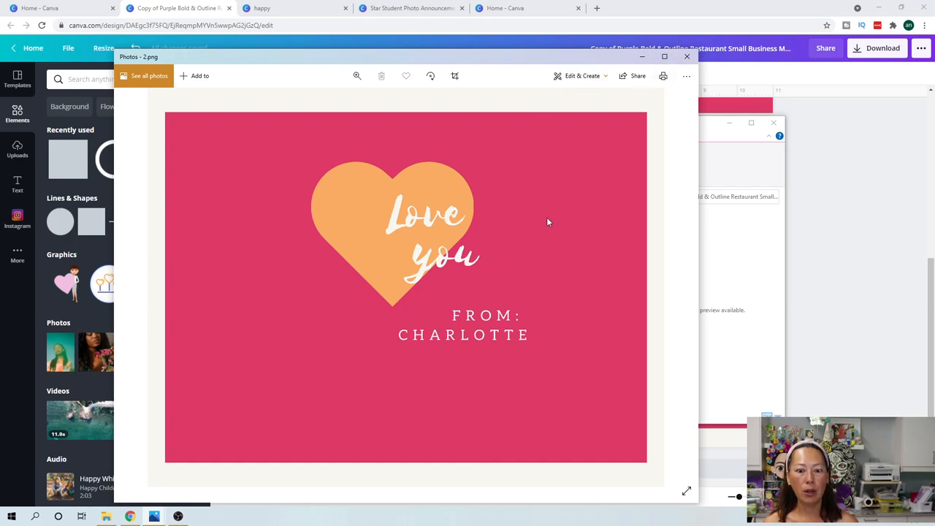
pyautogui.moveTo(461, 222)
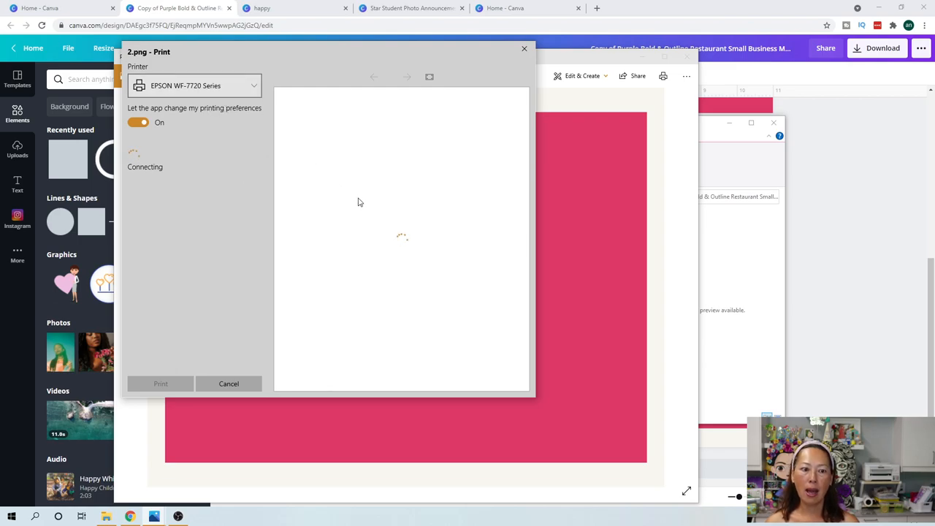
pyautogui.moveTo(387, 234)
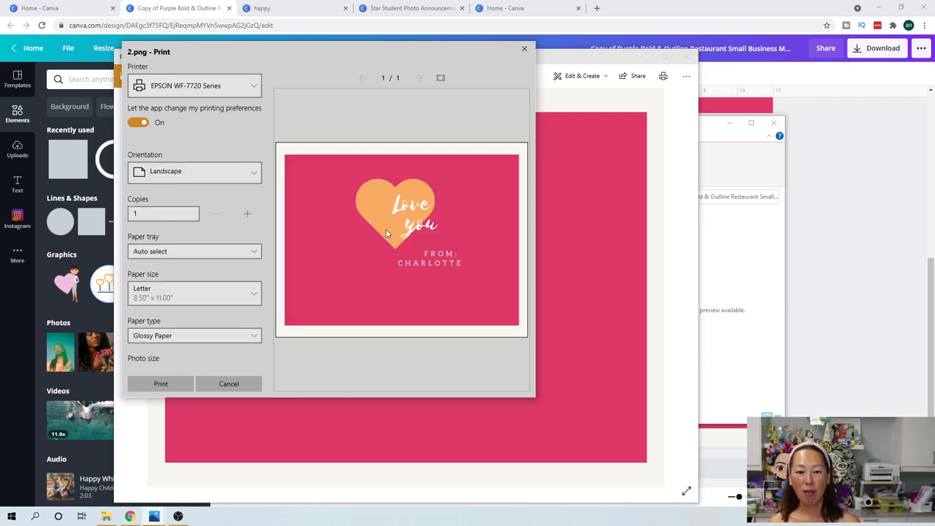
pyautogui.moveTo(365, 241)
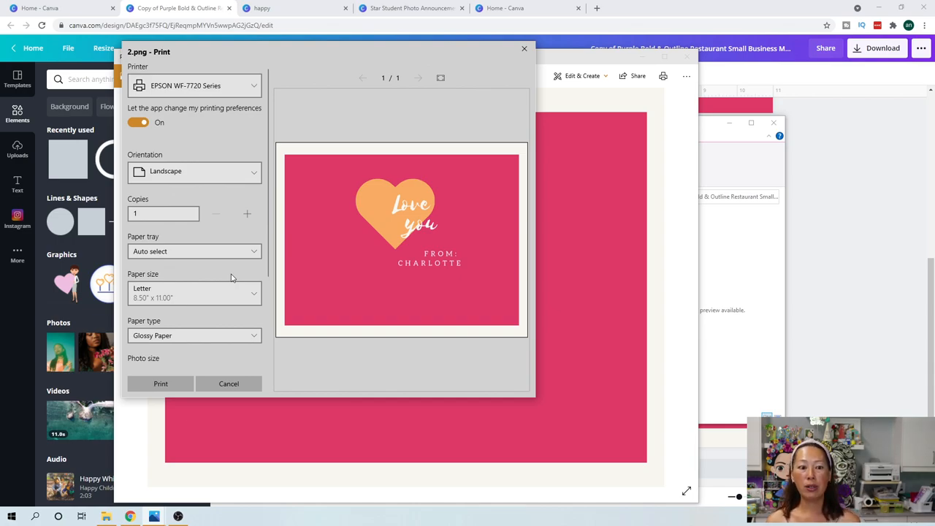
pyautogui.moveTo(577, 345)
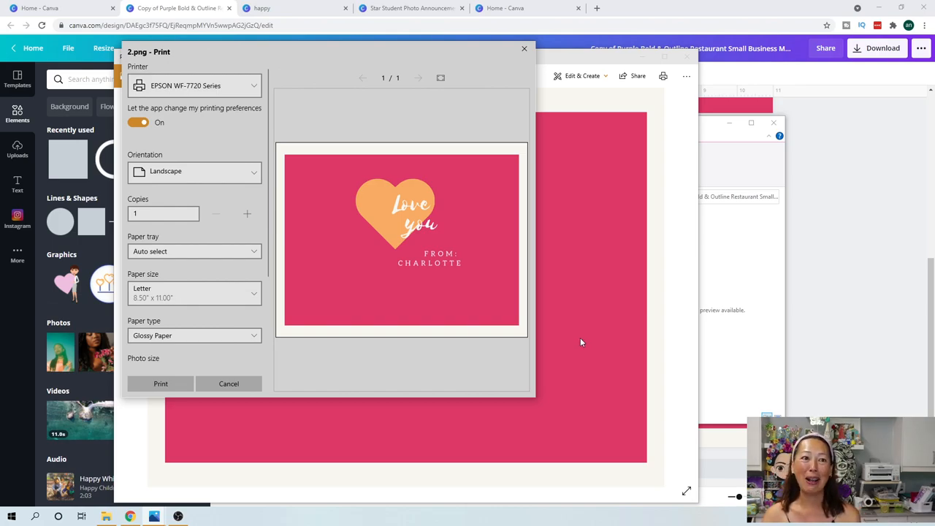
pyautogui.moveTo(584, 333)
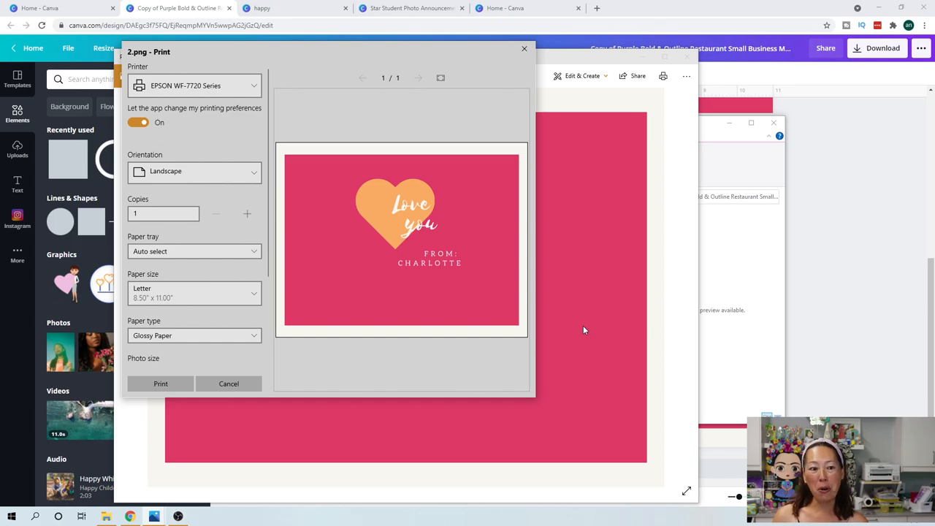
pyautogui.moveTo(211, 113)
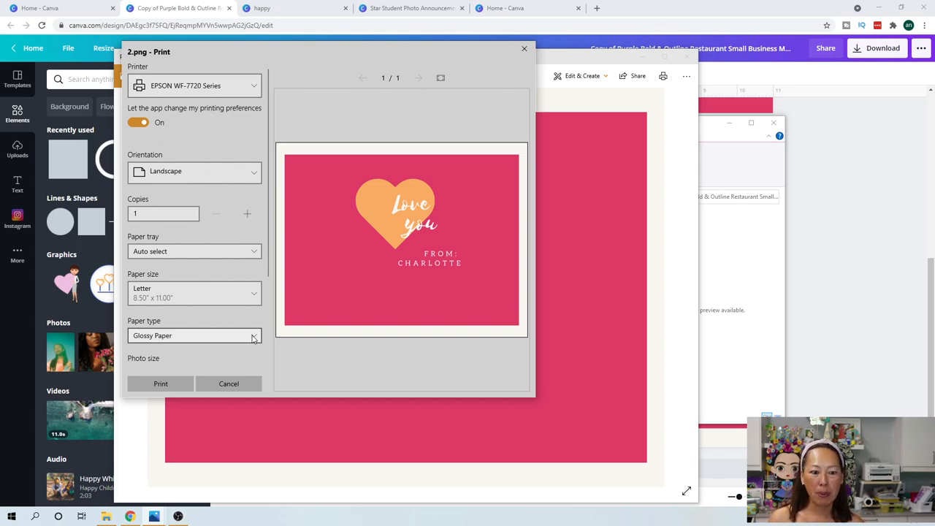
# Review the Landscape, Letter, Glossy, Fill page print options and the Fit dropdown, then cancel printing
pyautogui.scroll(-3)
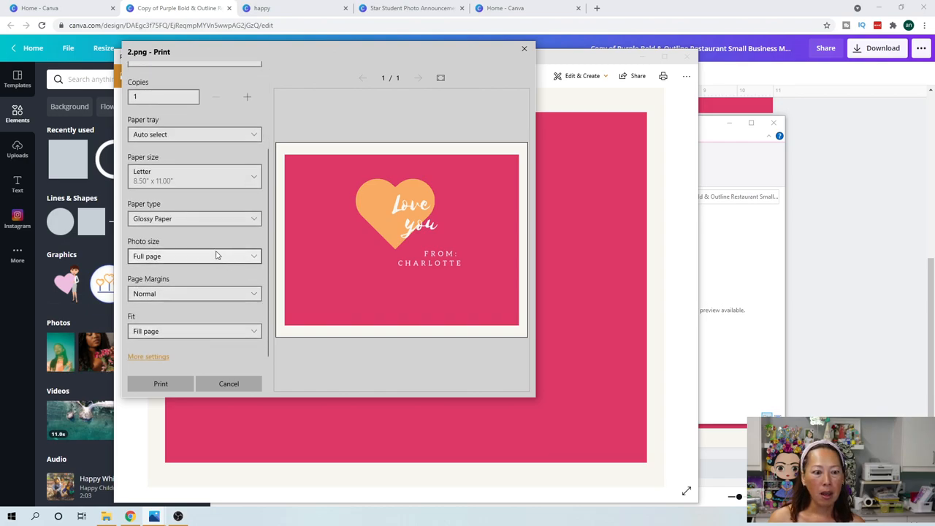
pyautogui.click(193, 256)
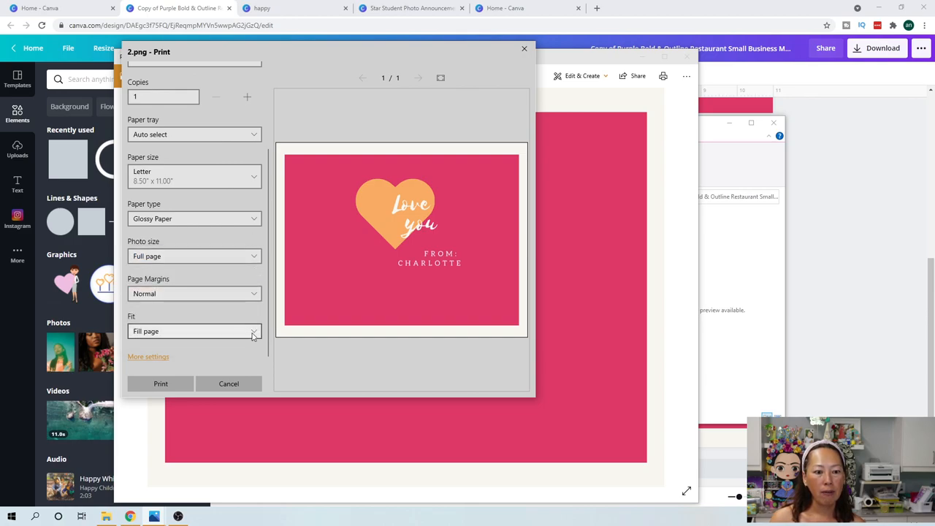
pyautogui.click(193, 331)
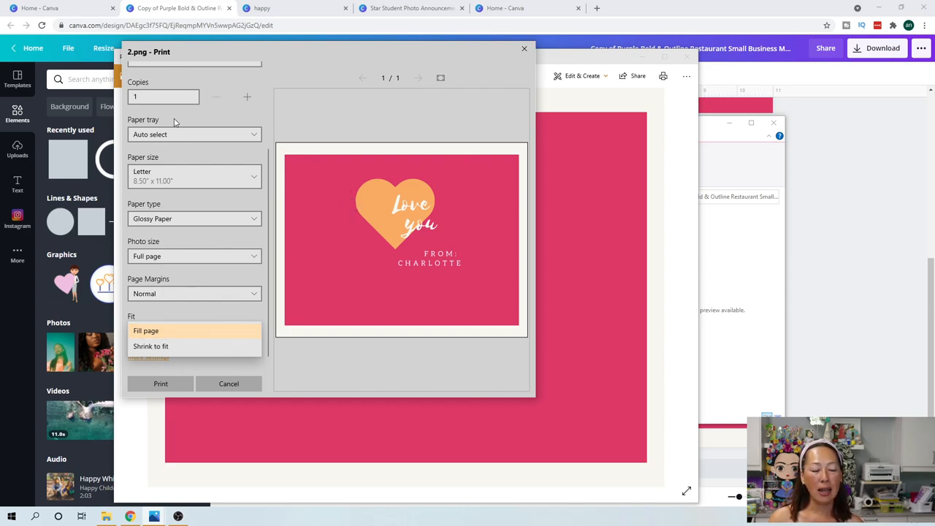
pyautogui.moveTo(222, 188)
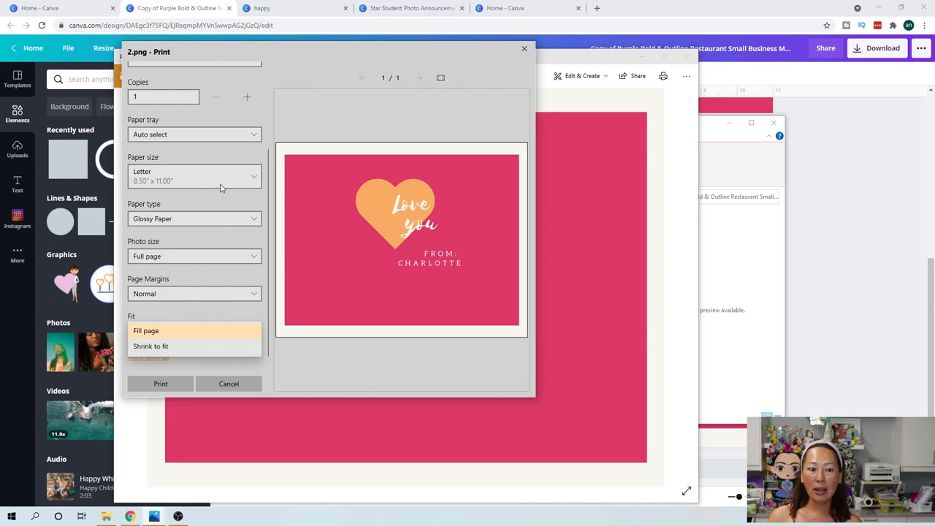
pyautogui.click(228, 383)
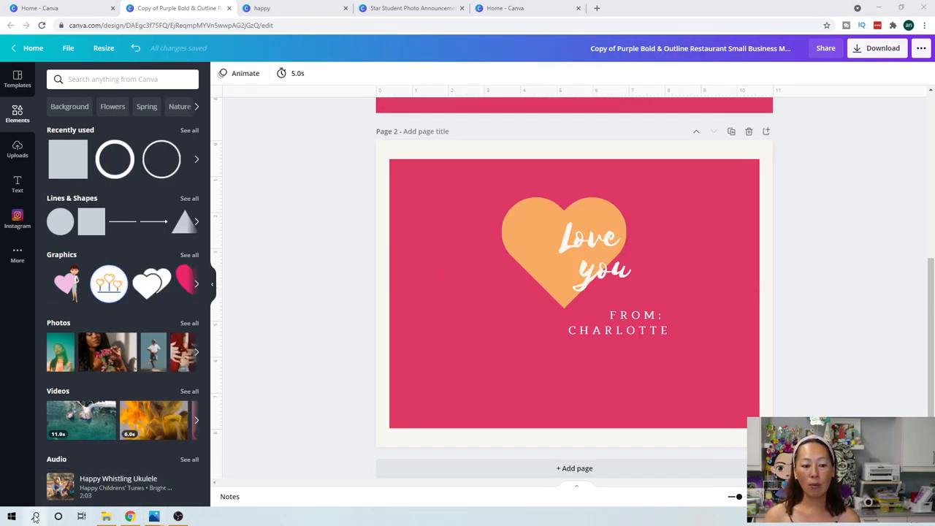
# Find the EPSON WF-7720 via Windows search for 'print' and bring up its printing preferences
pyautogui.click(35, 517)
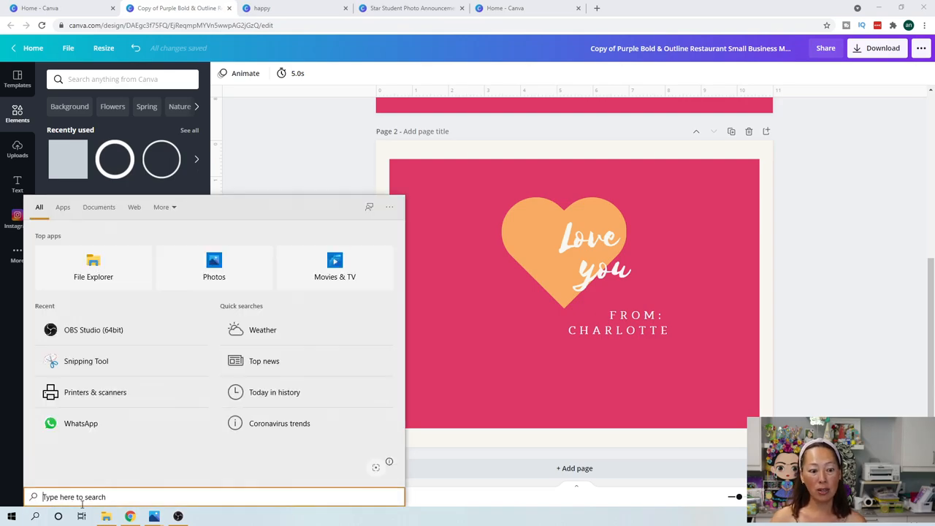
pyautogui.write('print')
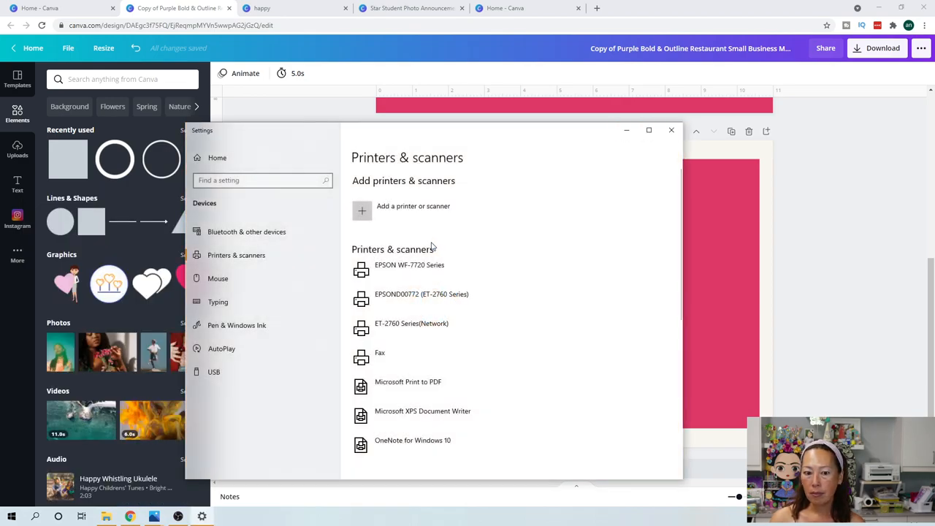
pyautogui.click(409, 265)
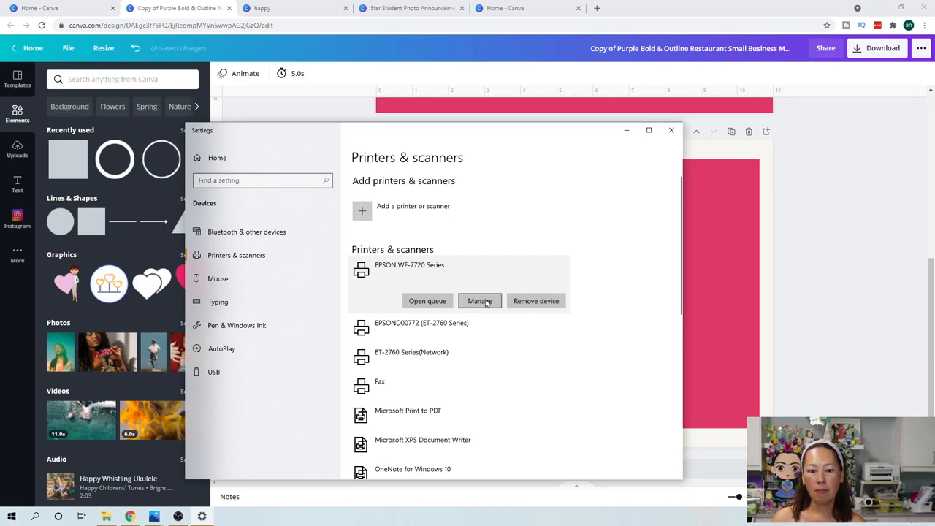
pyautogui.click(479, 301)
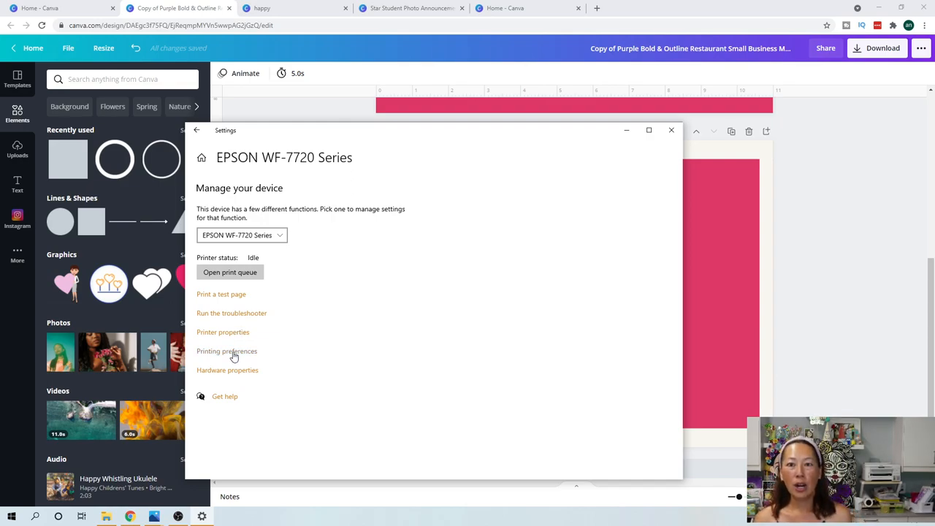
pyautogui.click(227, 351)
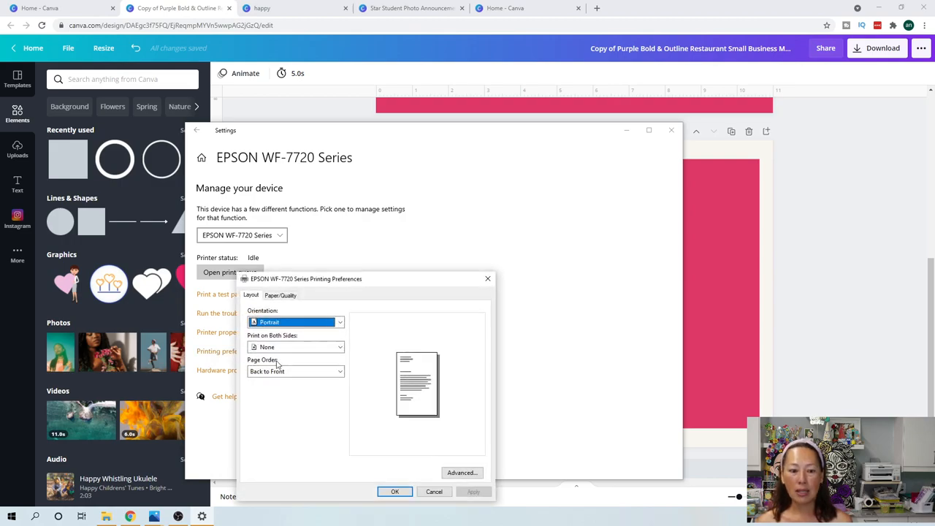
pyautogui.moveTo(307, 278); pyautogui.dragTo(403, 130)
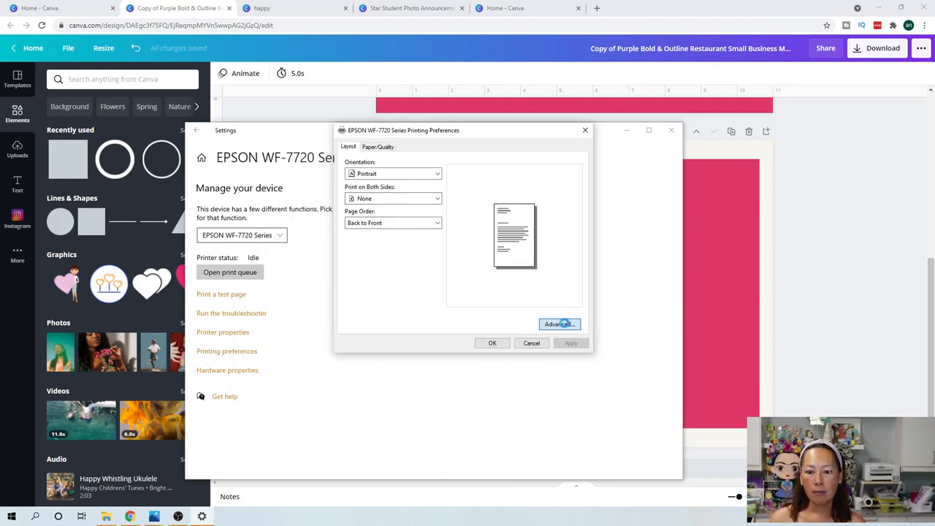
# Review the advanced and paper/quality printing options, then close the preferences and printer settings
pyautogui.click(558, 324)
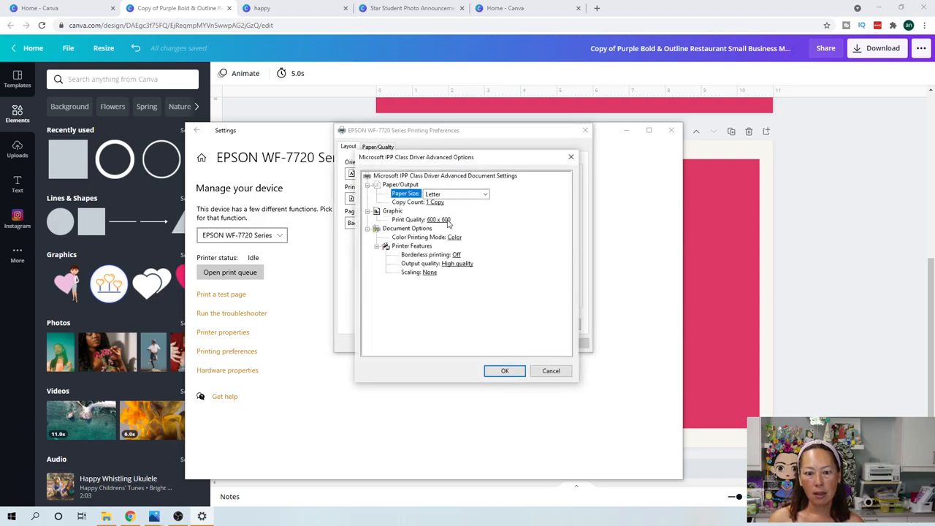
pyautogui.moveTo(436, 260)
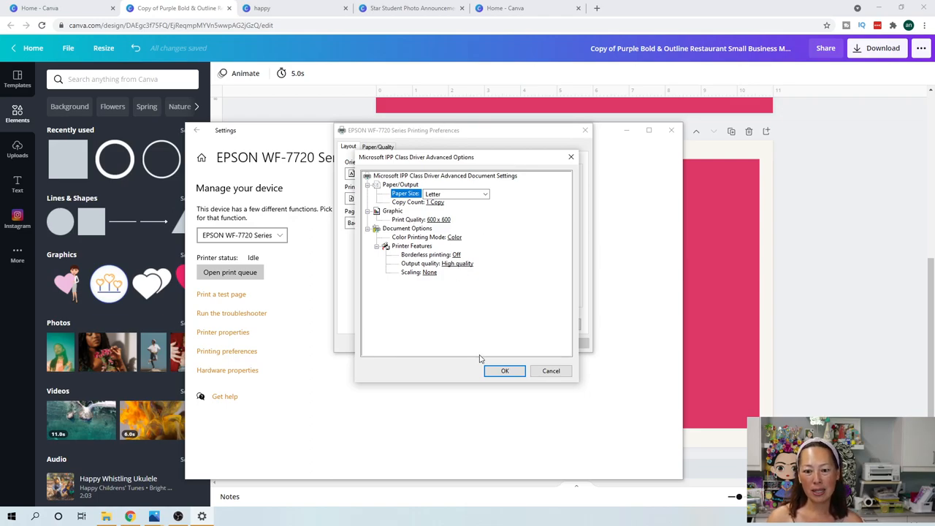
pyautogui.click(506, 371)
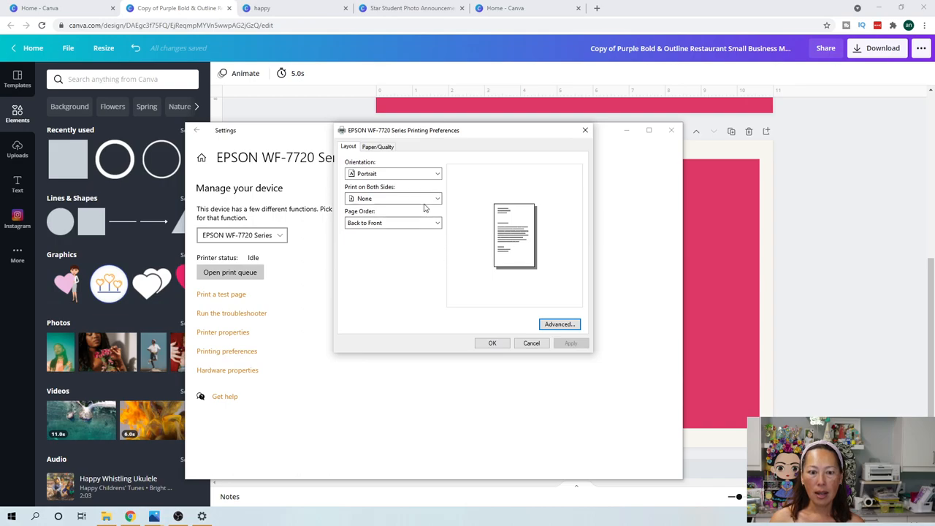
pyautogui.click(377, 146)
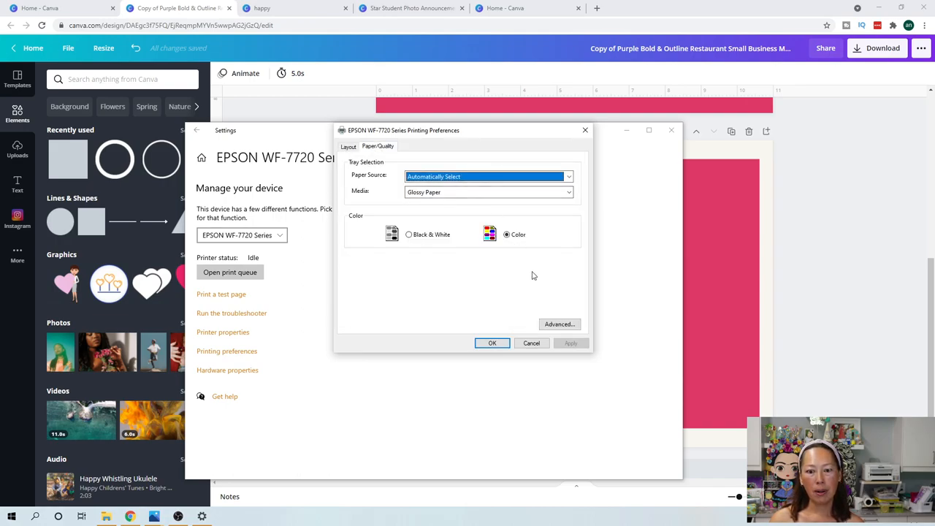
pyautogui.click(558, 325)
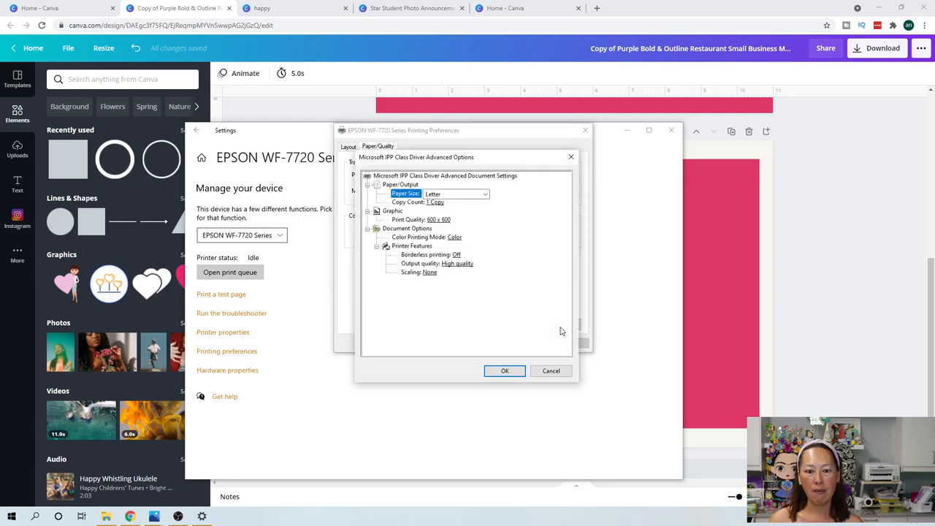
pyautogui.click(506, 371)
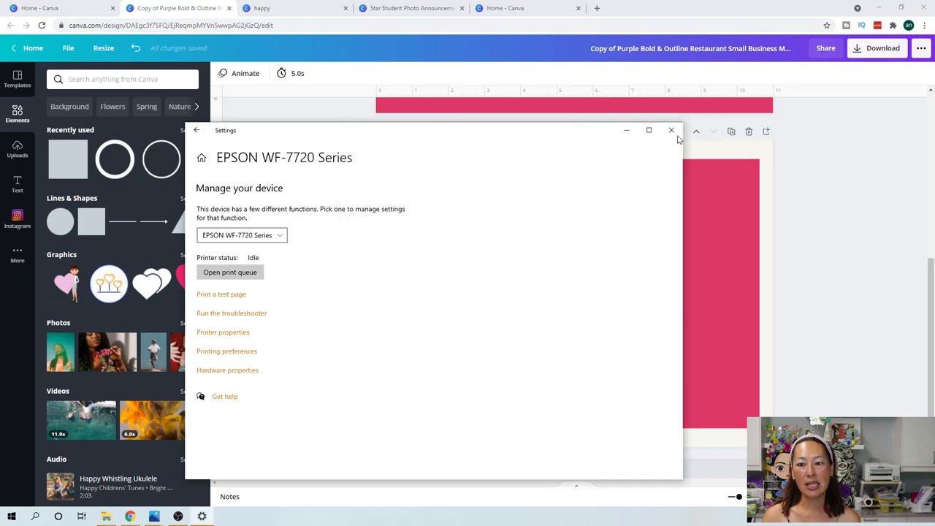
pyautogui.click(672, 130)
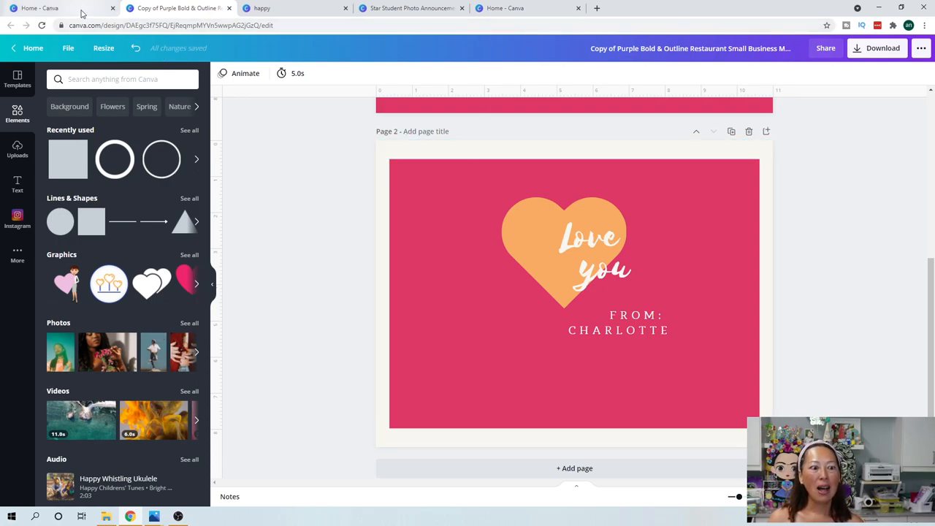
# Start a new design from the Star Student Photo Announcement template in the 'happy' results
pyautogui.click(260, 9)
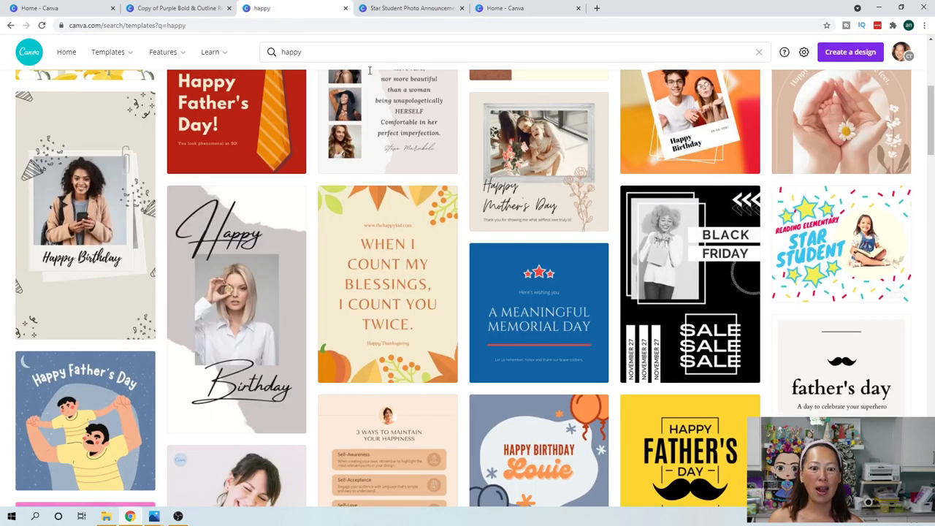
pyautogui.click(840, 246)
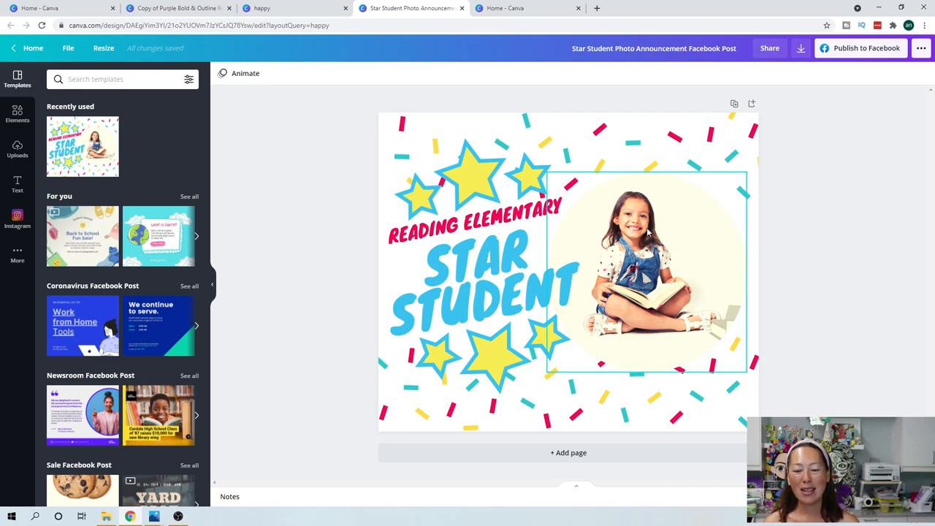
# Replace the template's girl photo with my uploaded photo in the circle frame and select it for resizing
pyautogui.click(646, 270)
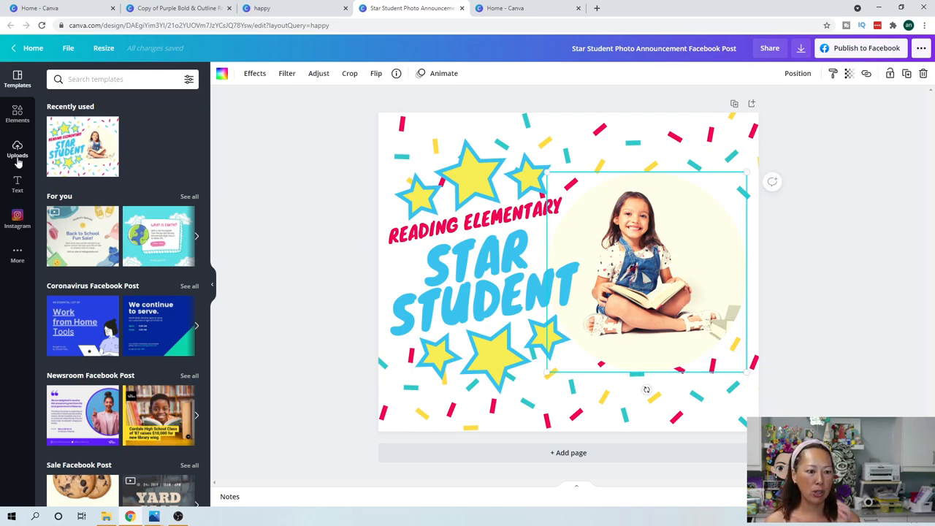
pyautogui.click(17, 149)
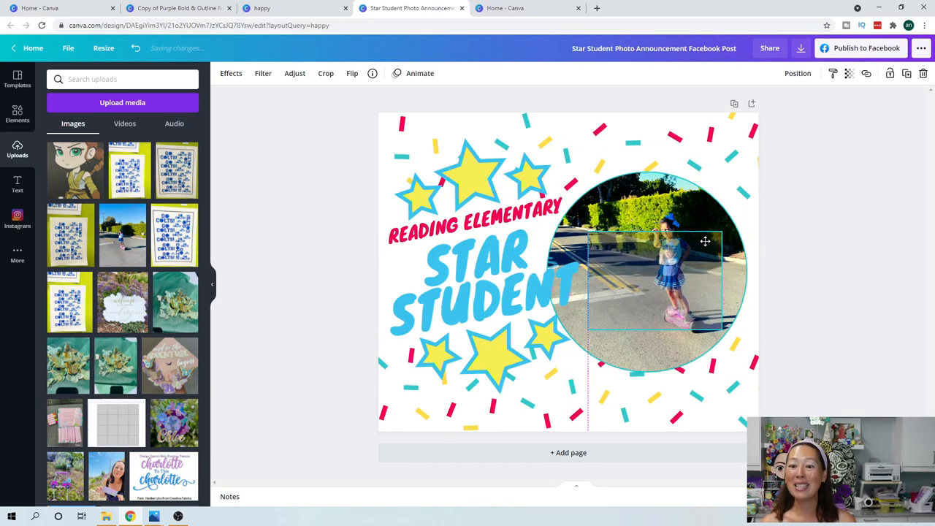
pyautogui.moveTo(704, 241); pyautogui.dragTo(669, 251)
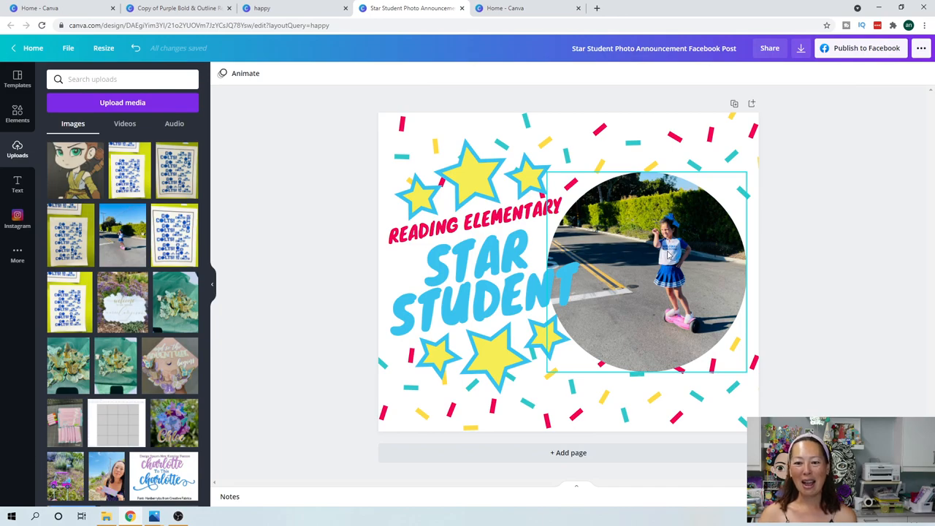
pyautogui.click(824, 334)
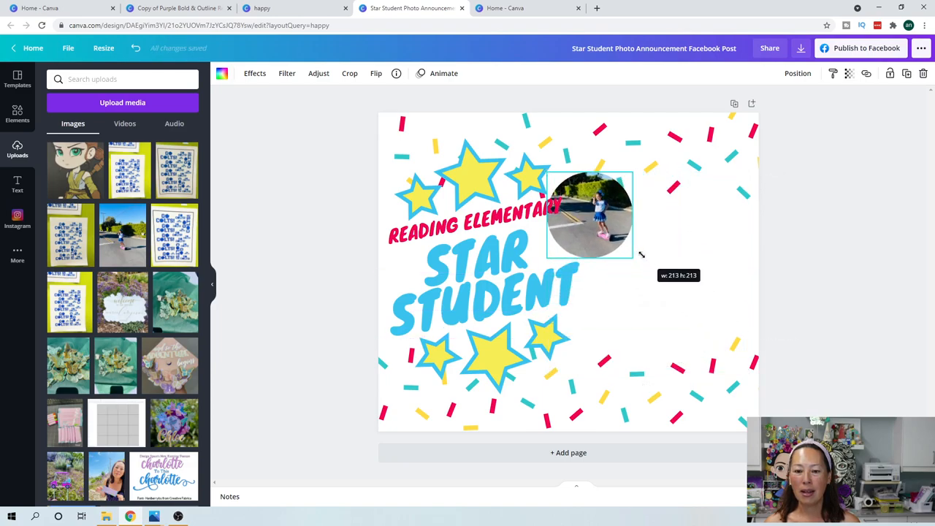
# Change the school name to DAPPLEGRAY ELEMENTARY and colour it blue
pyautogui.click(482, 285)
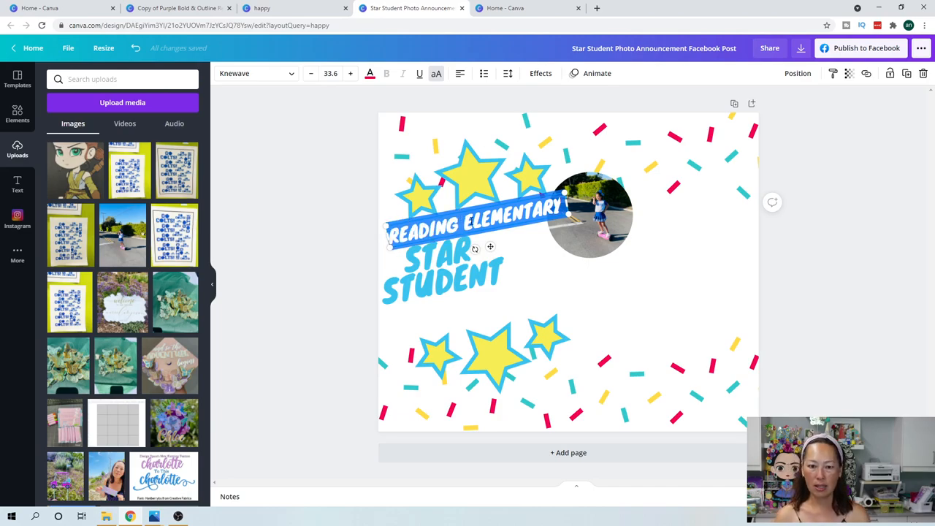
pyautogui.write('DAPPLEGRAY')
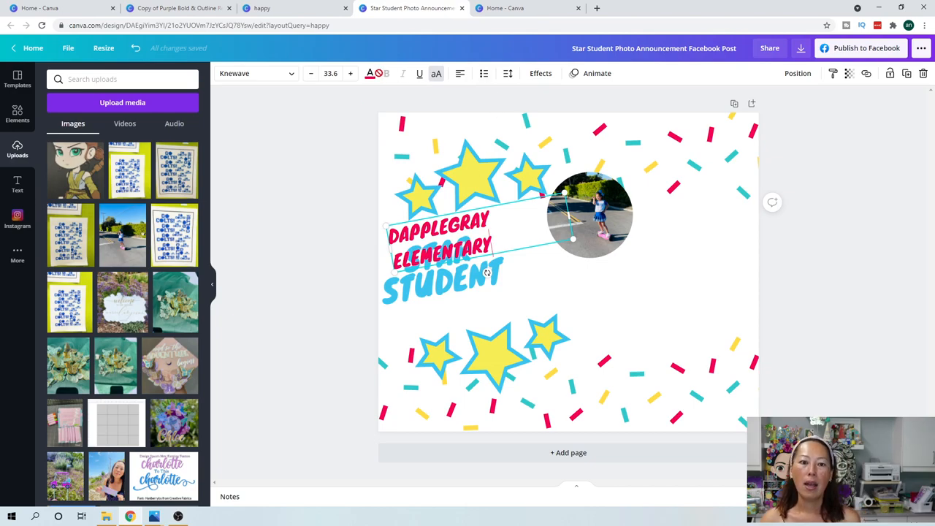
pyautogui.click(370, 73)
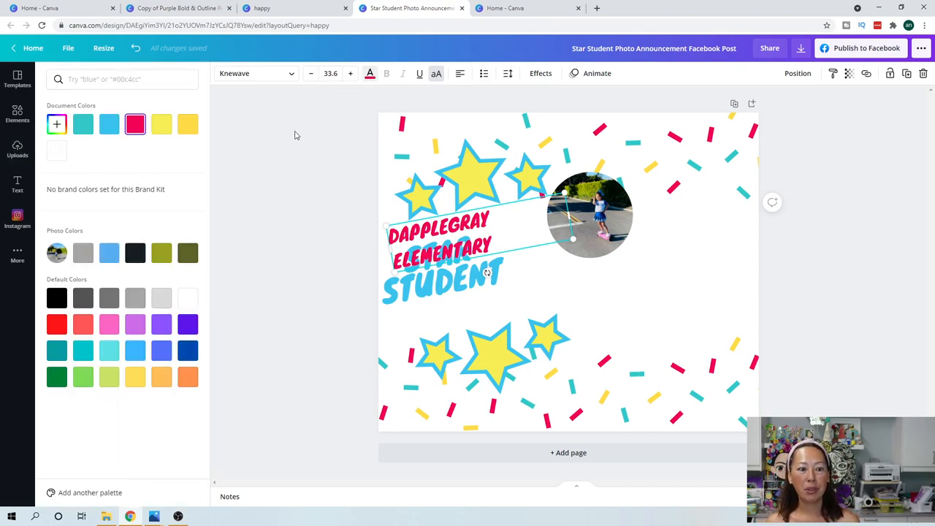
pyautogui.click(187, 351)
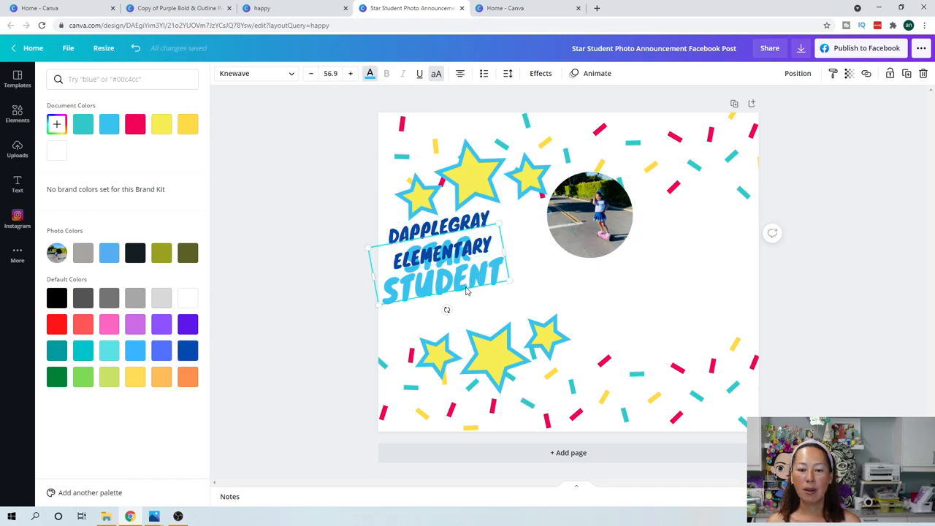
# Move the KINDERGARTEN heading below the school name and finish editing it
pyautogui.moveTo(438, 263); pyautogui.dragTo(540, 285)
pyautogui.write('KINDERGARTEN')
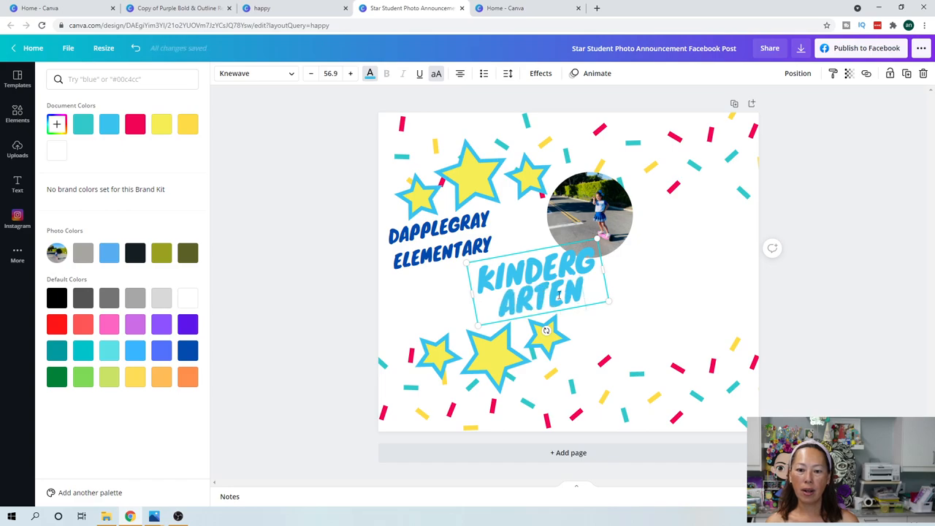
pyautogui.moveTo(694, 304)
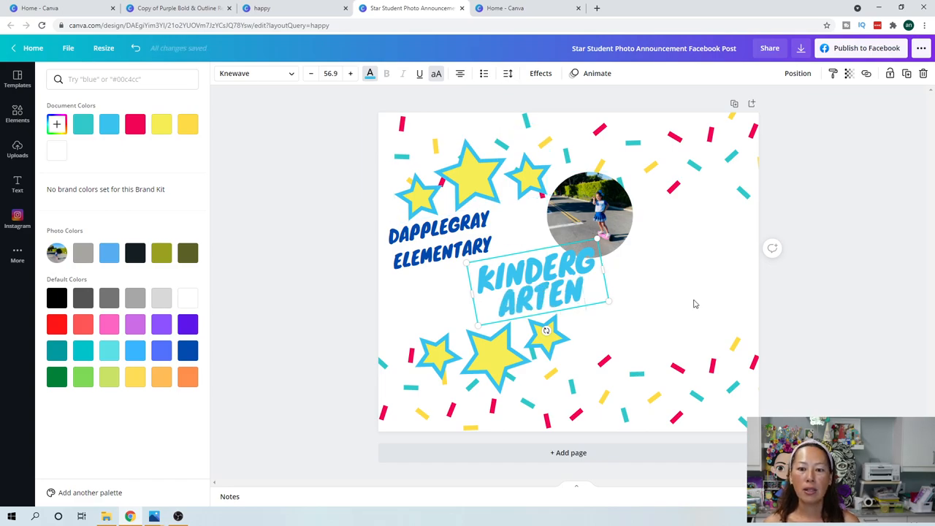
pyautogui.click(18, 149)
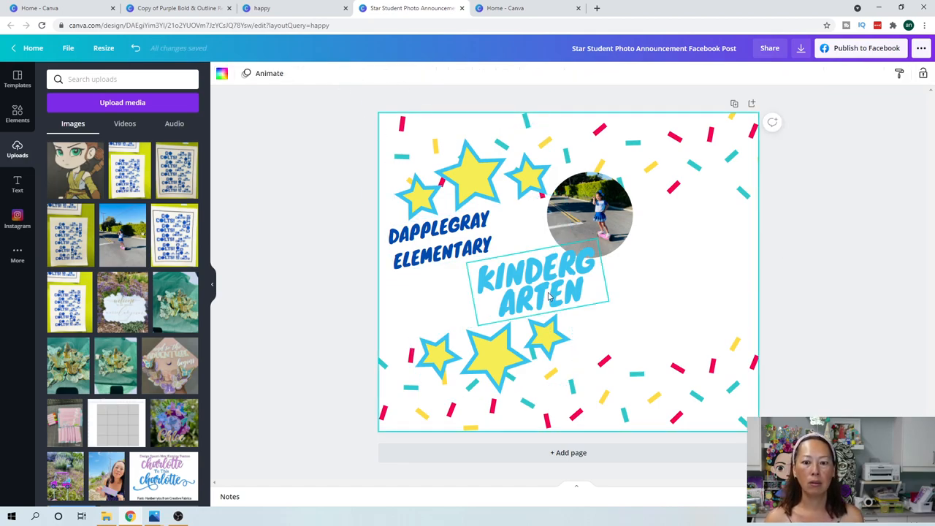
# Stack the school name above the photo with KINDERGARTEN beneath the photo
pyautogui.click(539, 285)
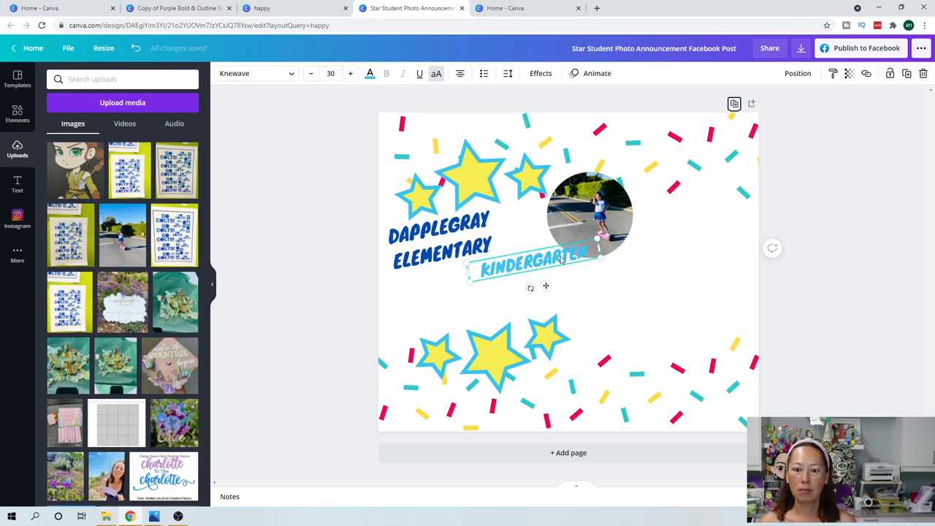
pyautogui.moveTo(534, 263); pyautogui.dragTo(577, 295)
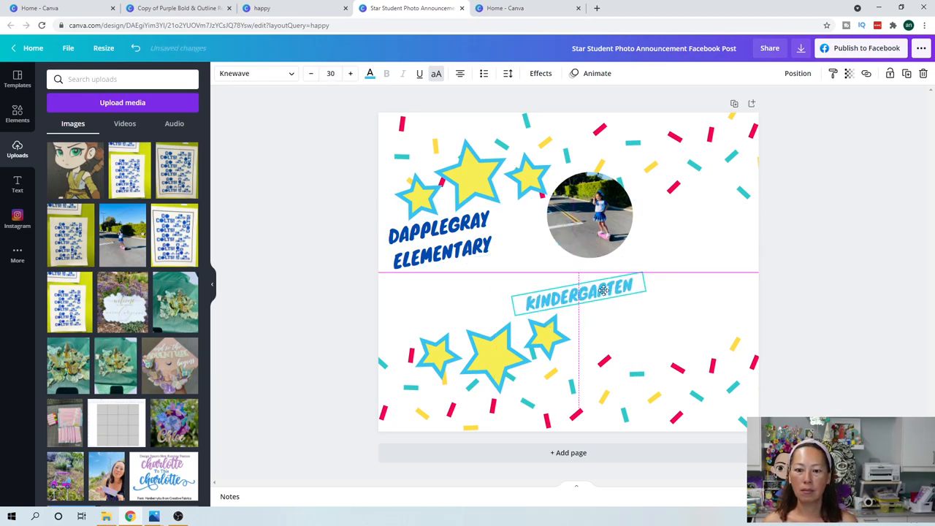
pyautogui.click(591, 211)
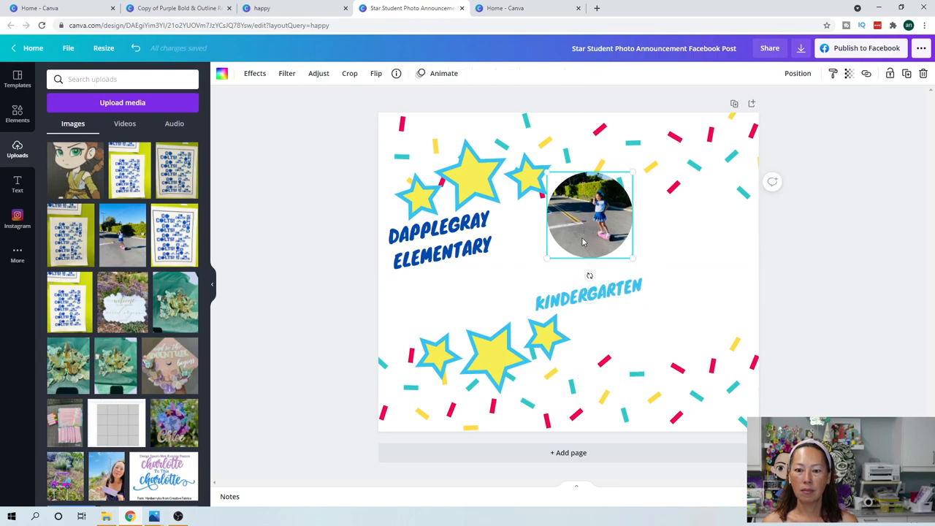
pyautogui.moveTo(590, 214); pyautogui.dragTo(583, 252)
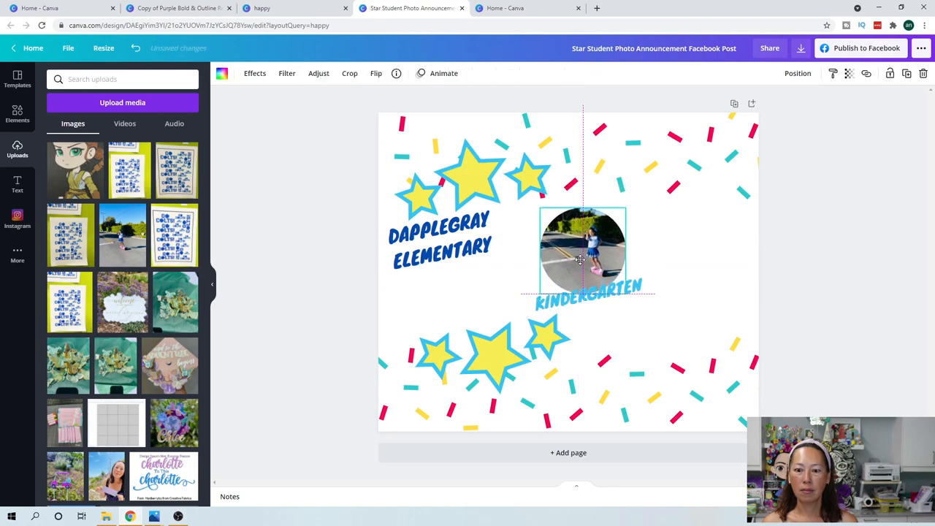
pyautogui.click(438, 234)
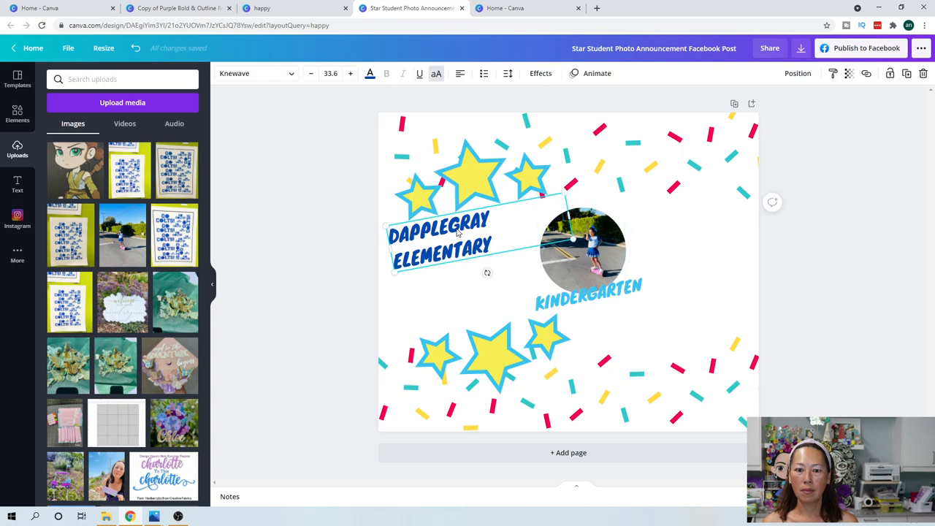
pyautogui.moveTo(438, 241); pyautogui.dragTo(585, 204)
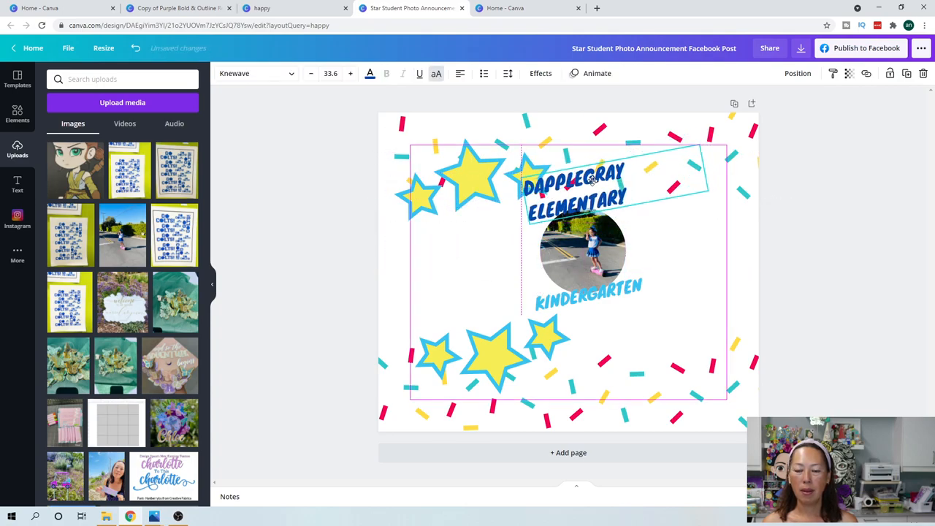
# Shrink the star groups and place one beside the photo and the other beneath KINDERGARTEN
pyautogui.click(467, 175)
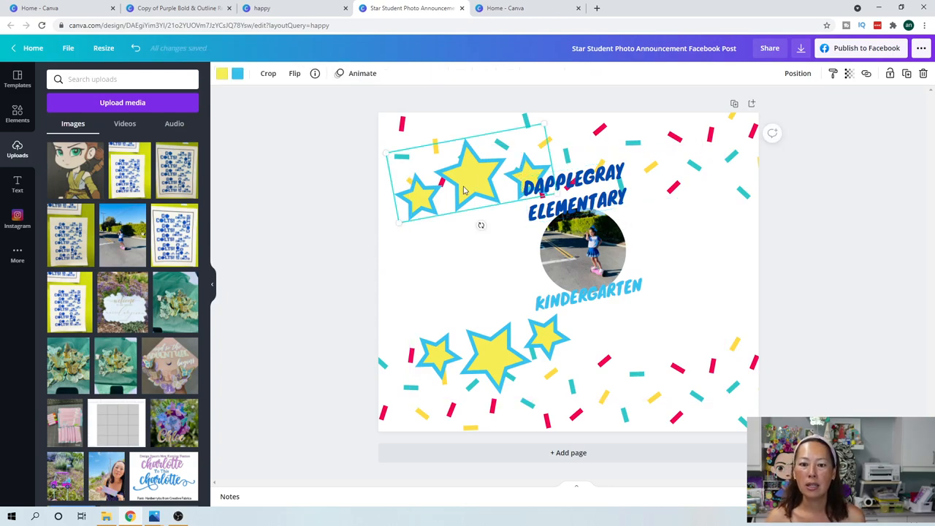
pyautogui.moveTo(464, 178); pyautogui.dragTo(482, 256)
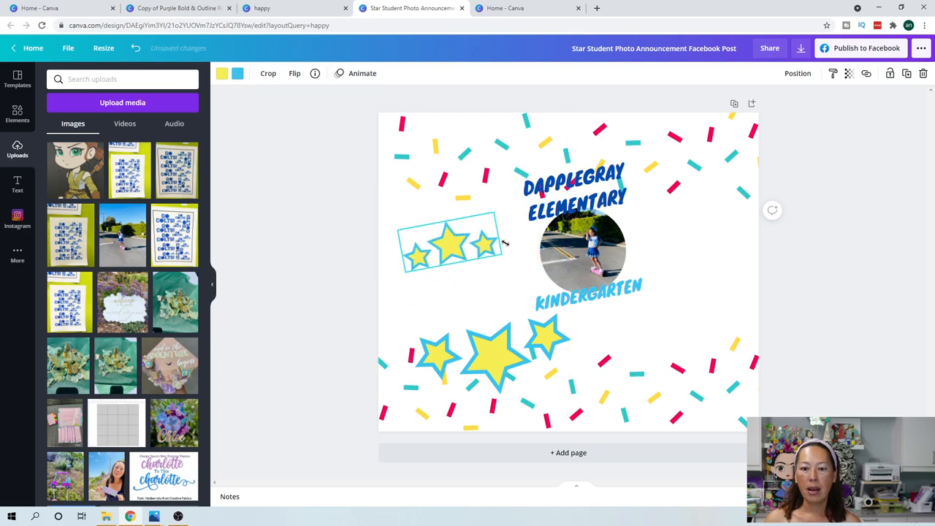
pyautogui.click(453, 243)
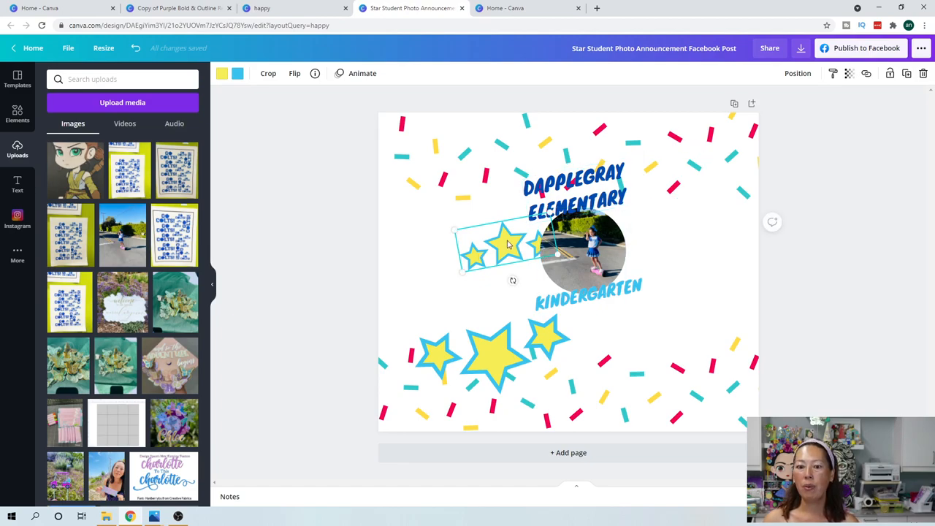
pyautogui.click(798, 73)
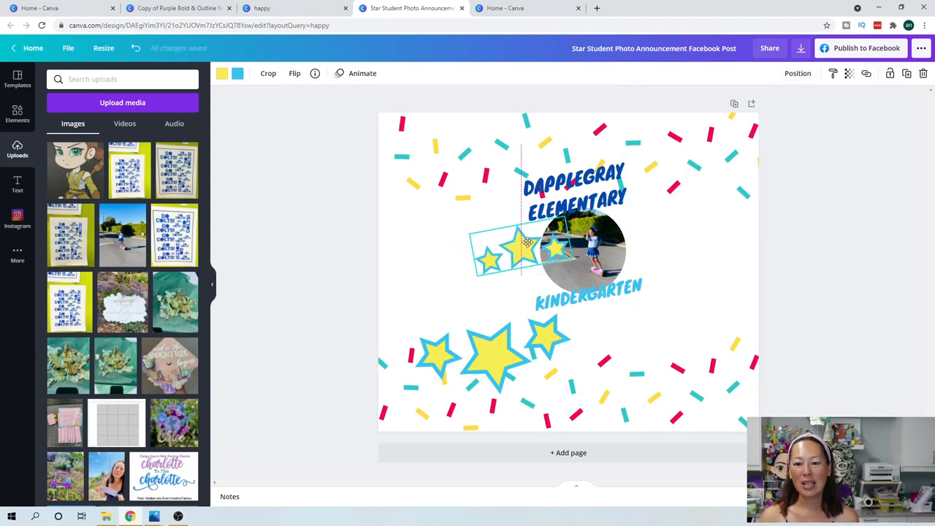
pyautogui.click(511, 251)
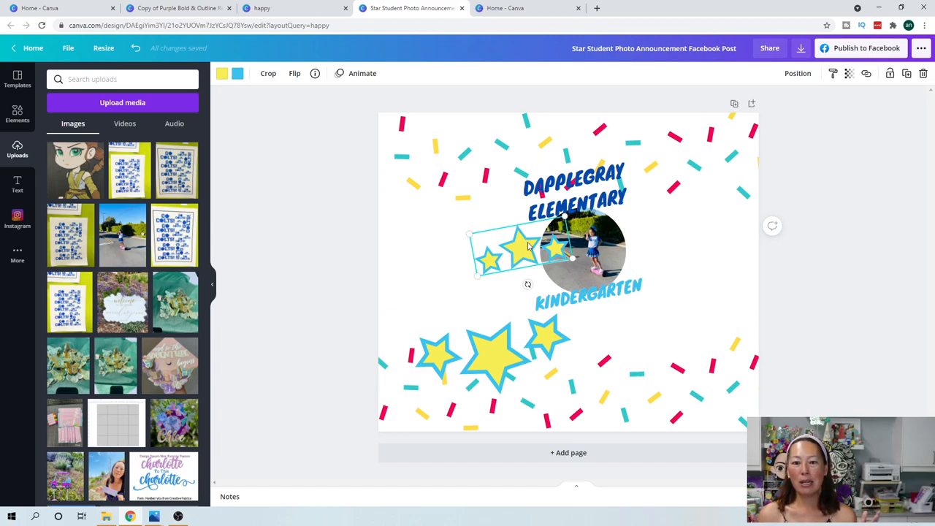
pyautogui.click(491, 358)
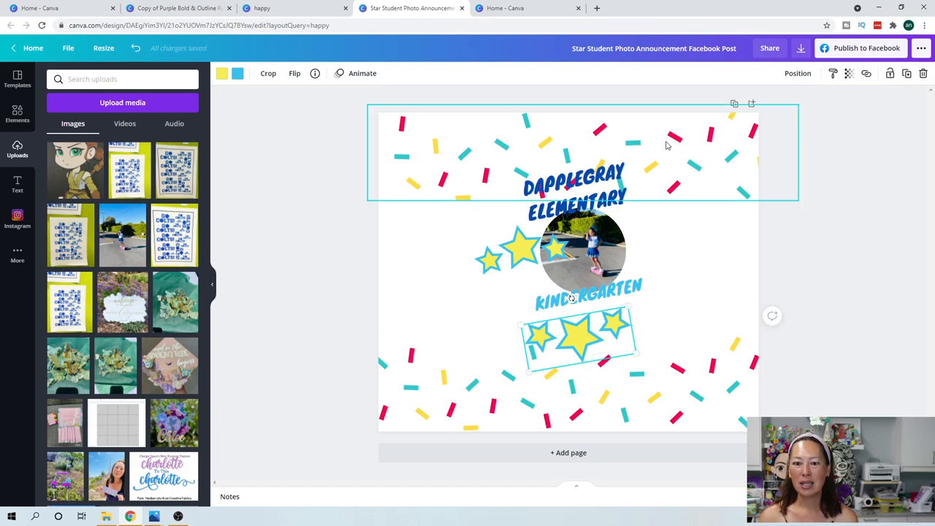
pyautogui.moveTo(733, 175)
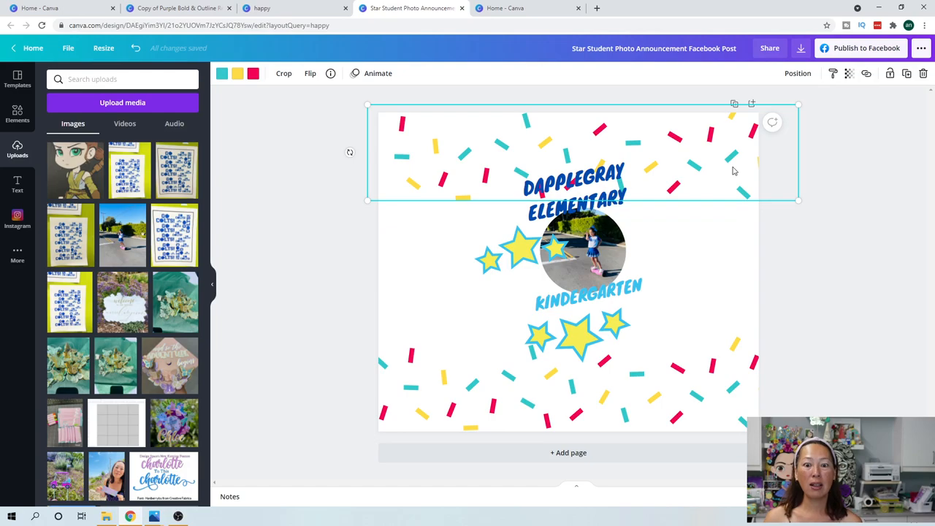
pyautogui.moveTo(269, 97)
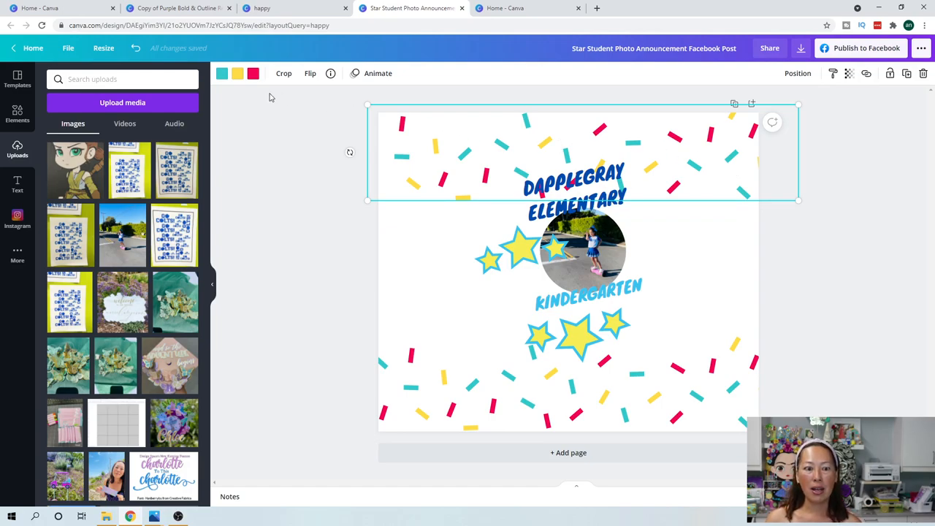
pyautogui.moveTo(867, 284)
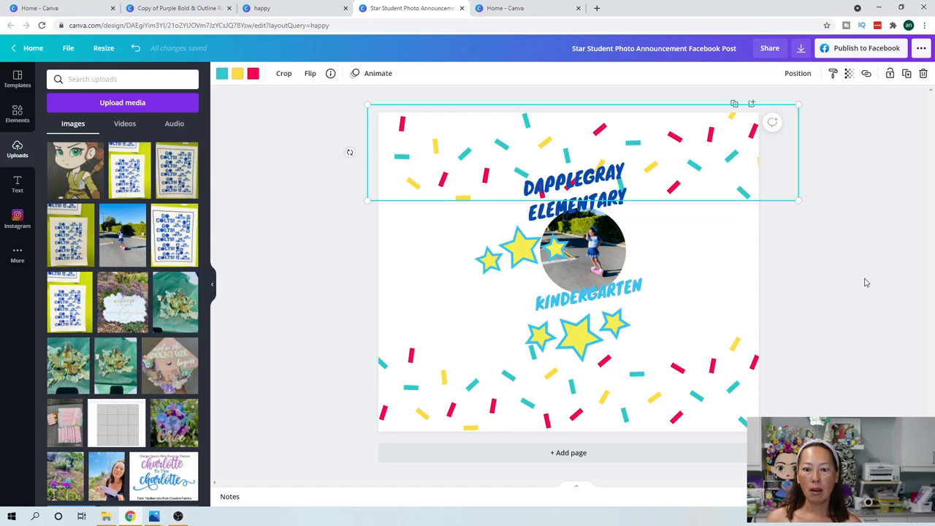
# Recolour the top confetti's teal pieces purple and its yellow pieces pink
pyautogui.click(222, 73)
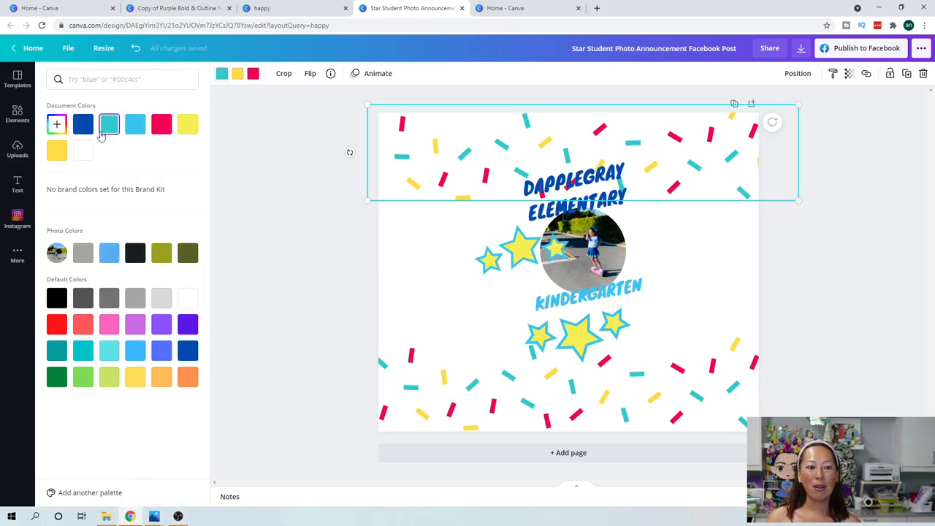
pyautogui.moveTo(108, 125)
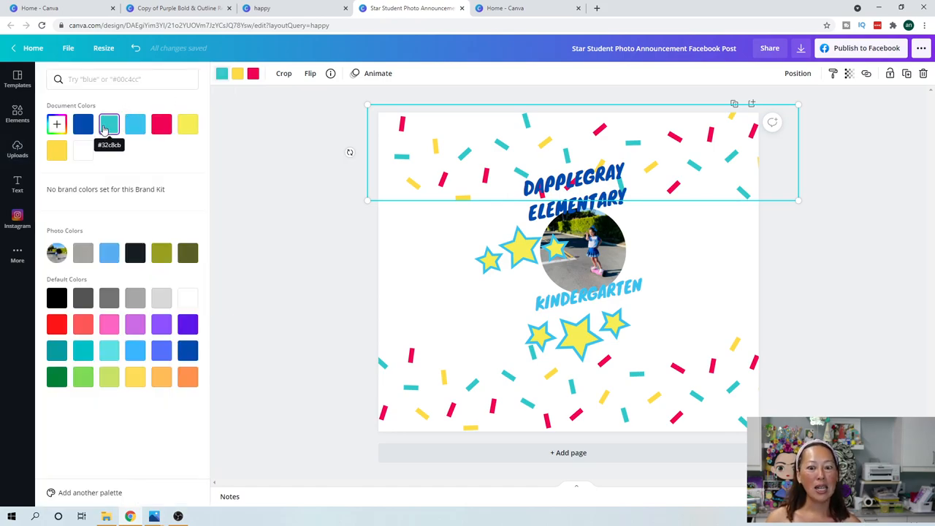
pyautogui.click(134, 325)
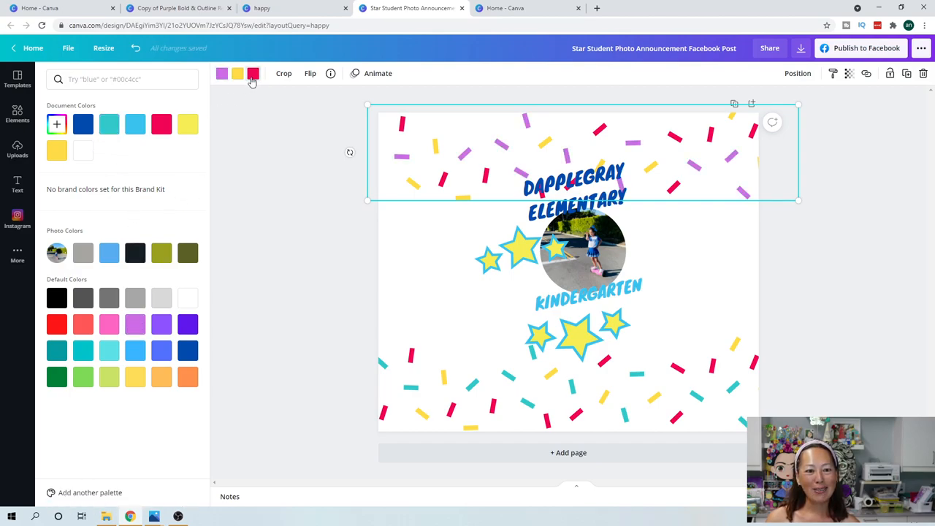
pyautogui.click(135, 351)
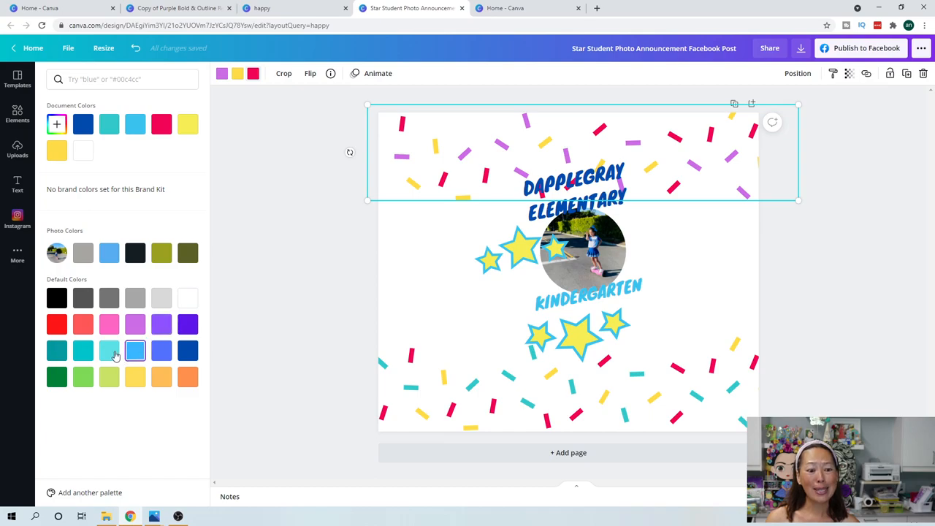
pyautogui.click(108, 351)
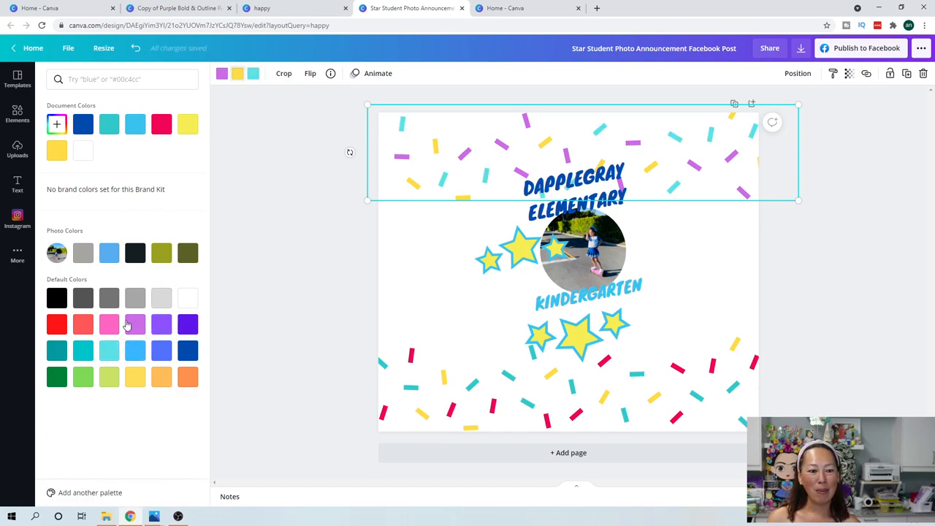
pyautogui.click(108, 324)
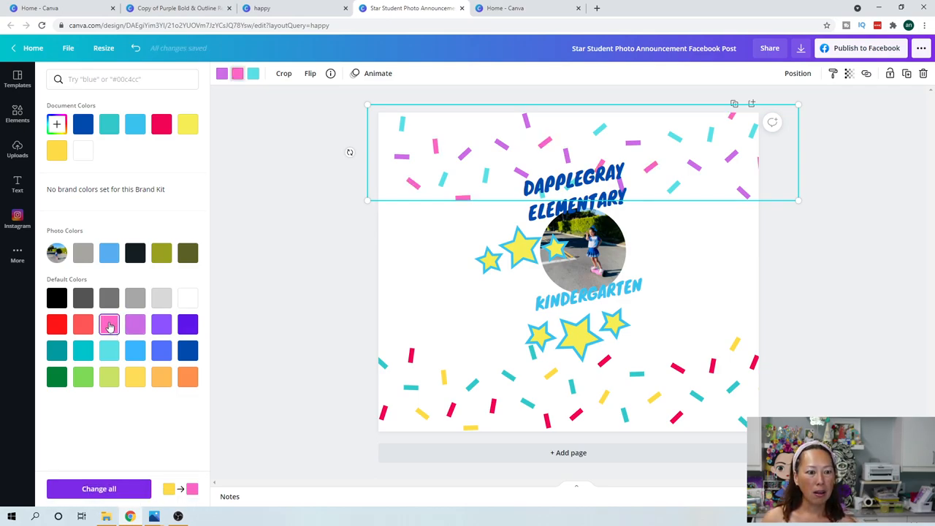
pyautogui.click(108, 325)
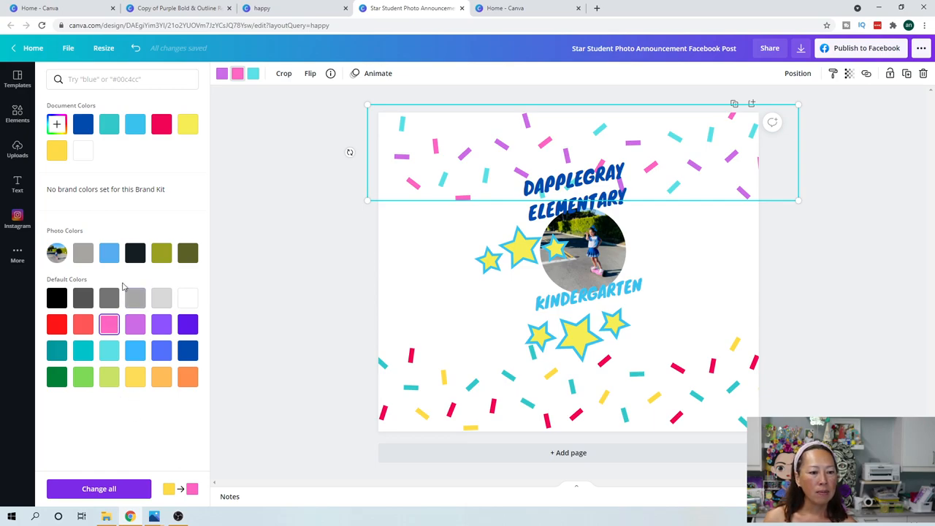
pyautogui.moveTo(175, 135)
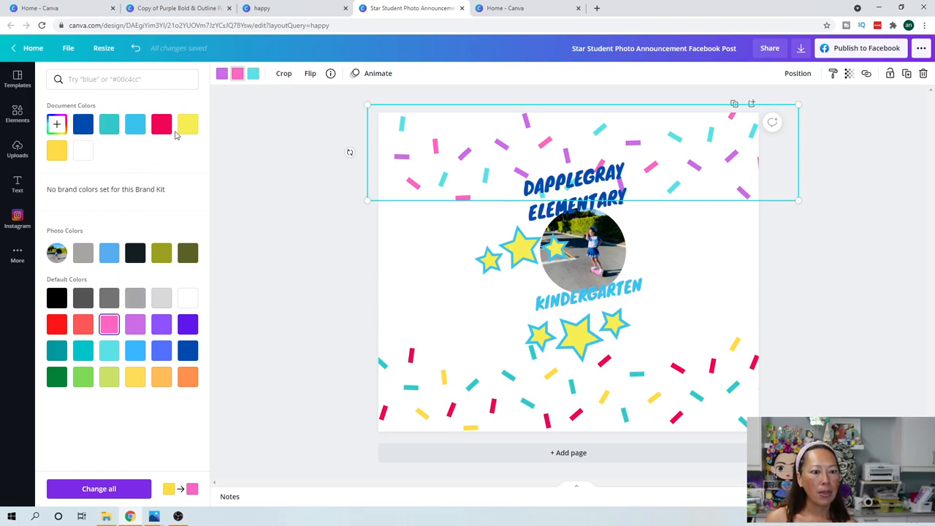
# Soften the confetti pink to custom light pink #F1AFD8, then select the bottom confetti border
pyautogui.click(57, 124)
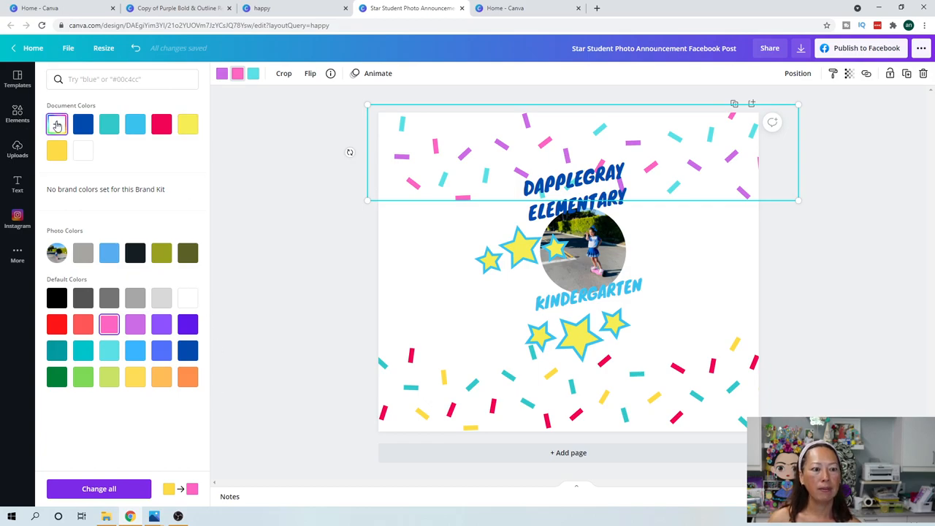
pyautogui.click(57, 123)
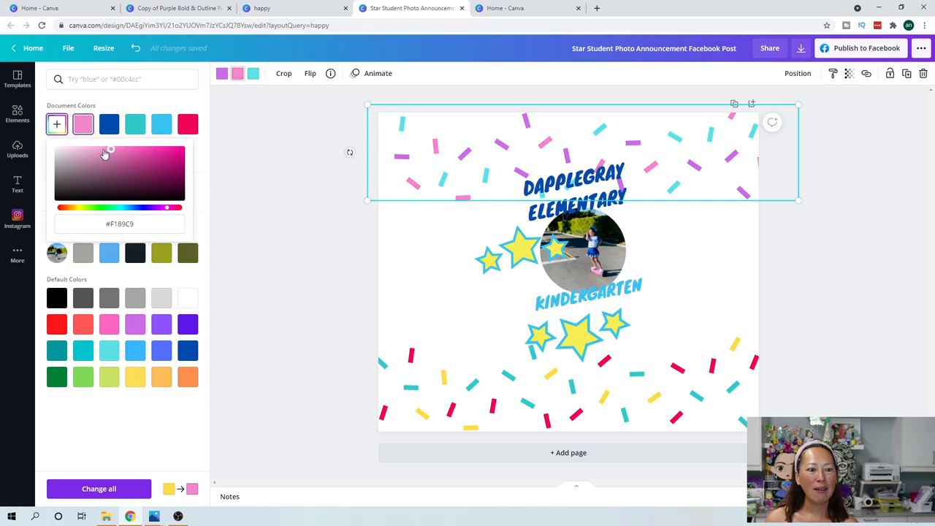
pyautogui.click(90, 154)
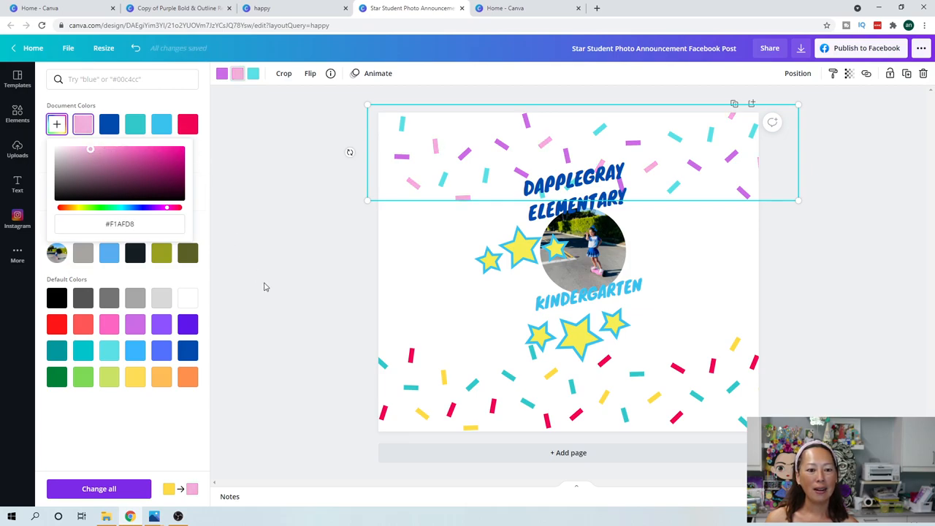
pyautogui.click(18, 149)
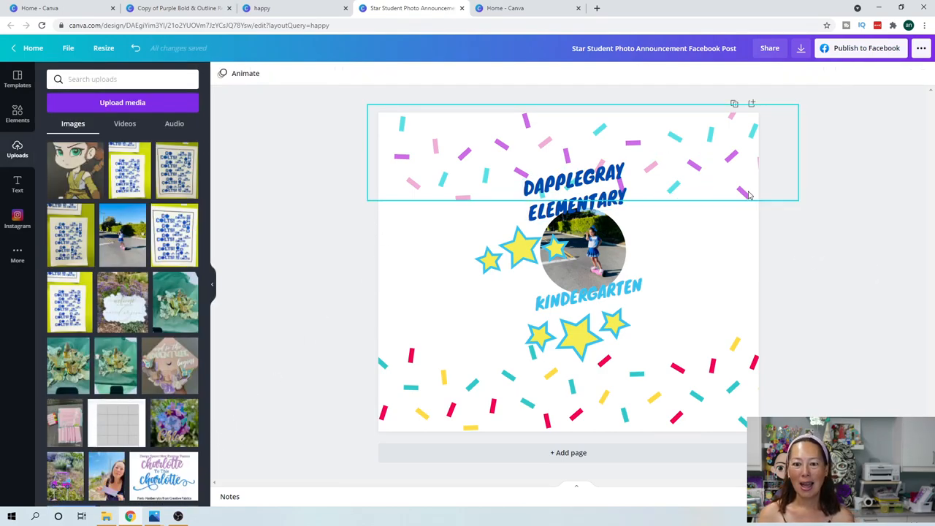
pyautogui.click(584, 383)
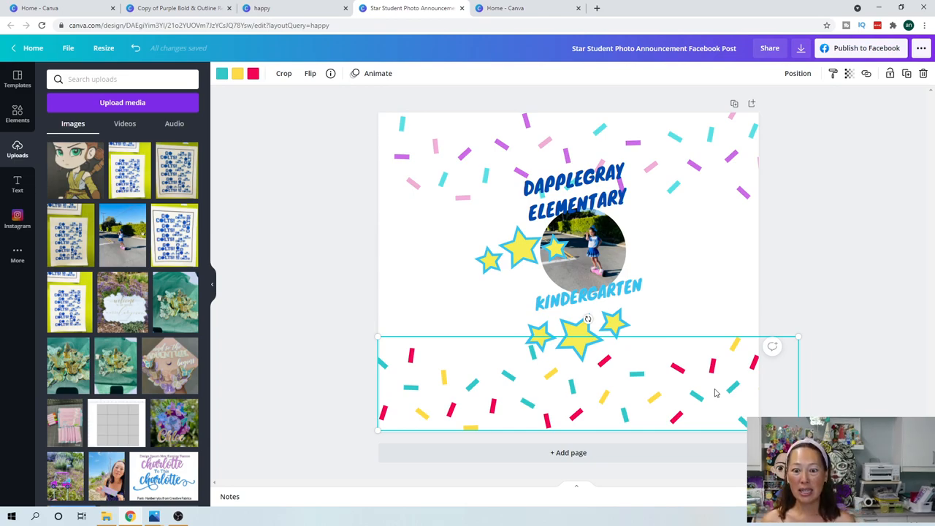
pyautogui.moveTo(252, 143)
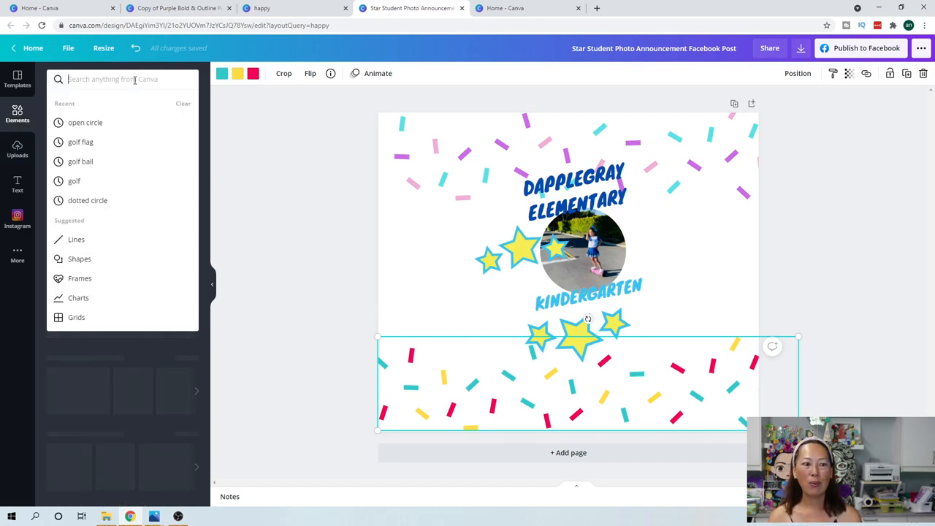
# Add a yellow pencil graphic from Elements and shrink it to sit beside the photo
pyautogui.write('pencil')
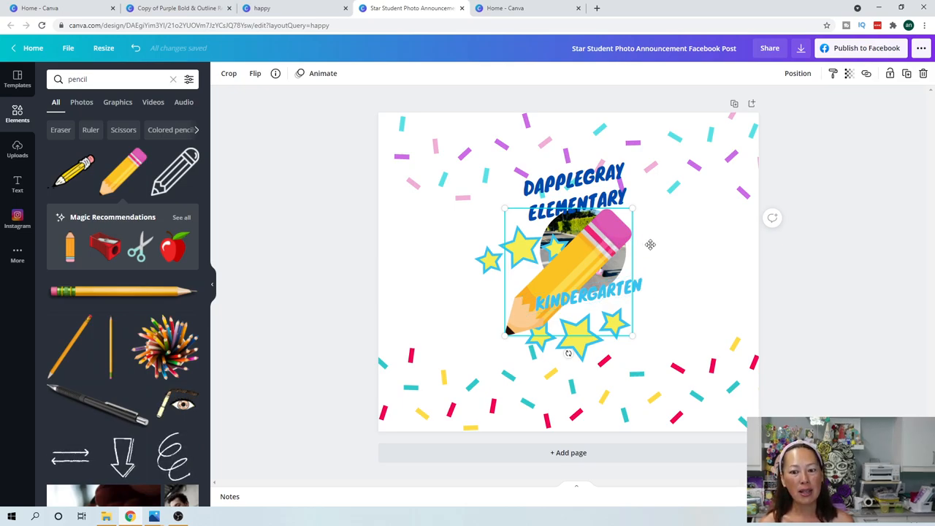
pyautogui.moveTo(577, 270); pyautogui.dragTo(679, 278)
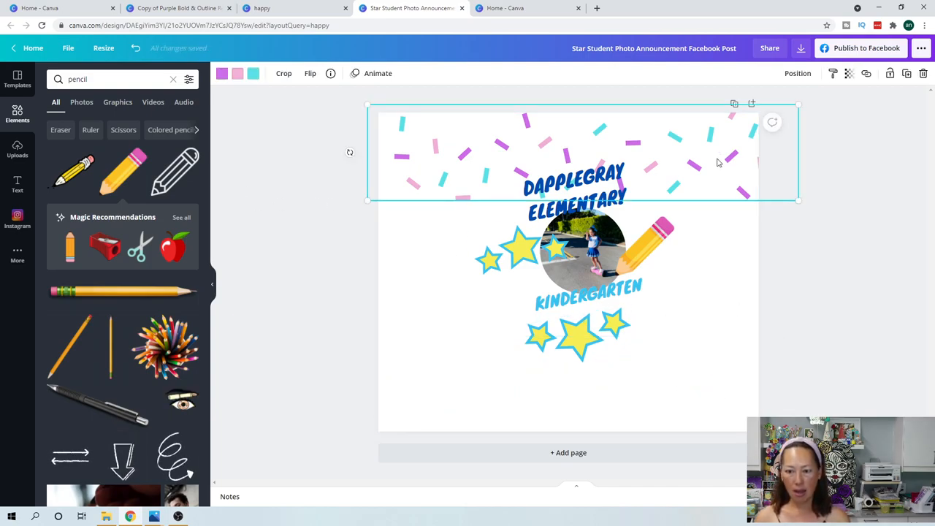
pyautogui.moveTo(680, 147)
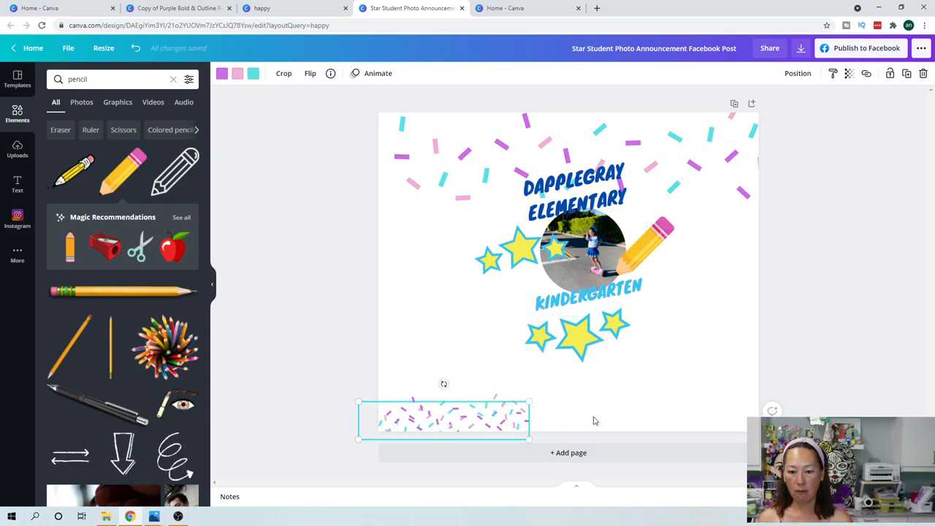
# Place the copied purple-pink confetti strip along the page bottom and stretch it across the width
pyautogui.moveTo(444, 420); pyautogui.dragTo(645, 412)
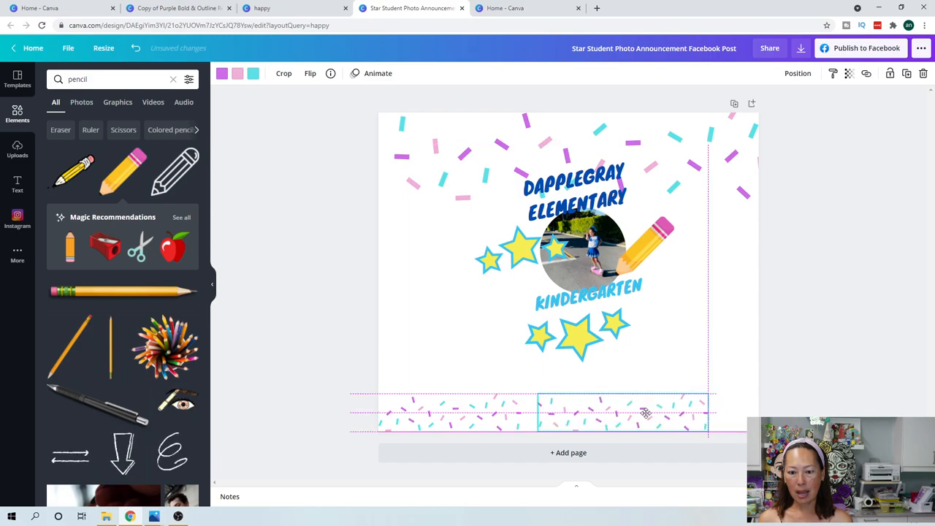
pyautogui.moveTo(645, 412); pyautogui.dragTo(599, 412)
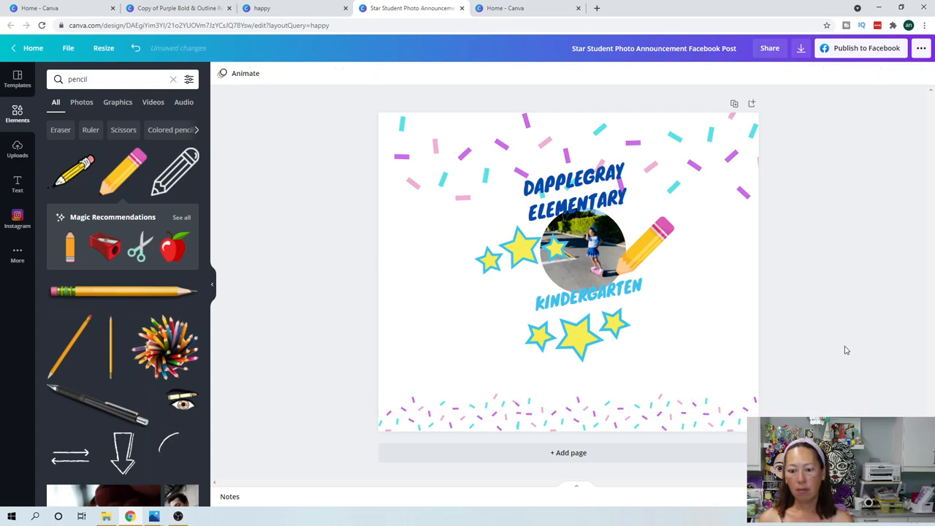
pyautogui.moveTo(713, 391)
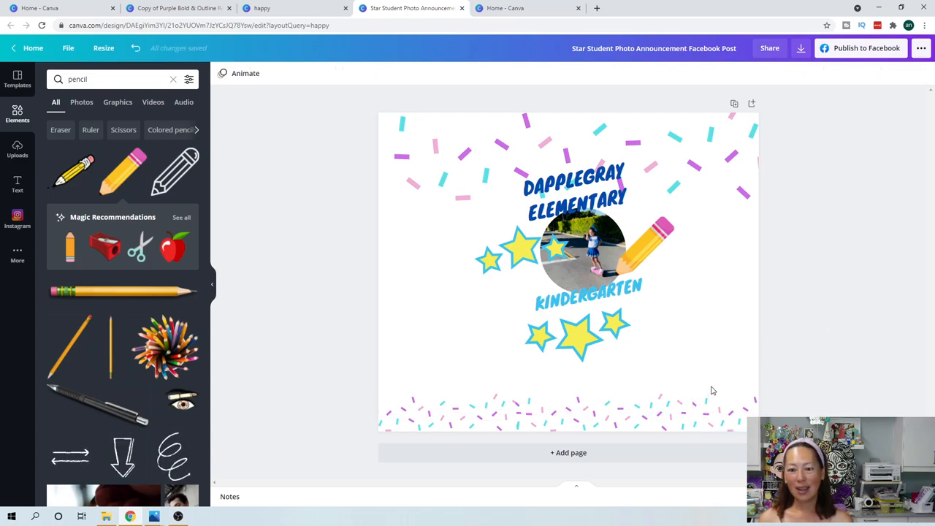
pyautogui.click(504, 8)
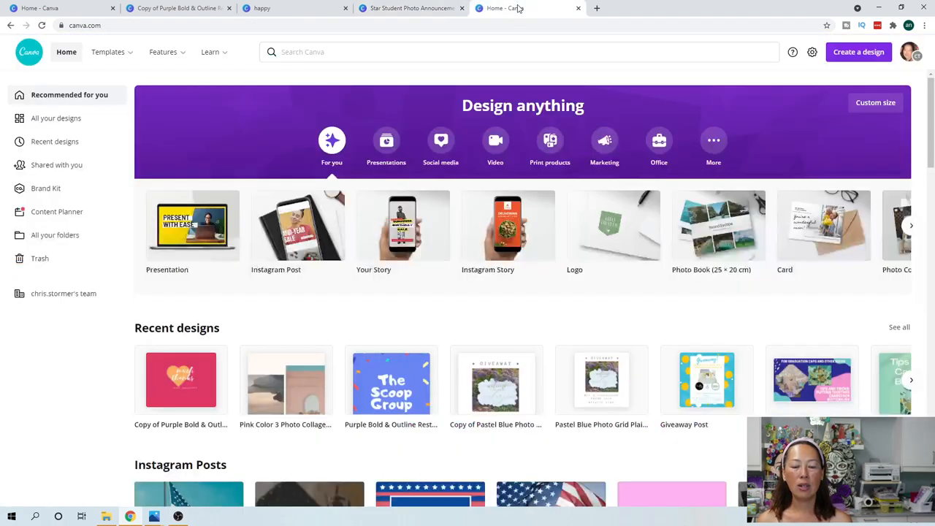
pyautogui.scroll(-3)
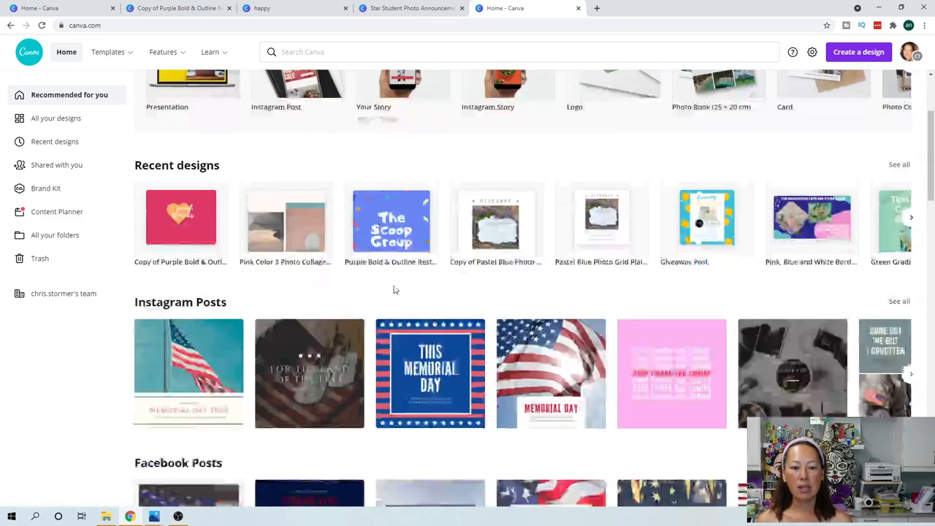
pyautogui.scroll(-3)
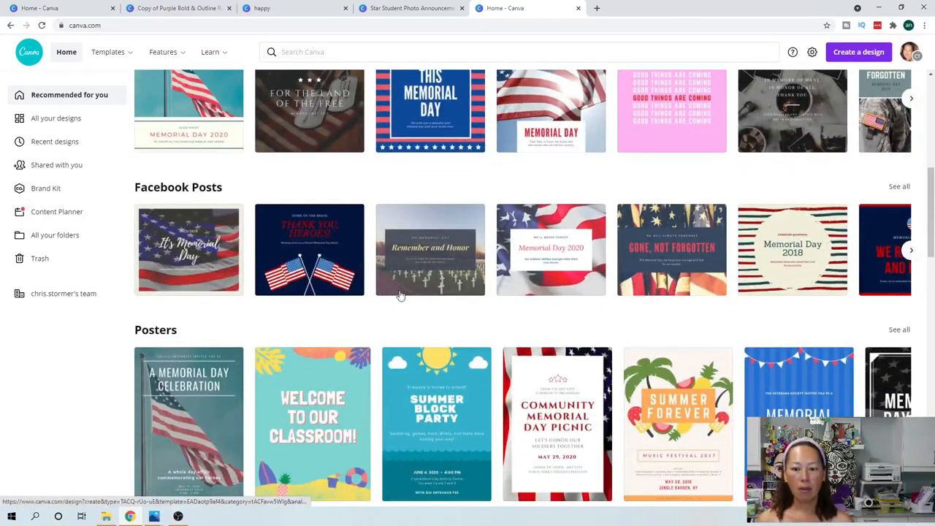
pyautogui.scroll(-3)
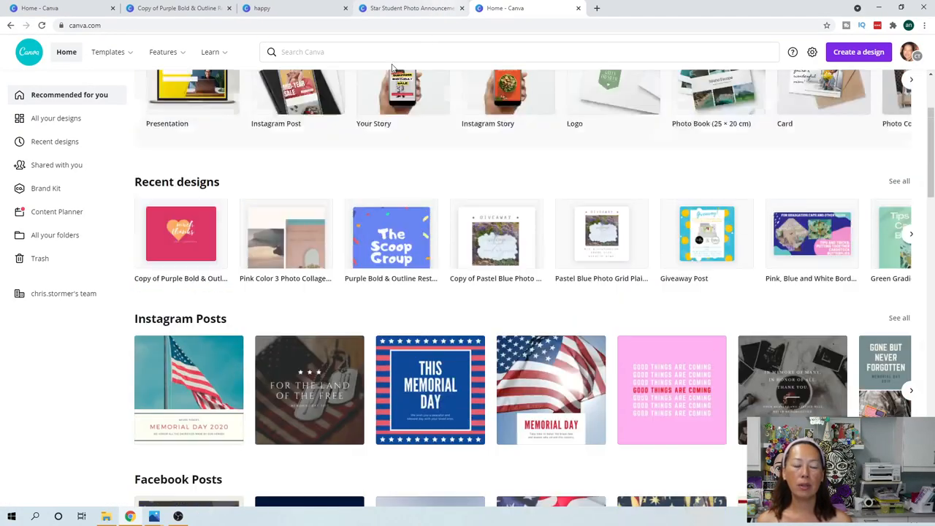
pyautogui.click(412, 9)
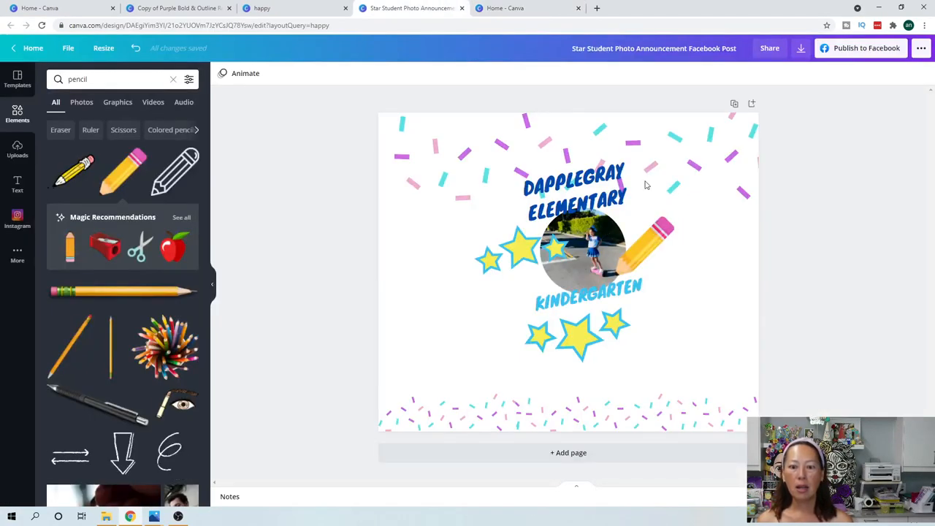
# Create a resized copy of the Star Student post in Instagram Story format (1080 x 1920 px)
pyautogui.click(518, 251)
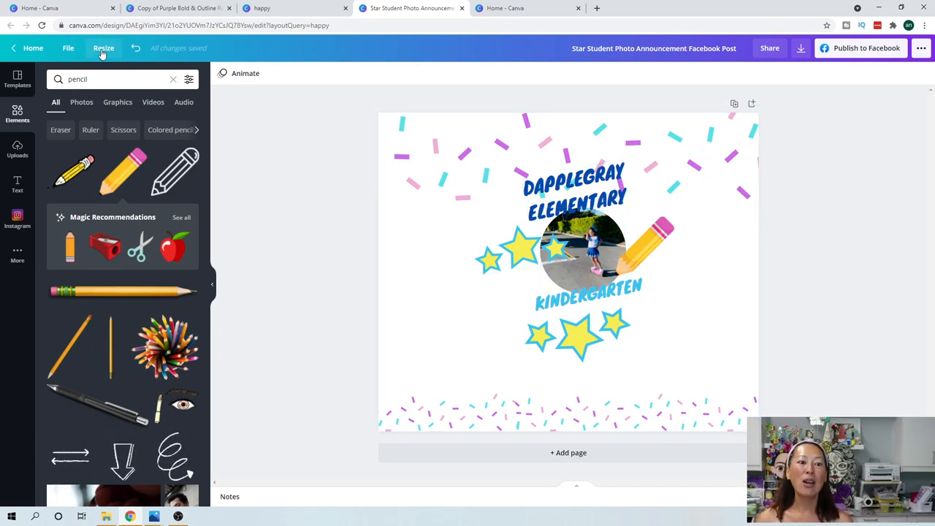
pyautogui.click(103, 48)
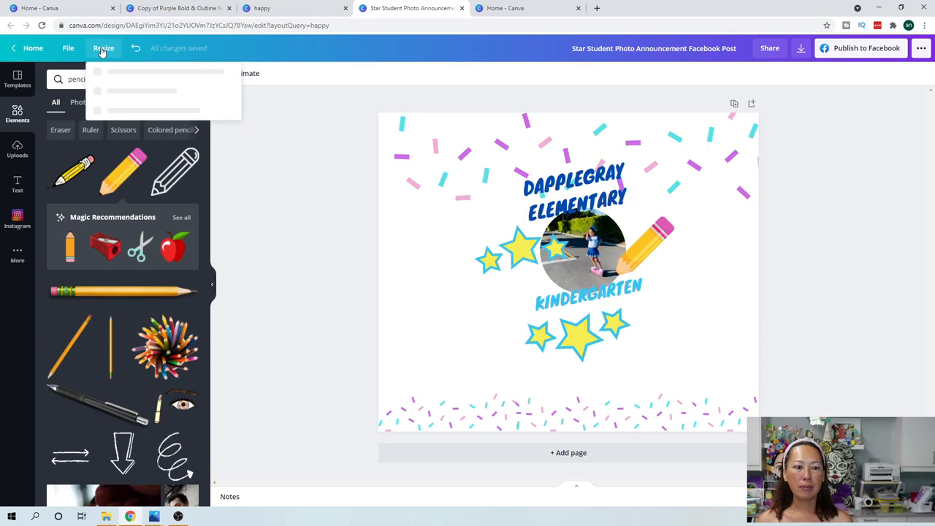
pyautogui.click(102, 46)
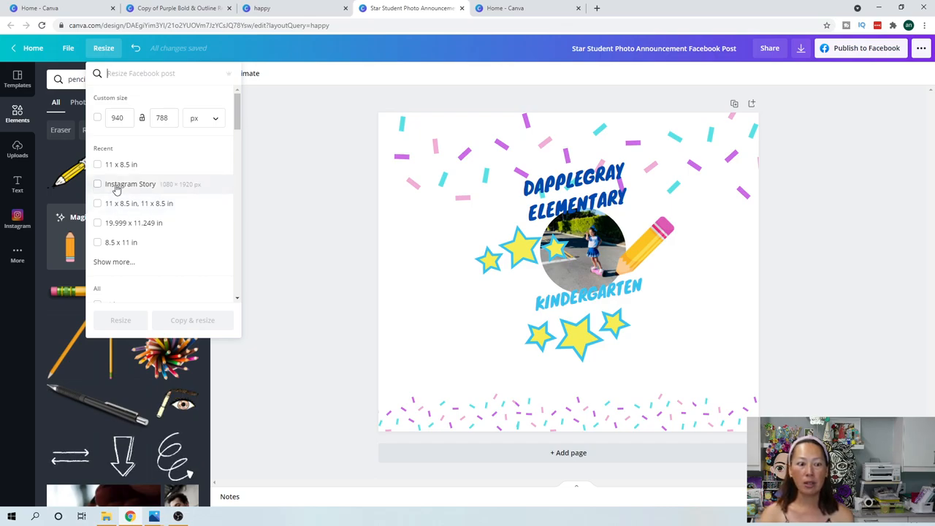
pyautogui.click(96, 184)
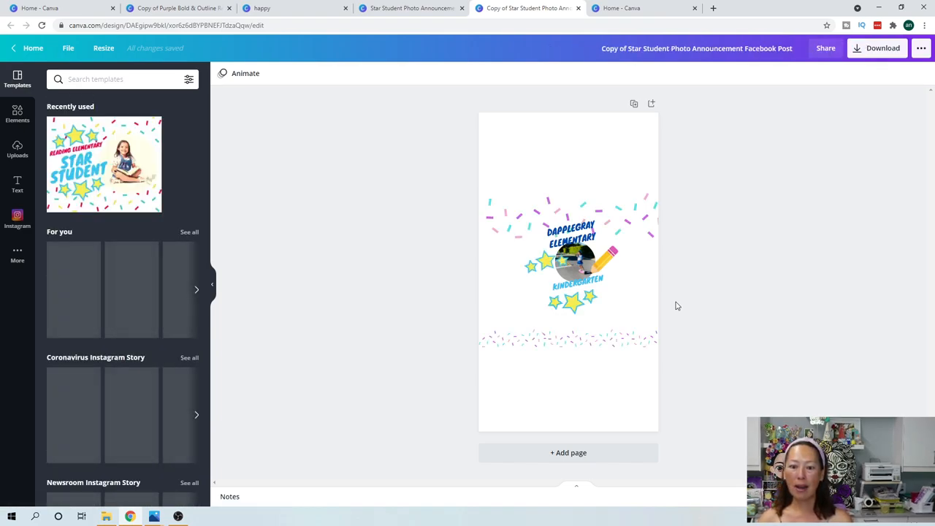
pyautogui.click(562, 216)
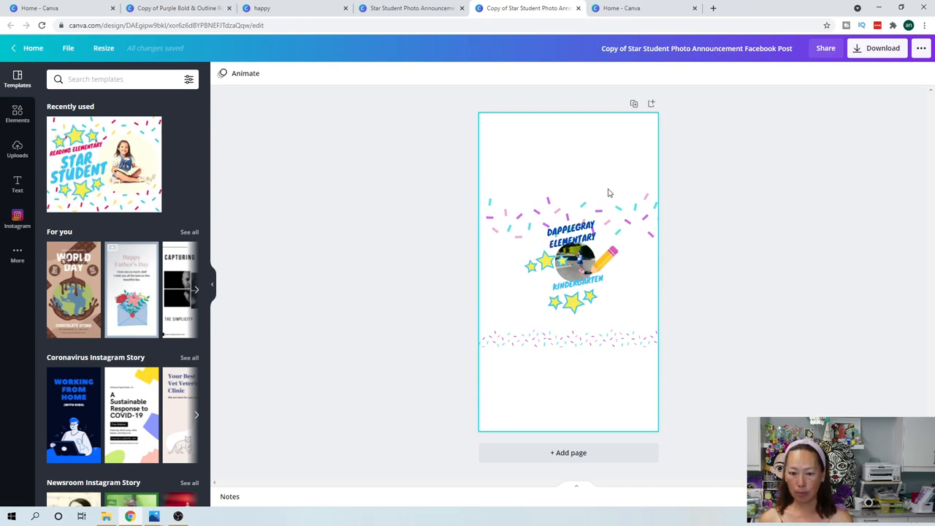
pyautogui.click(577, 280)
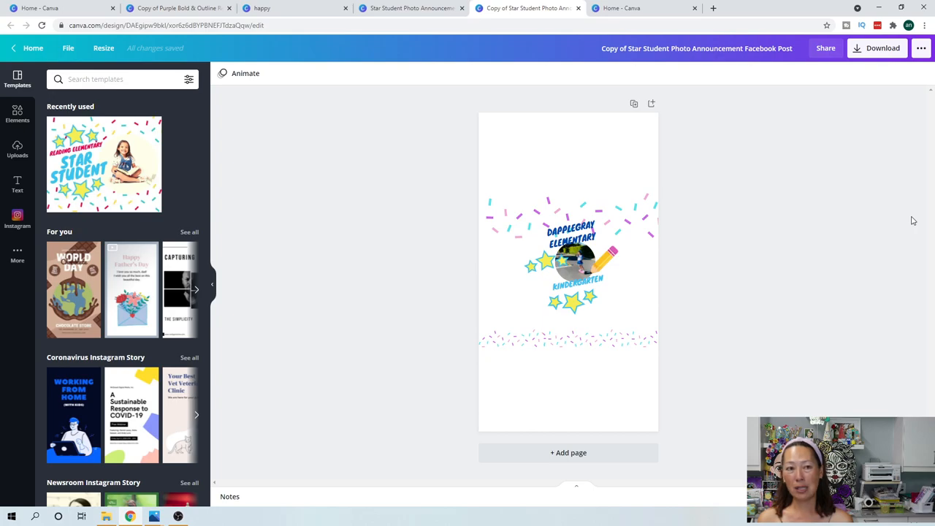
pyautogui.moveTo(771, 204)
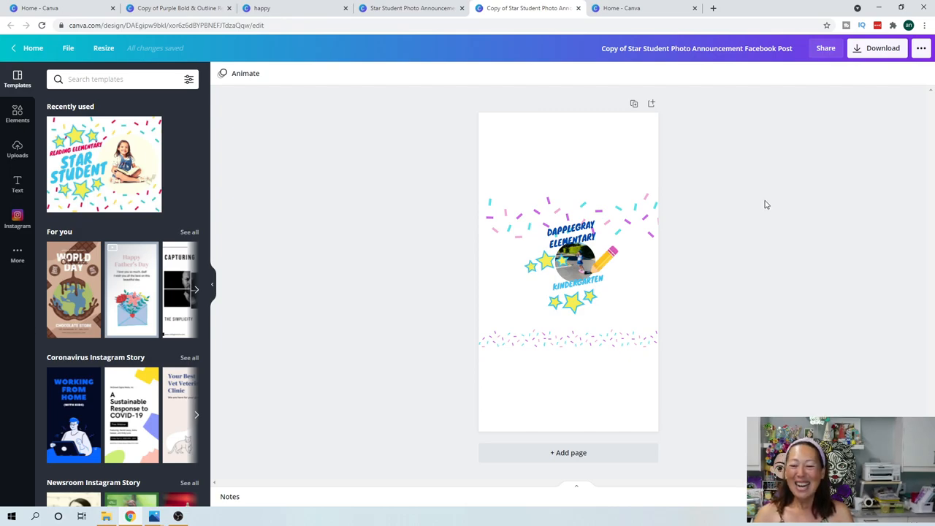
pyautogui.moveTo(768, 208)
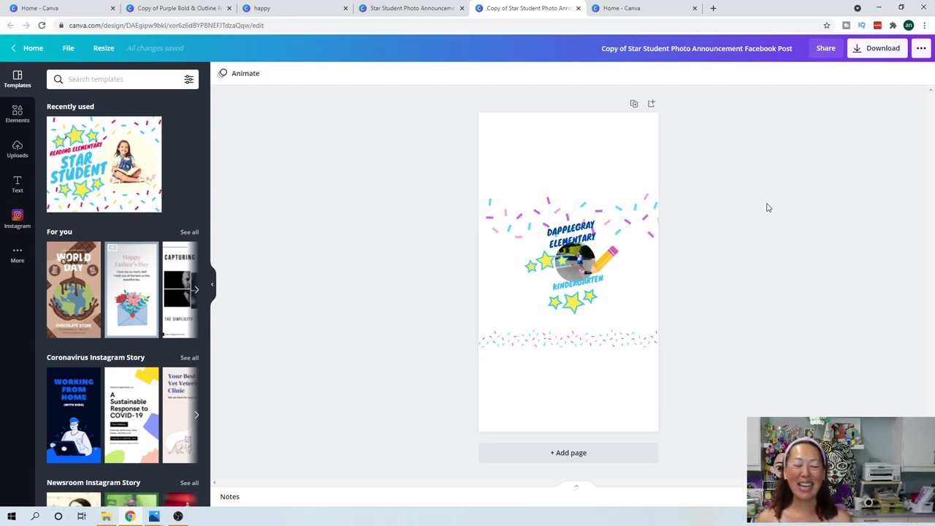
pyautogui.moveTo(726, 203)
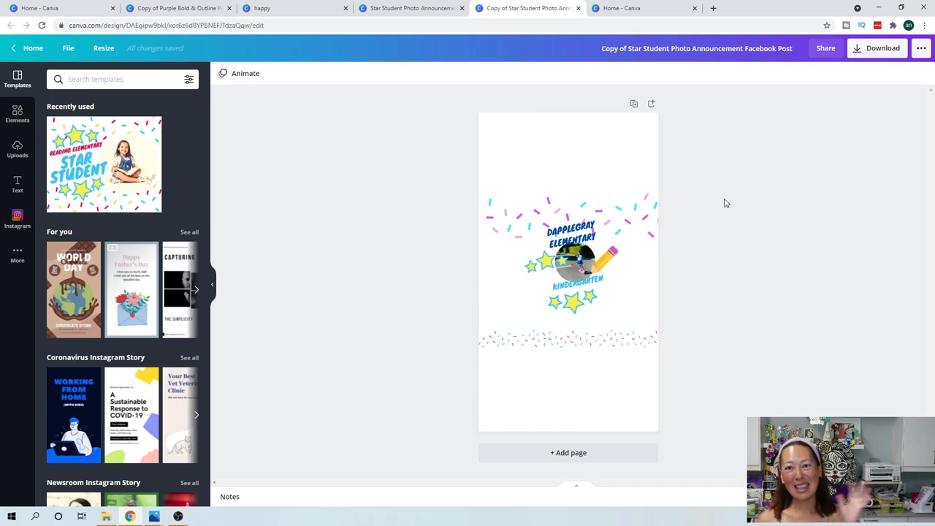